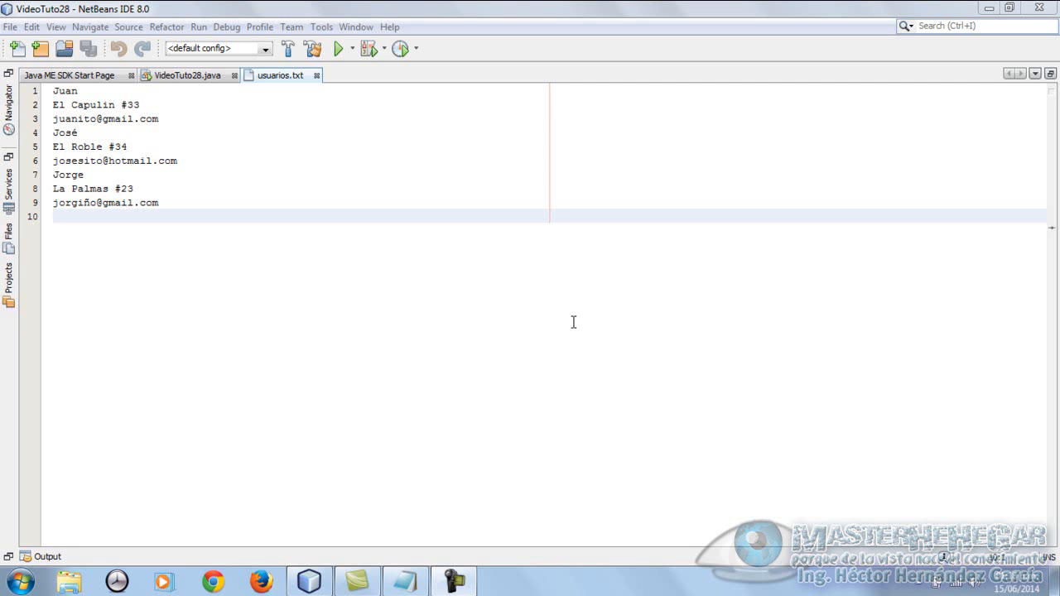
Step: Start a new Java Application project from the New Project wizard
click(56, 91)
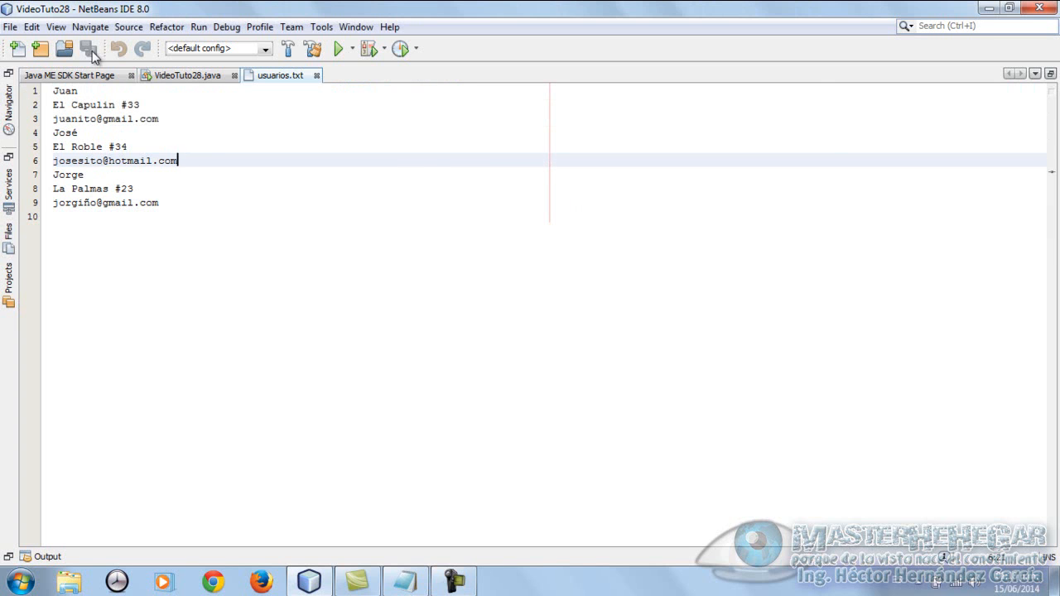
click(14, 48)
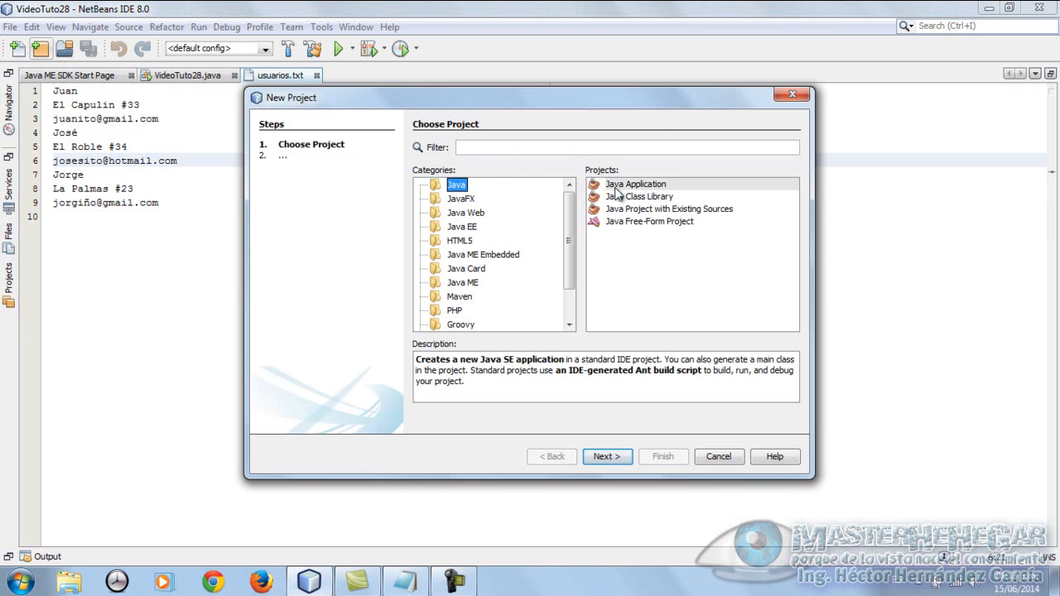
click(607, 458)
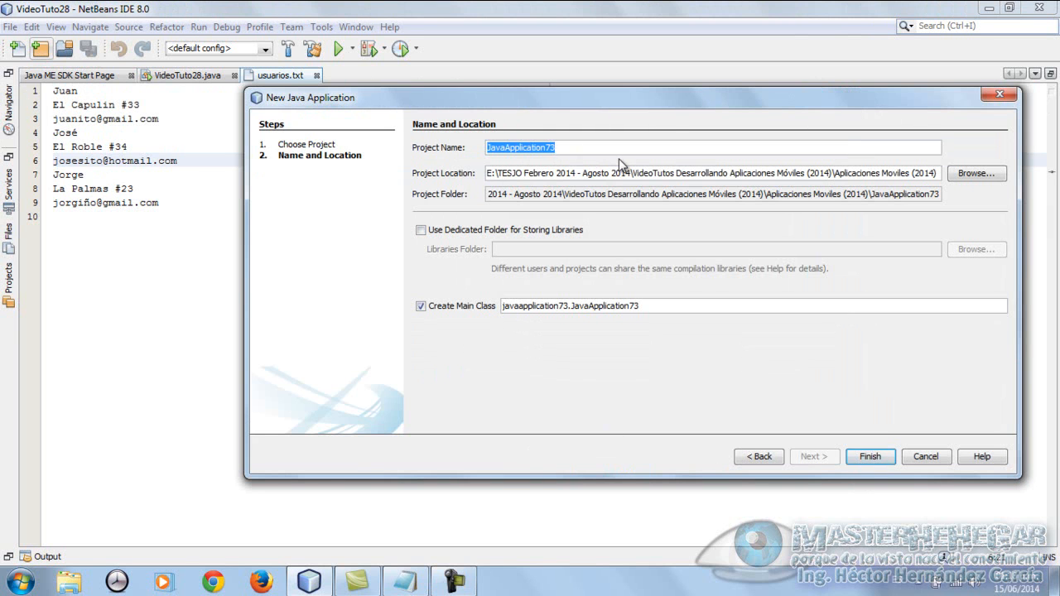
Step: Name the project VideoTuto29 and select the main class's package prefix for removal
text(VideoT)
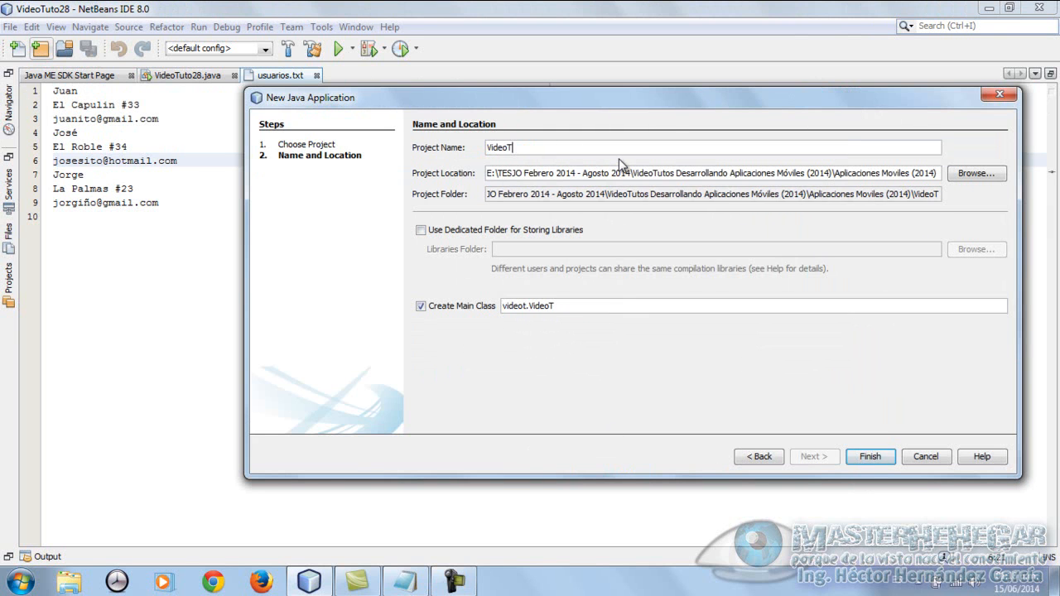
text(uto)
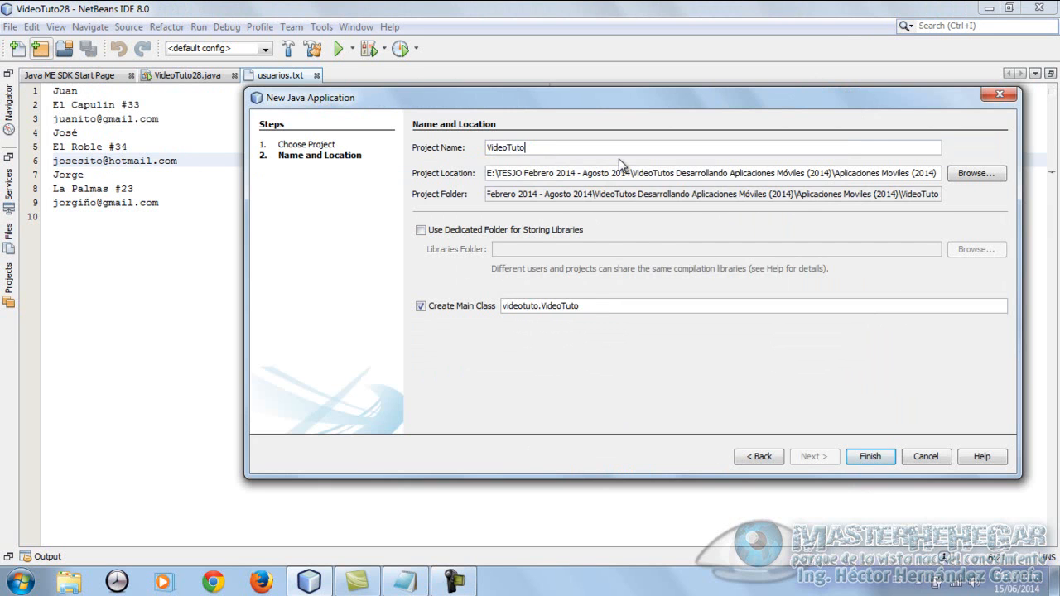
text(29)
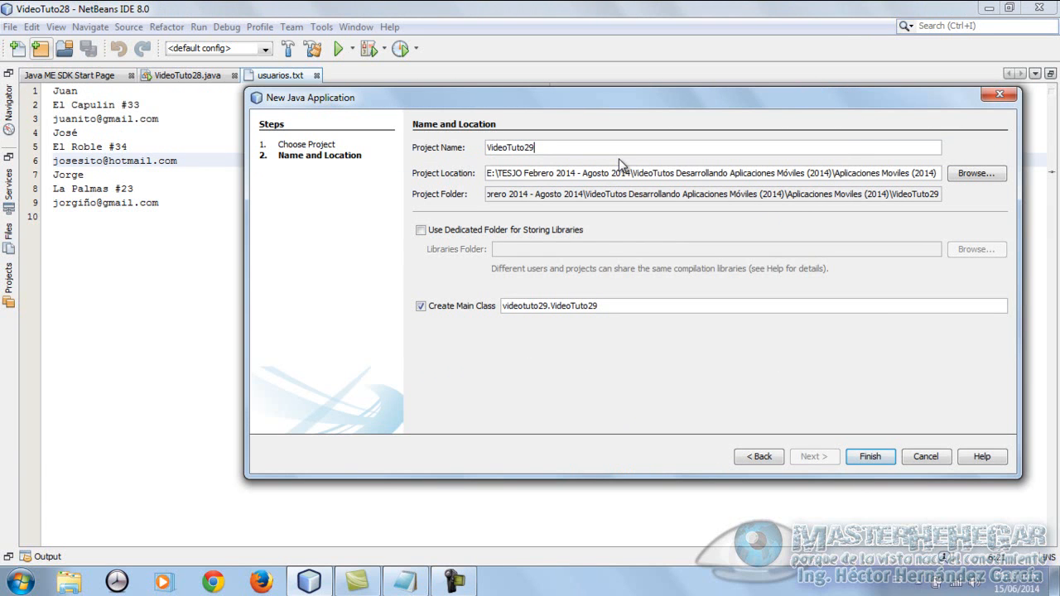
mouse_move(543, 308)
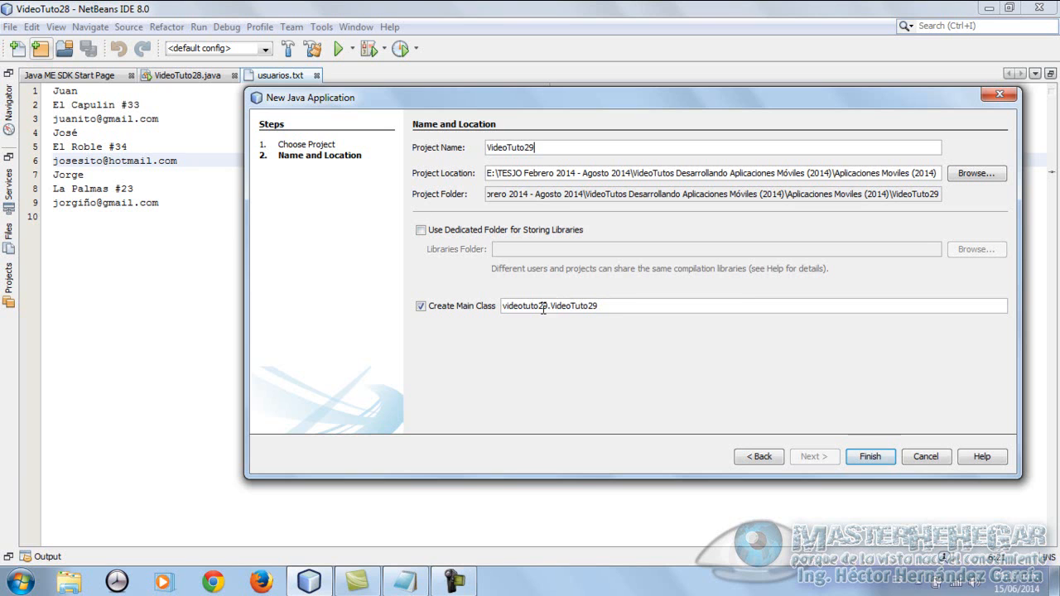
double_click(525, 305)
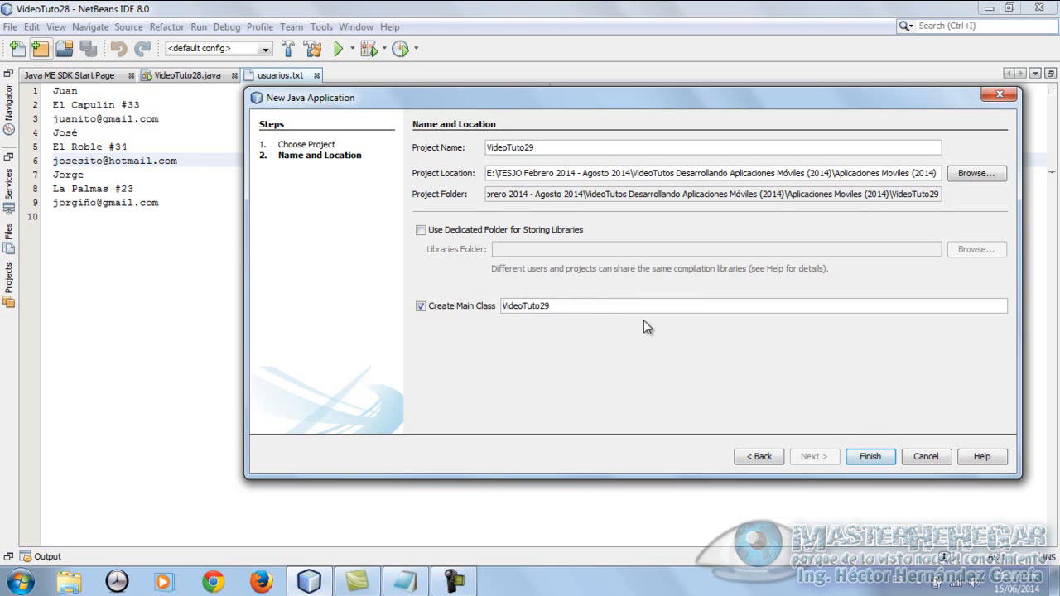
mouse_move(511, 450)
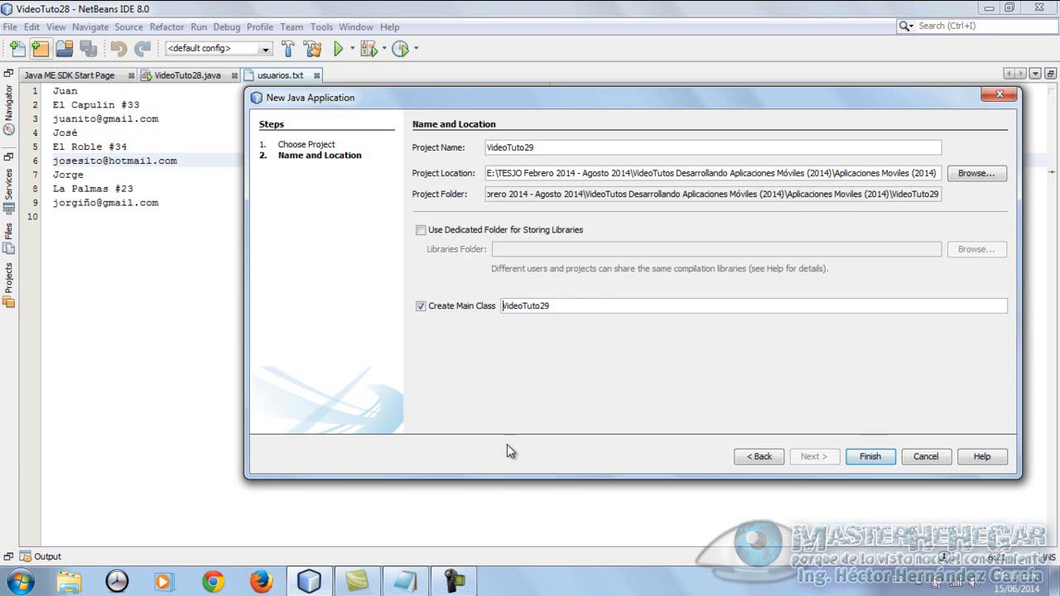
mouse_move(603, 114)
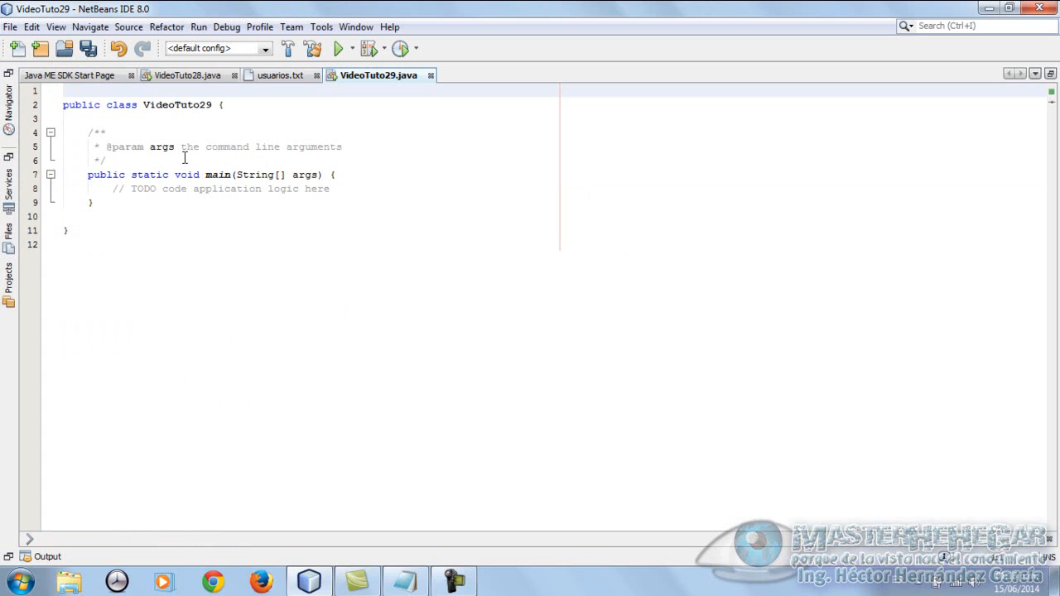
Step: Delete the generated Javadoc and TODO comments, then glance at the Notepad algorithm notes
drag(92, 132, 106, 160)
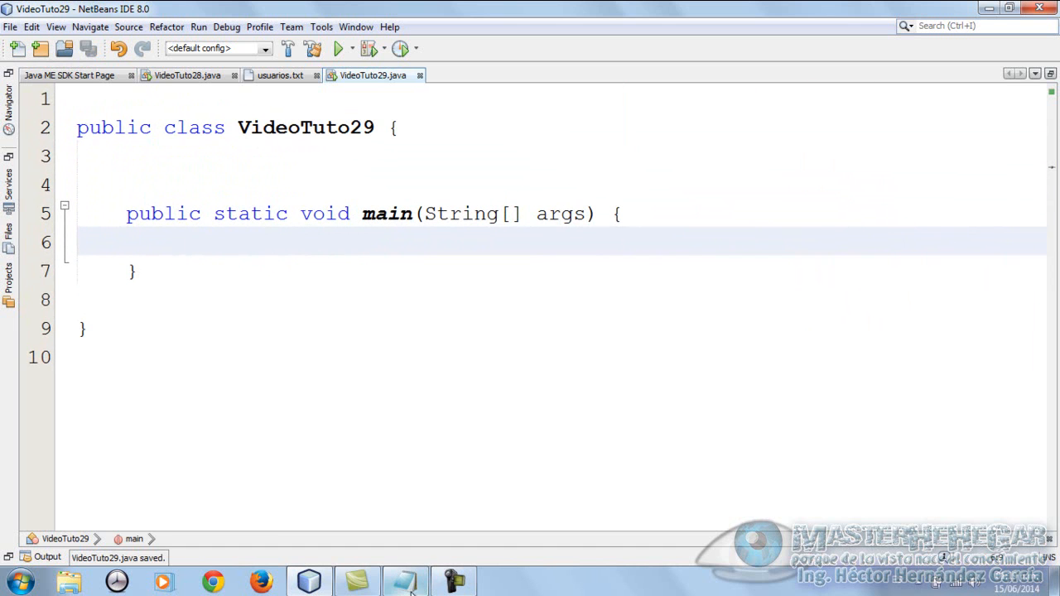
click(405, 583)
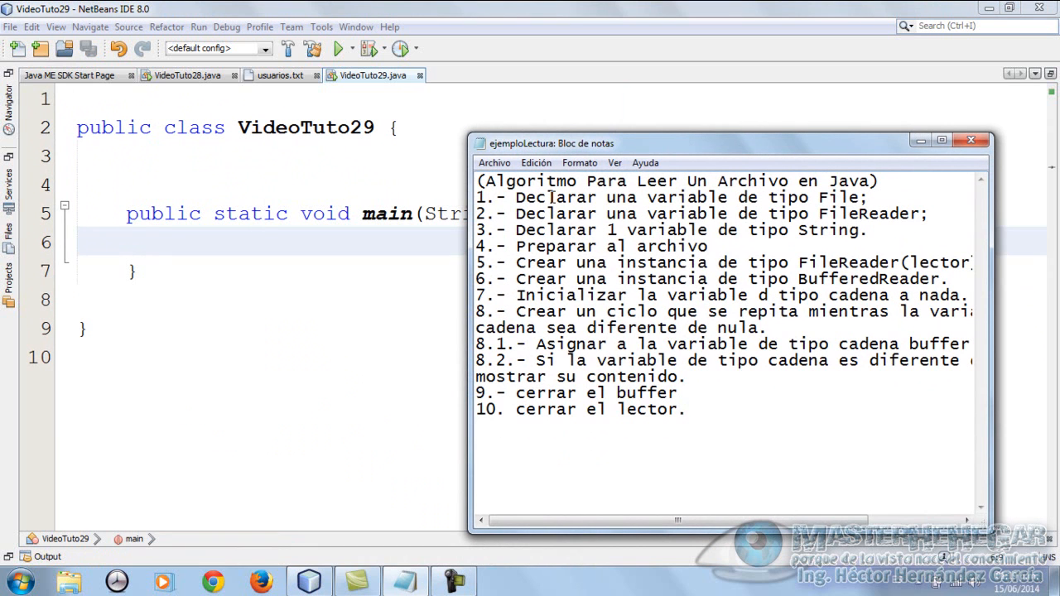
drag(580, 143, 613, 155)
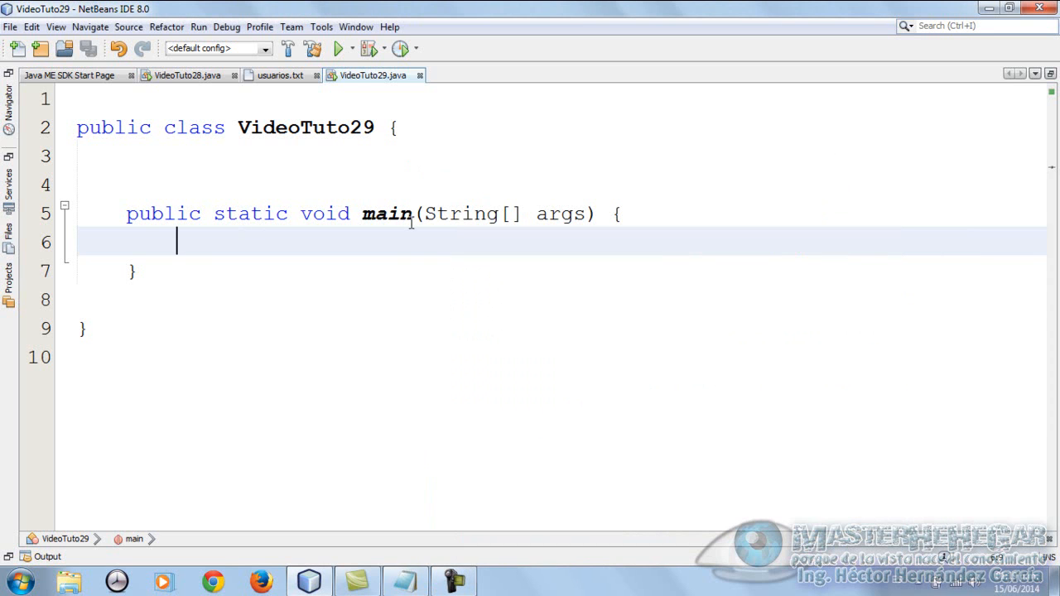
Step: Declare File archivo; inside main, removing its leading comment slashes
text(//File)
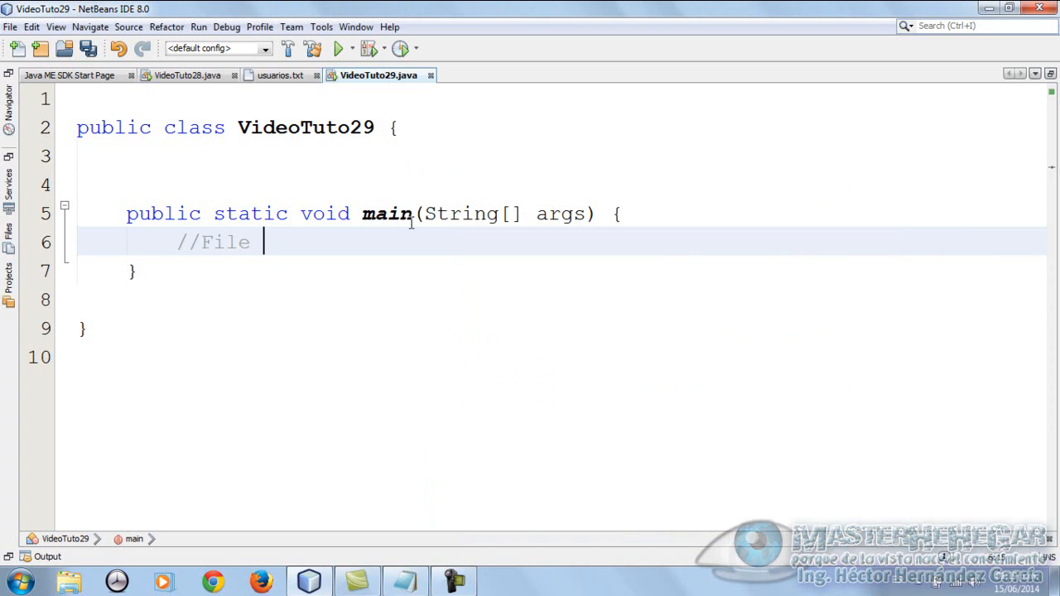
text(archivo)
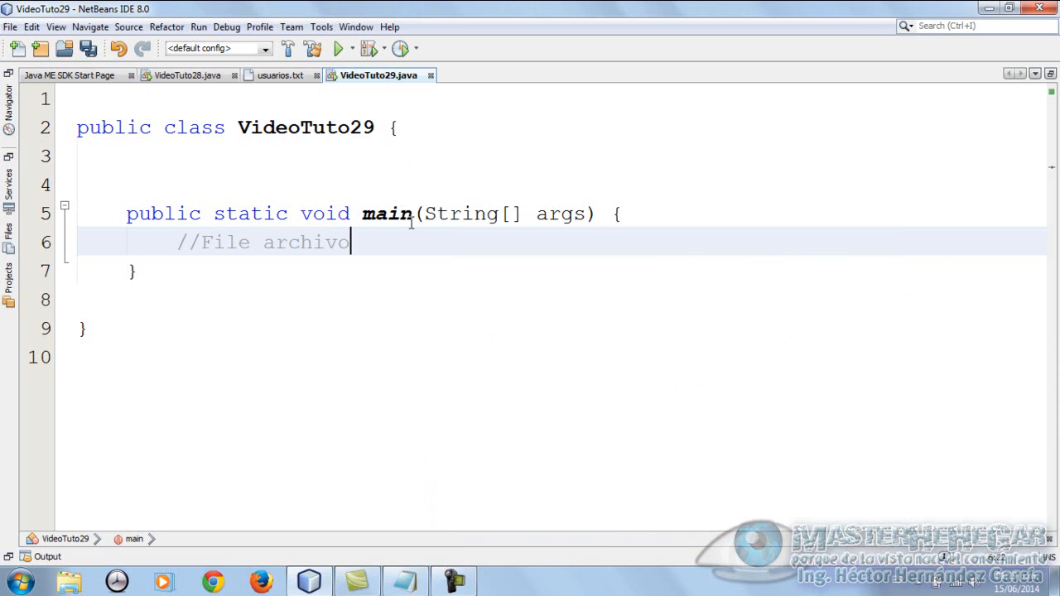
click(200, 241)
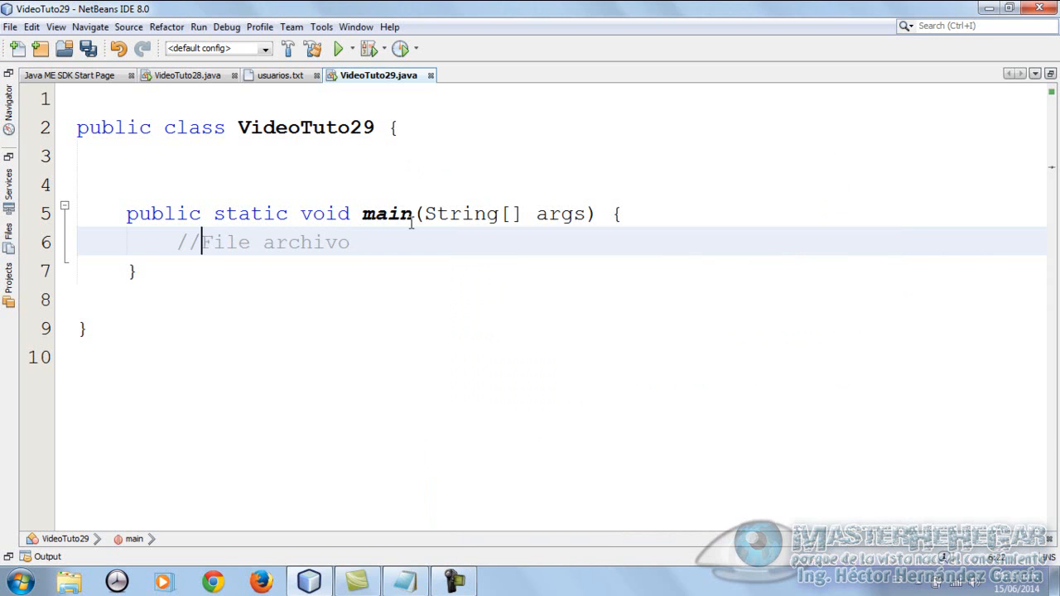
key(Backspace)
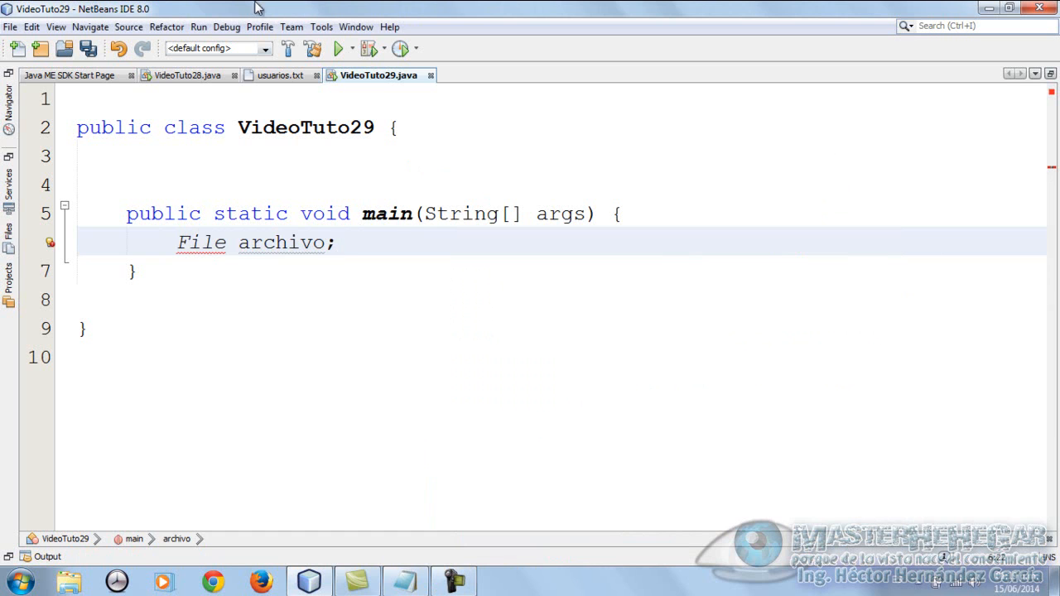
Step: Add import java.io.*; at the top of the file
text(import)
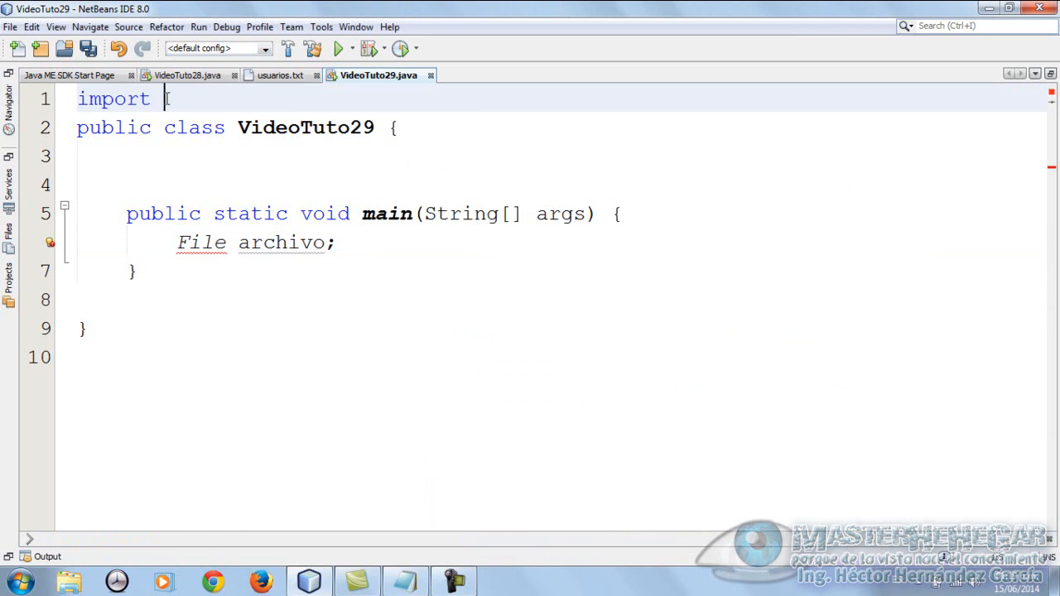
text(java)
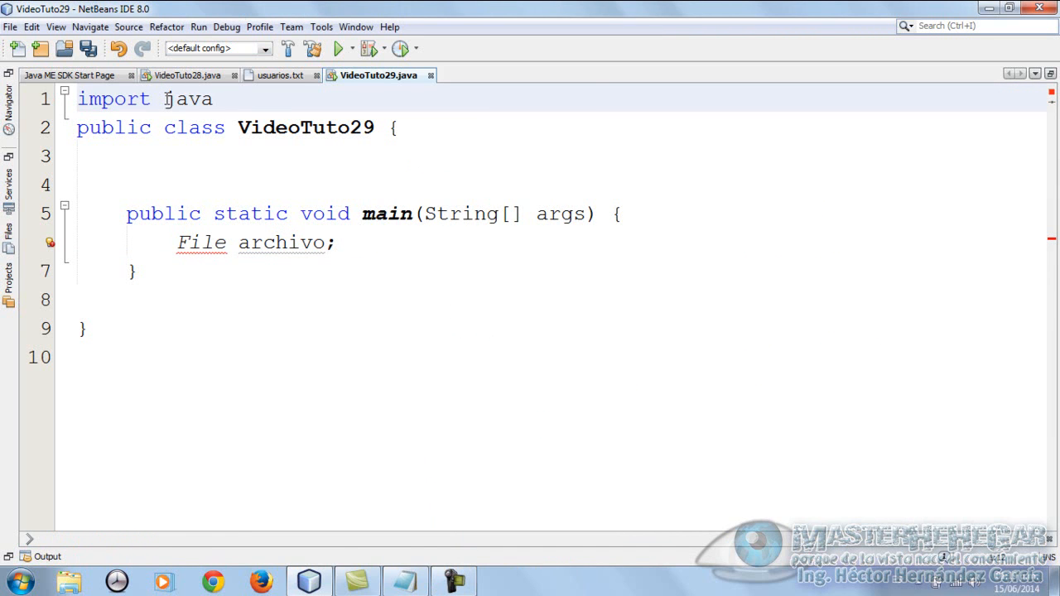
text(.io.*;)
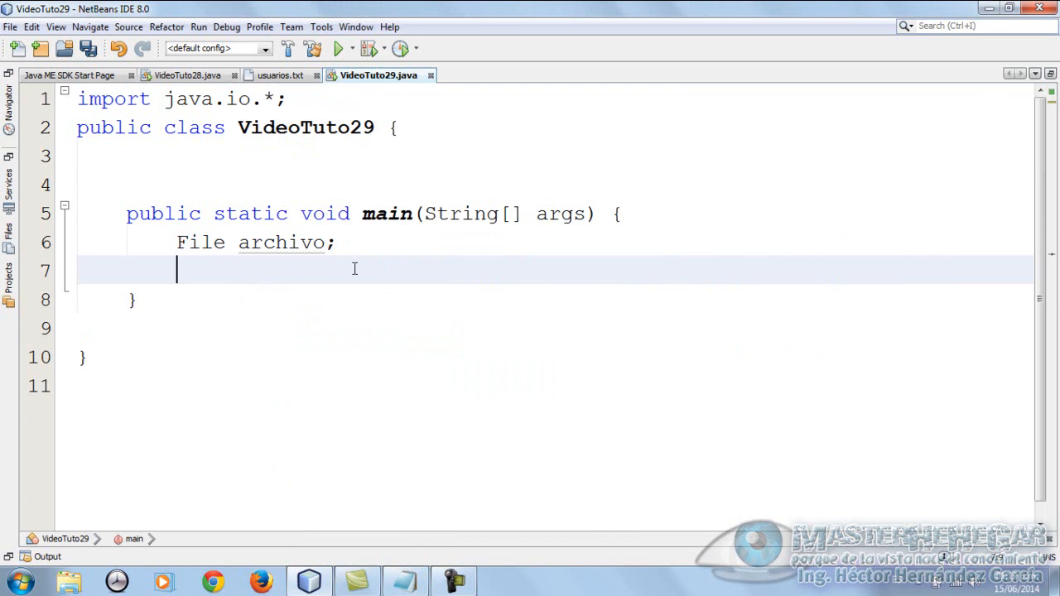
Step: Declare FileReader leer; inside main
text(FileReader e¿)
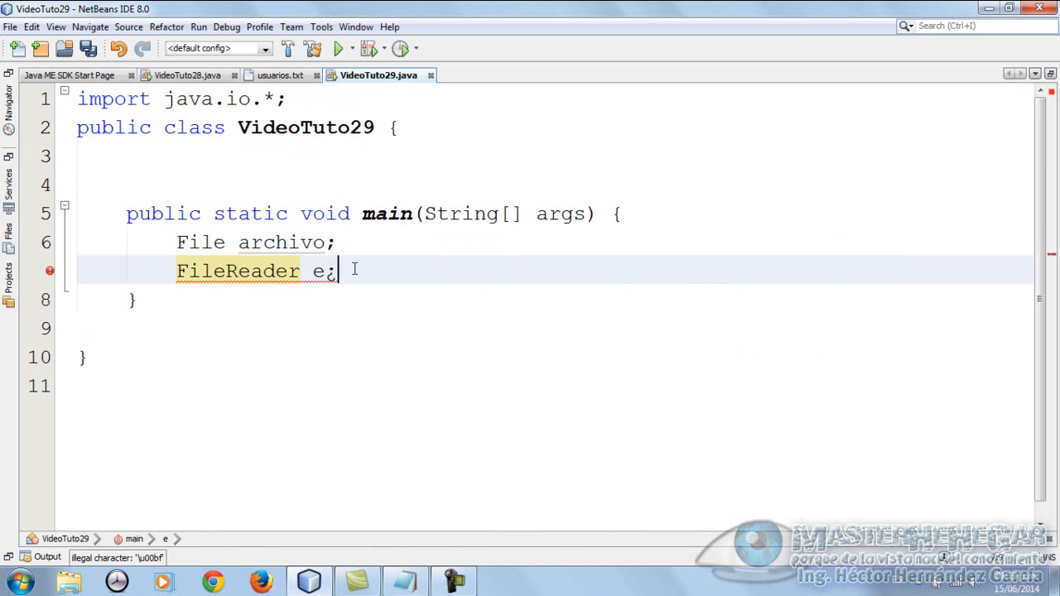
text(leer)
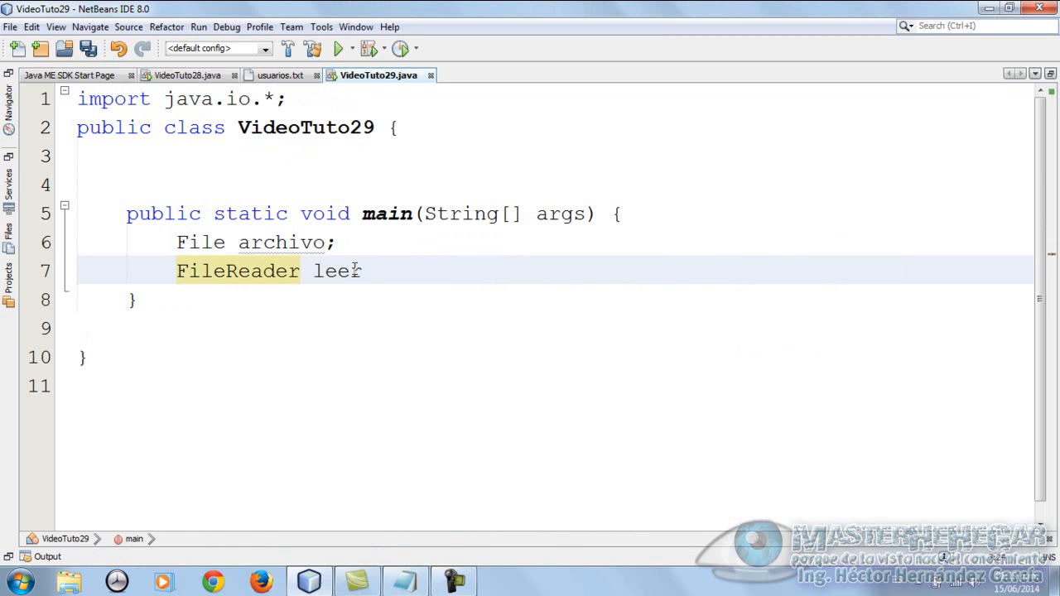
click(404, 580)
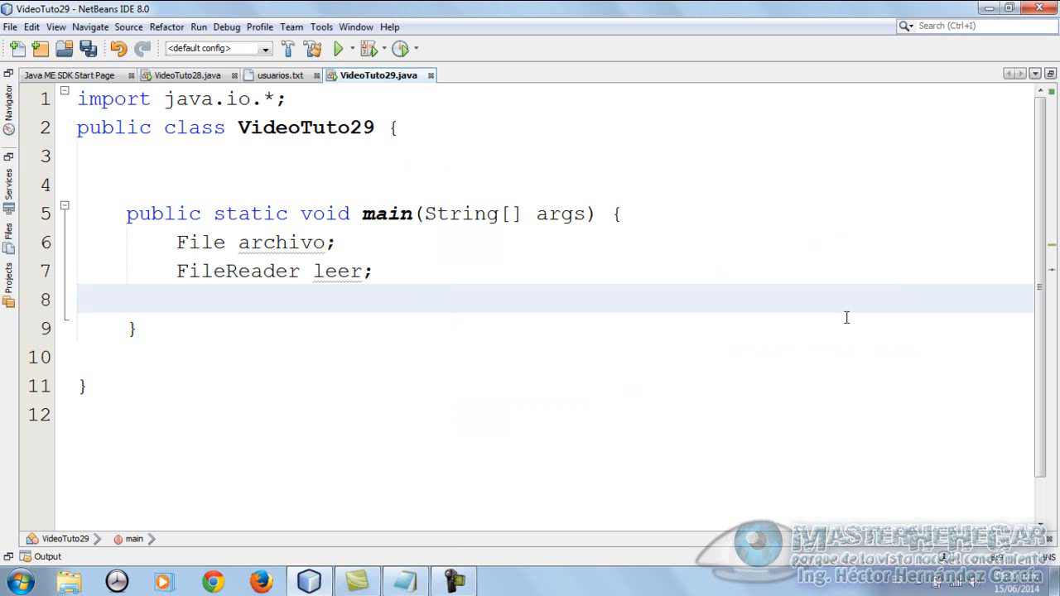
Step: Declare String cadena,nombre="",dir="",email=""; in main
text(Str)
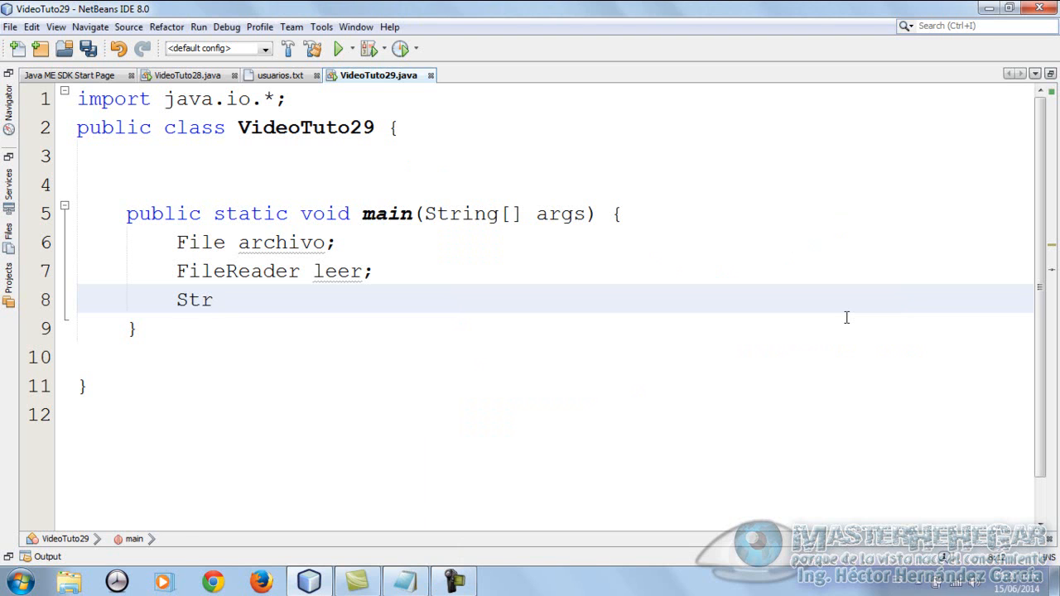
text(ing cade)
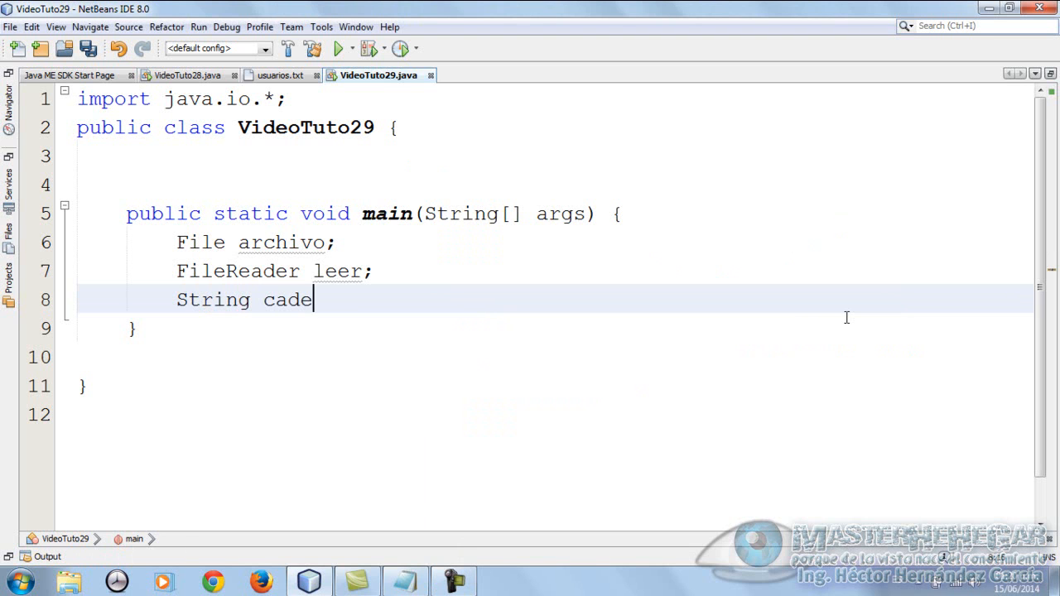
text(na)
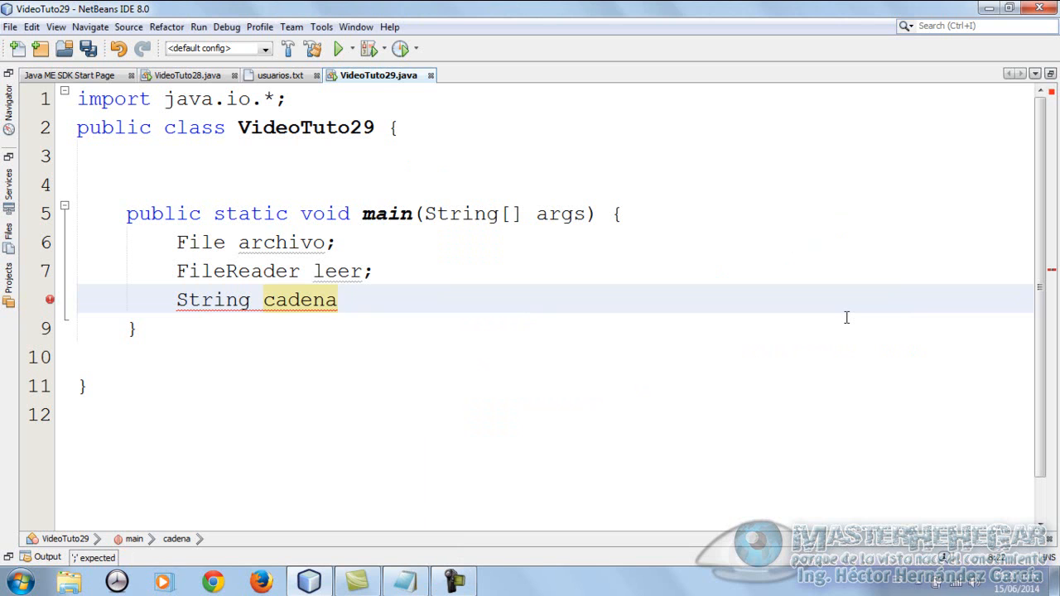
text(,;)
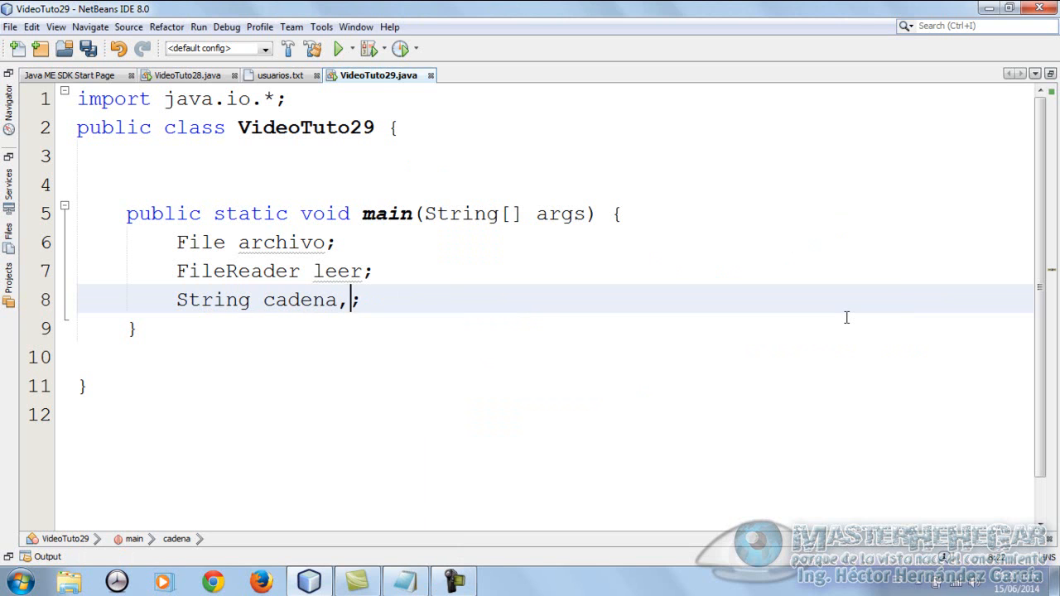
text(n)
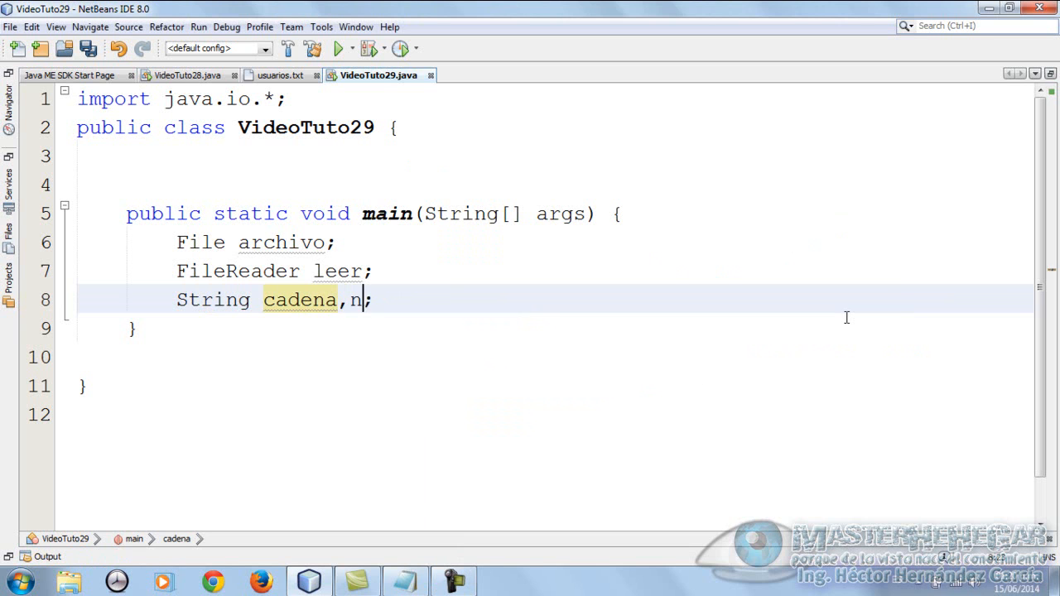
text(ombre)
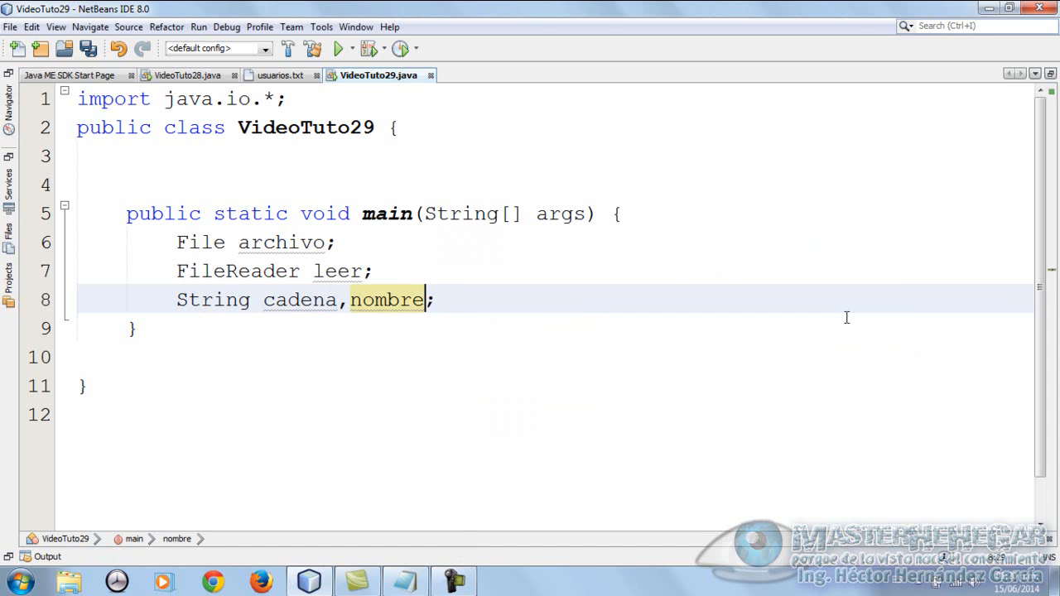
text(="")
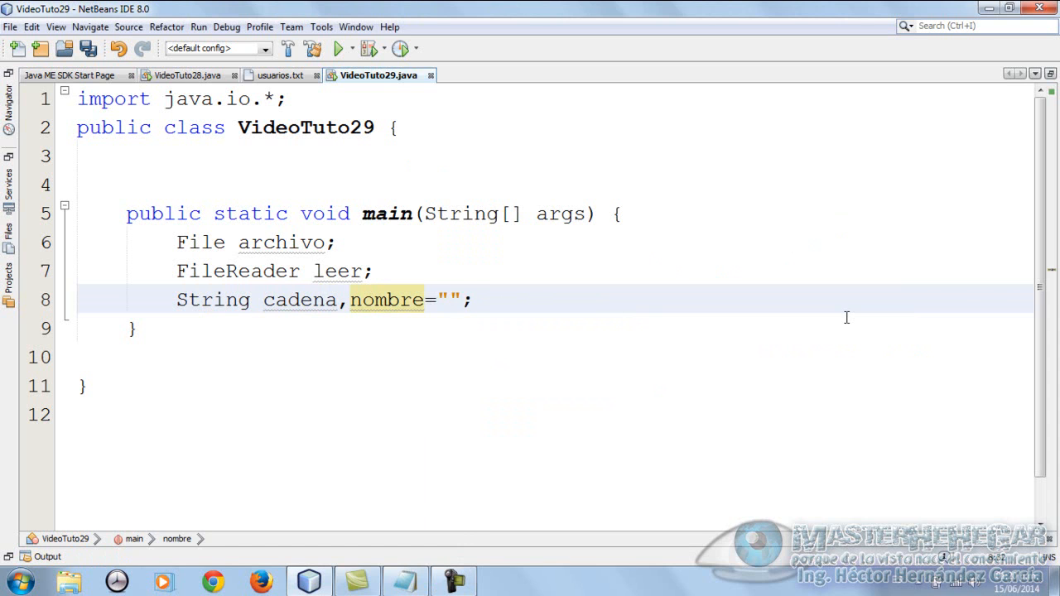
text(,dir)
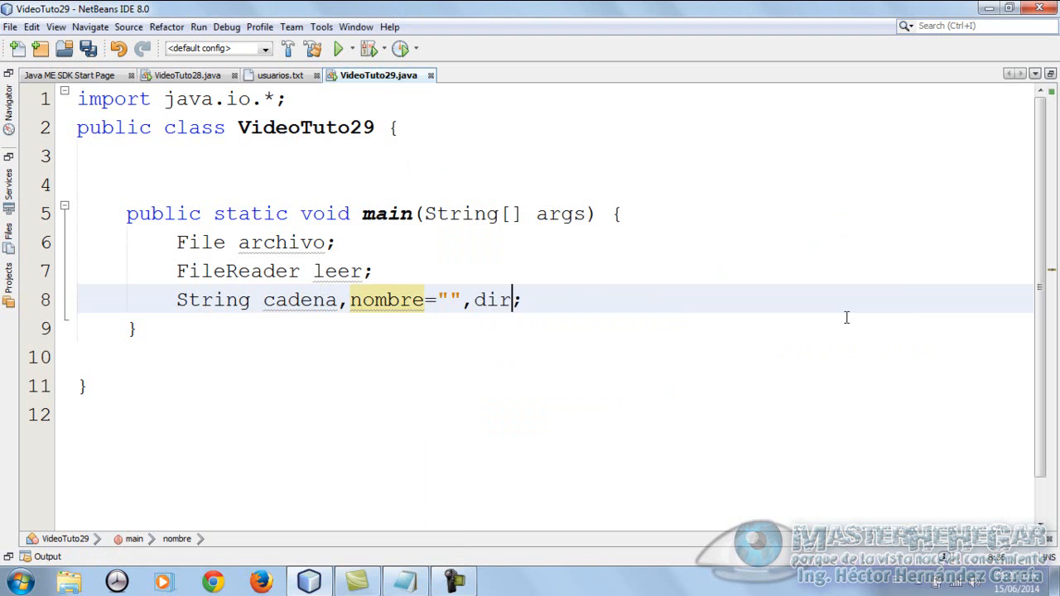
text(="")
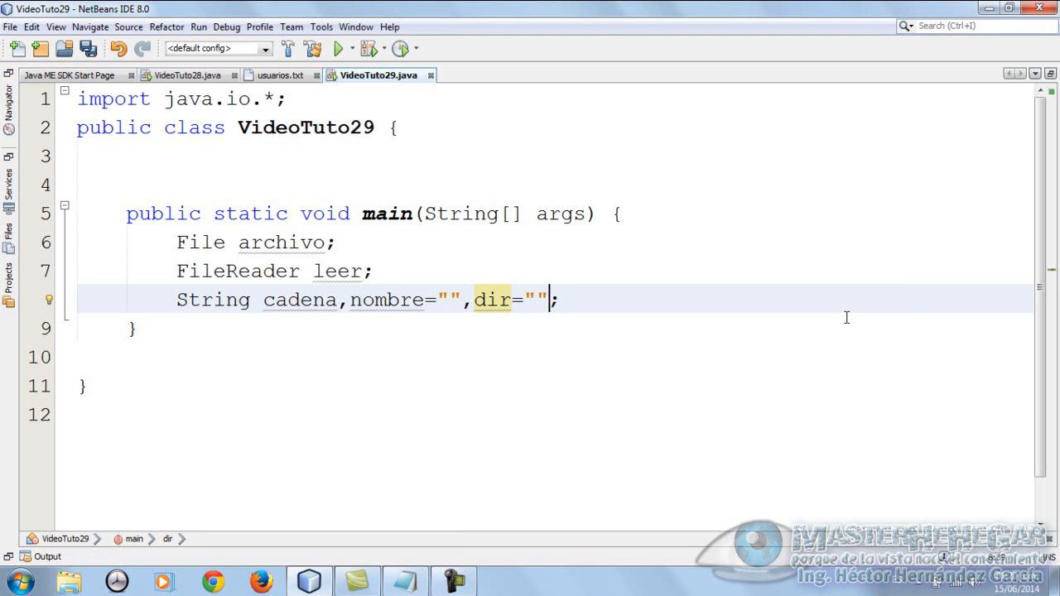
text(,email)
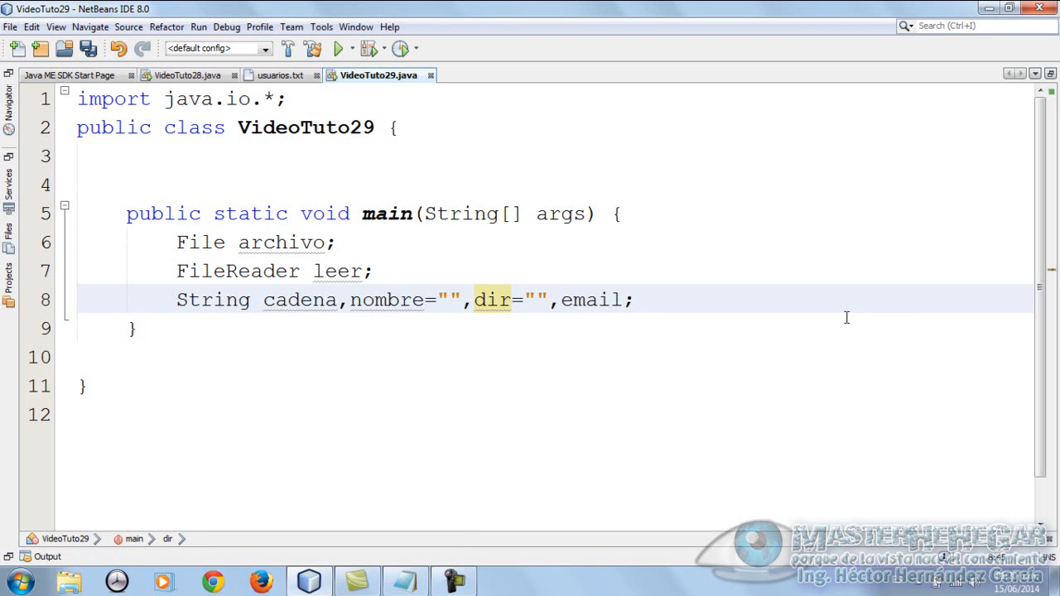
text(="")
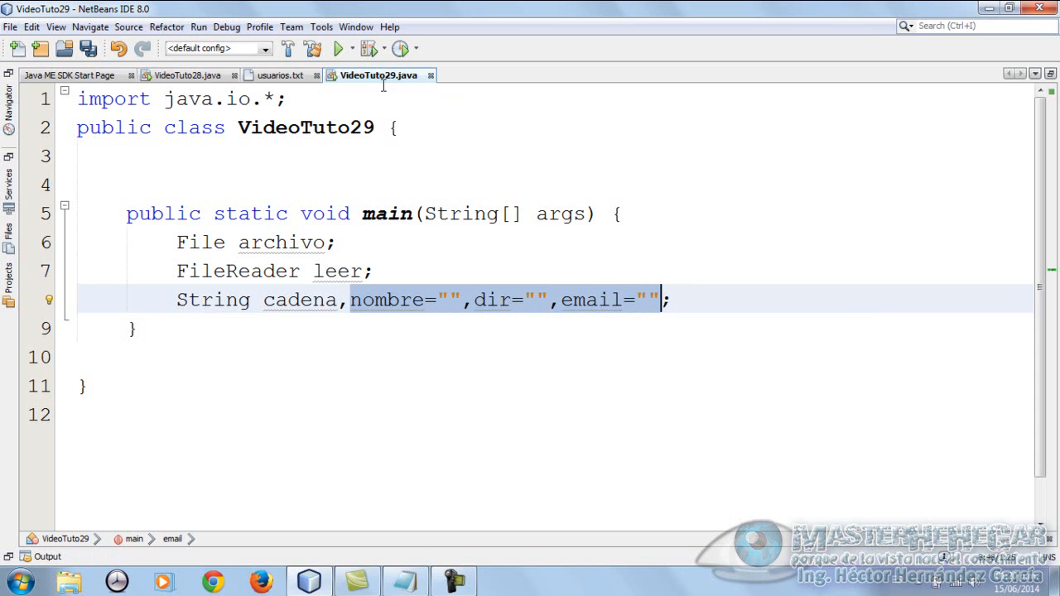
click(280, 76)
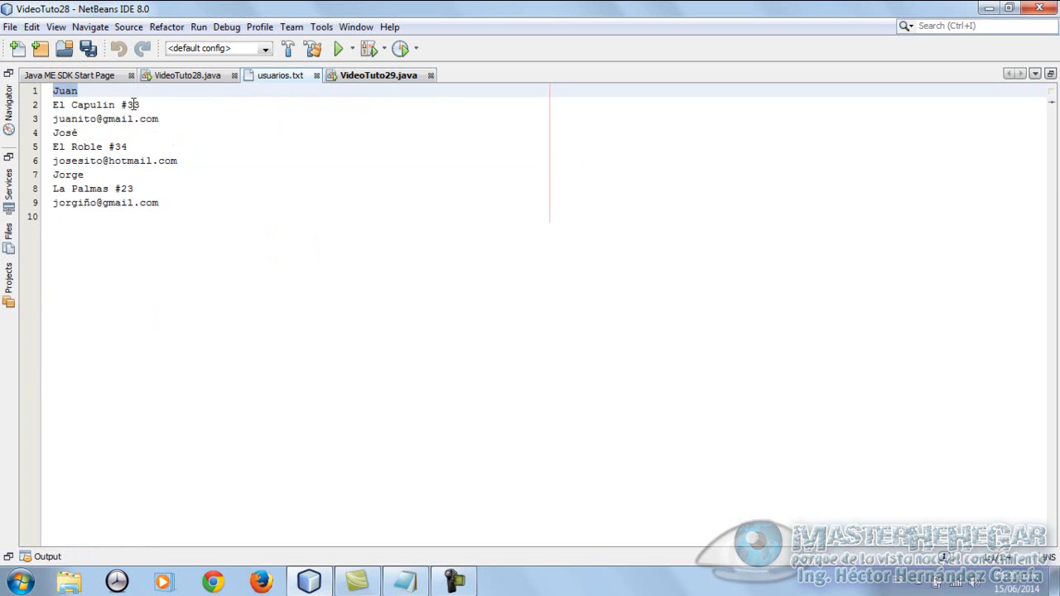
click(106, 119)
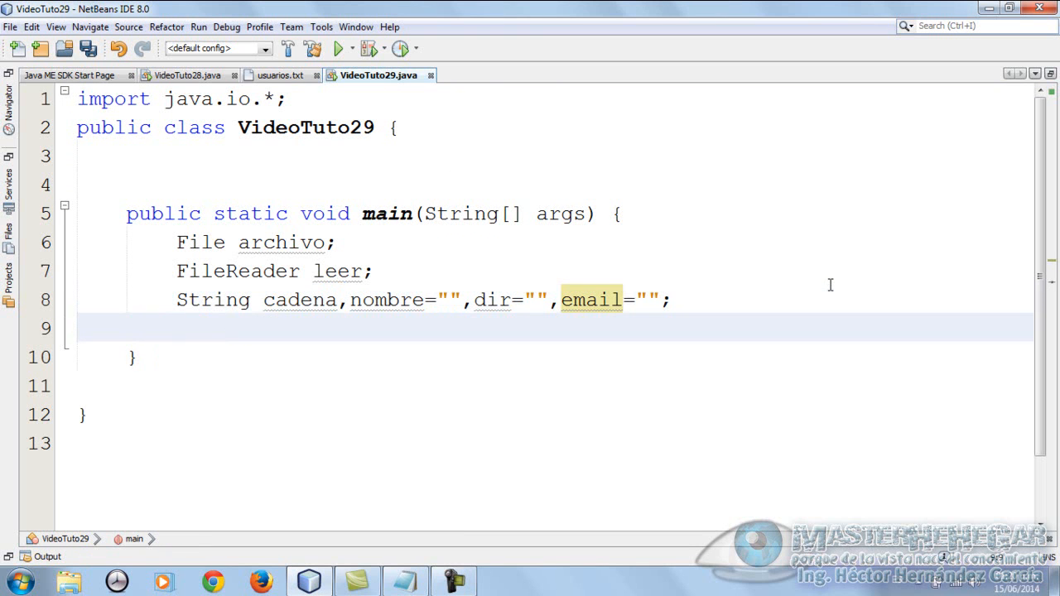
Step: Assign archivo = new File("usuarios.txt"); and check the algorithm notes
text(archivo)
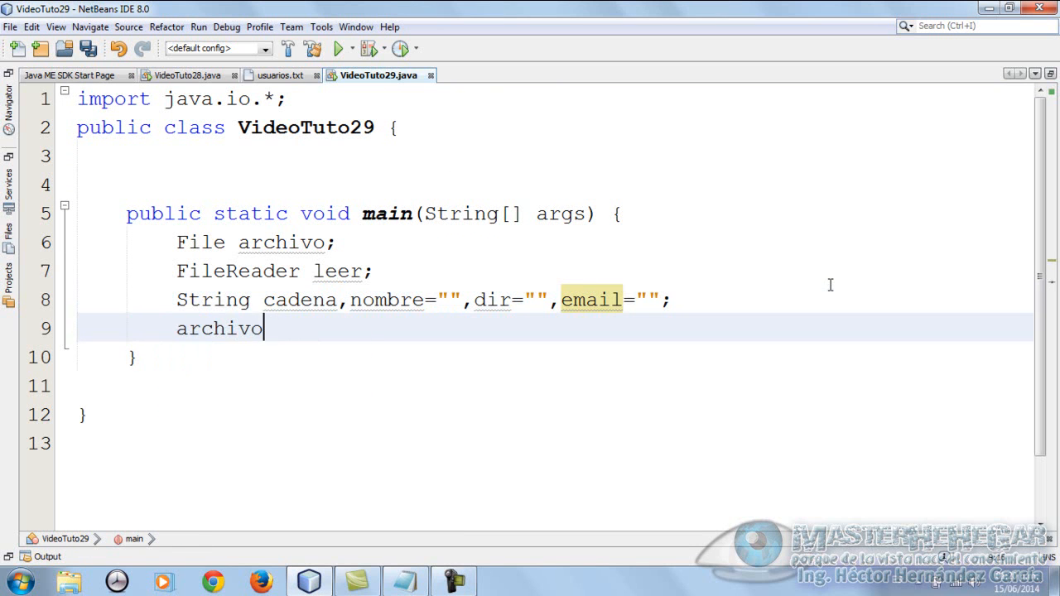
text(= new)
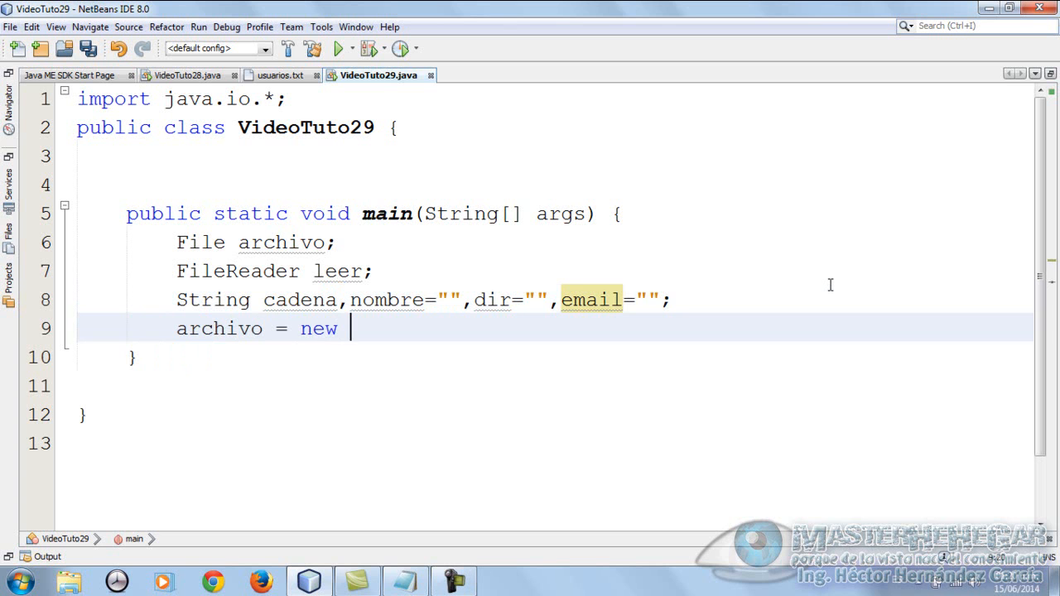
text(File())
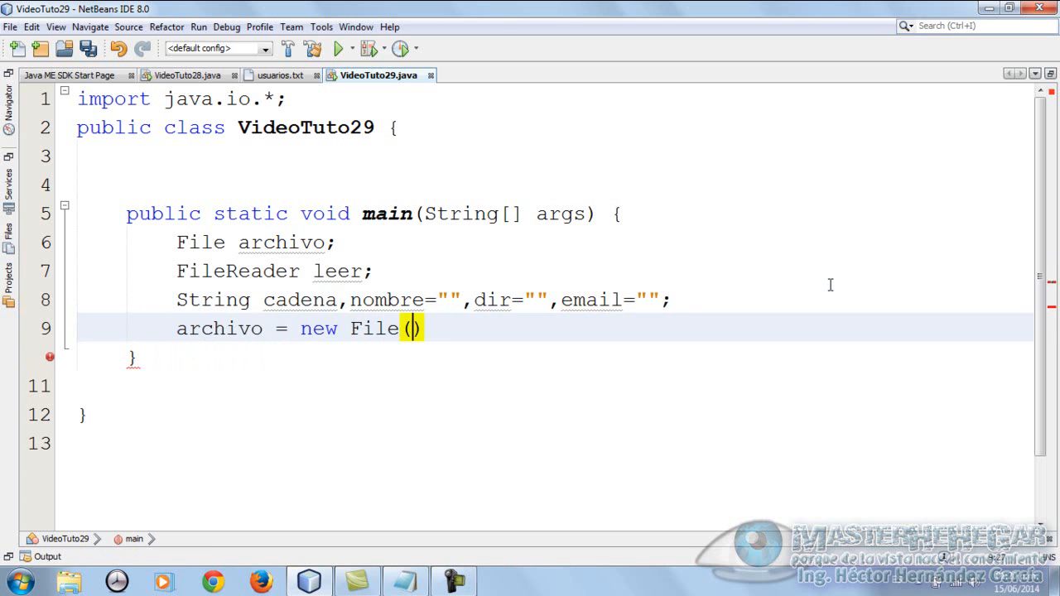
text("")
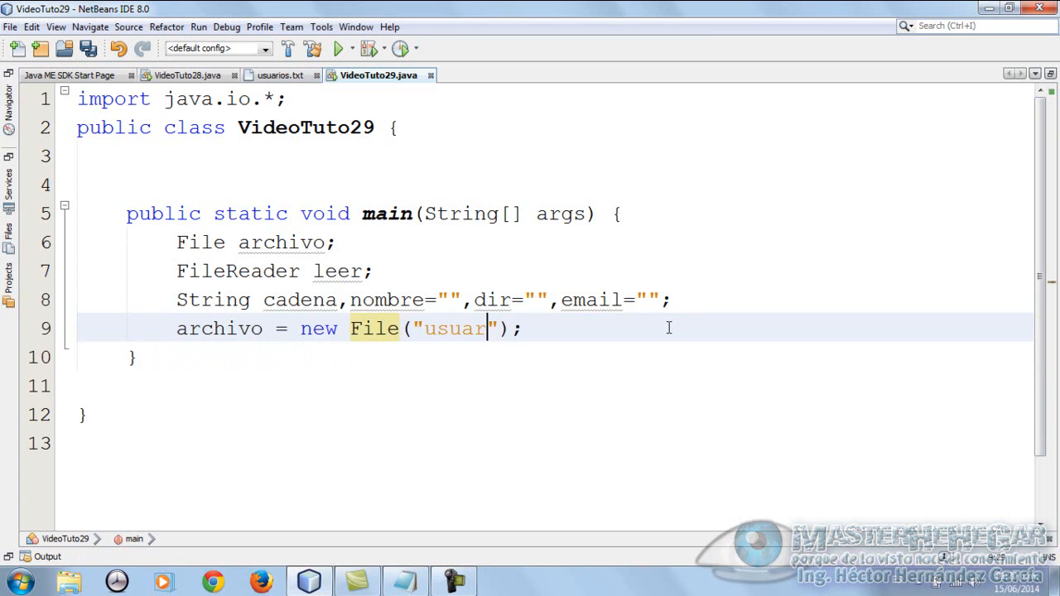
text(ios.txt)
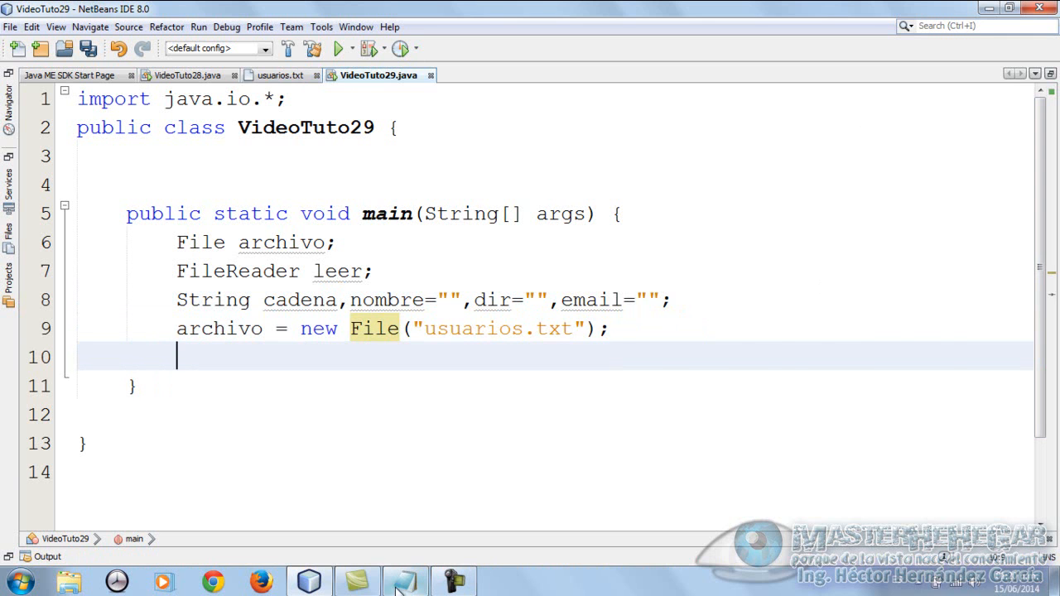
click(404, 582)
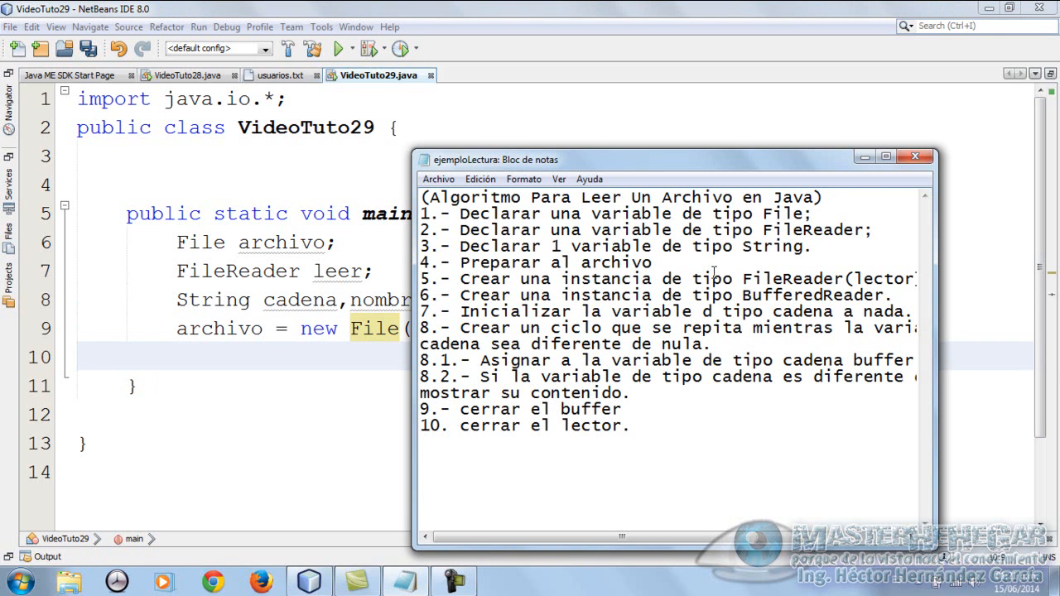
mouse_move(855, 193)
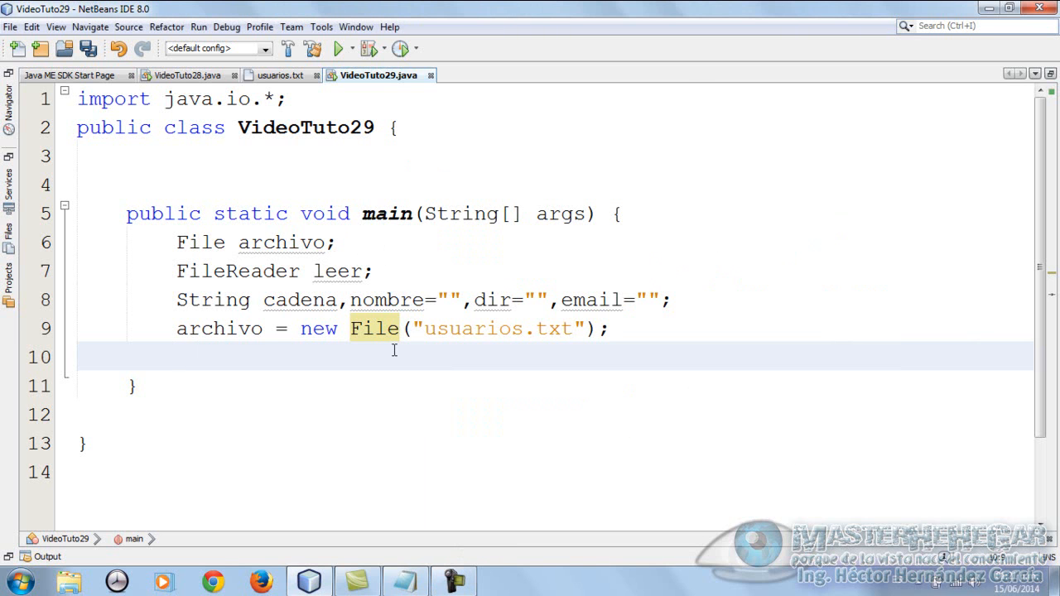
Step: Write leer = new FileReader(archivo);
text(leer =)
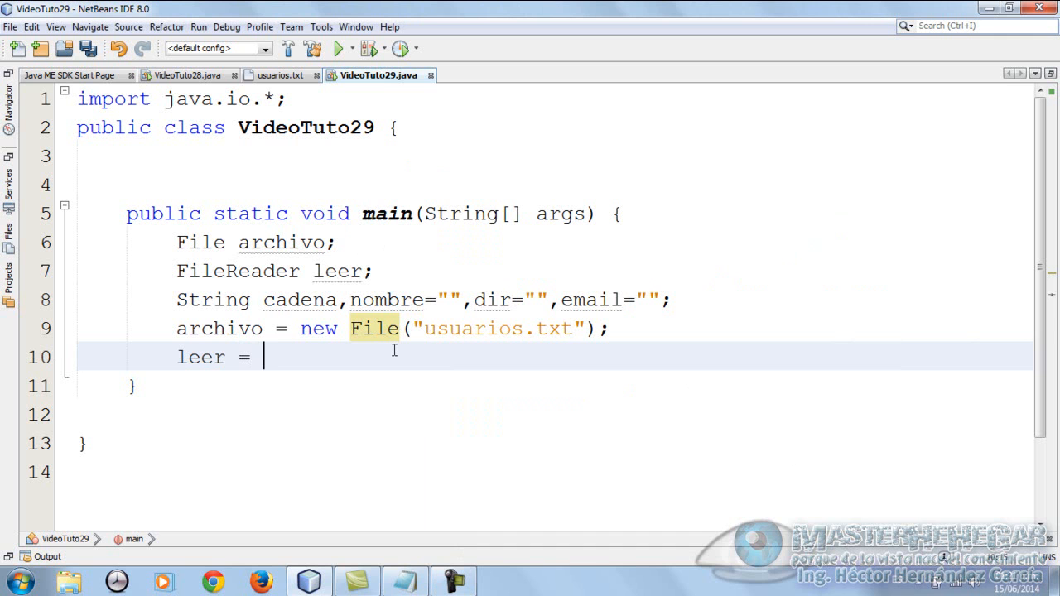
text(new F)
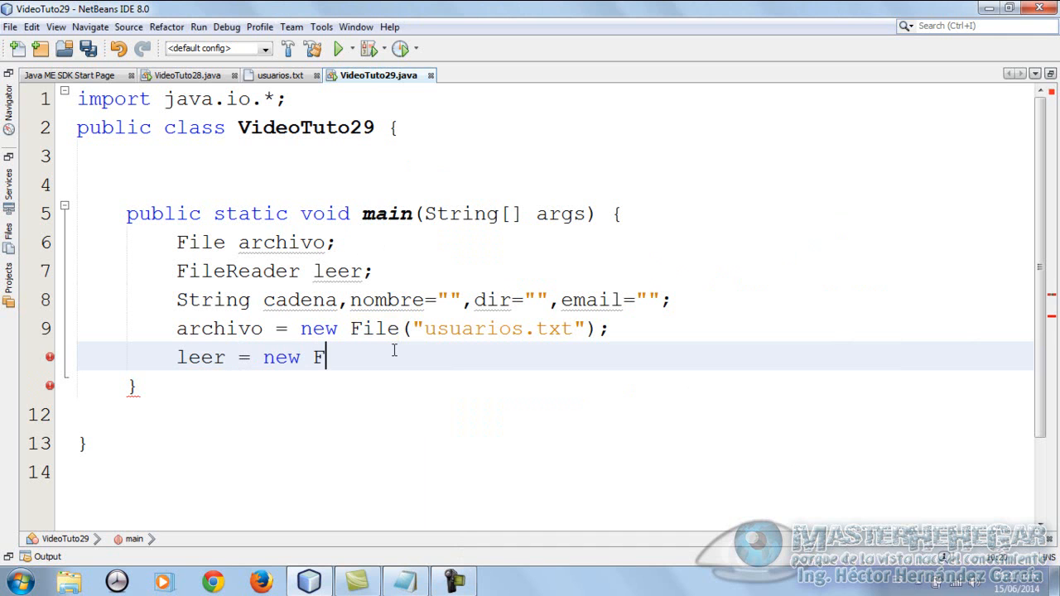
text(ileReader(archivo);)
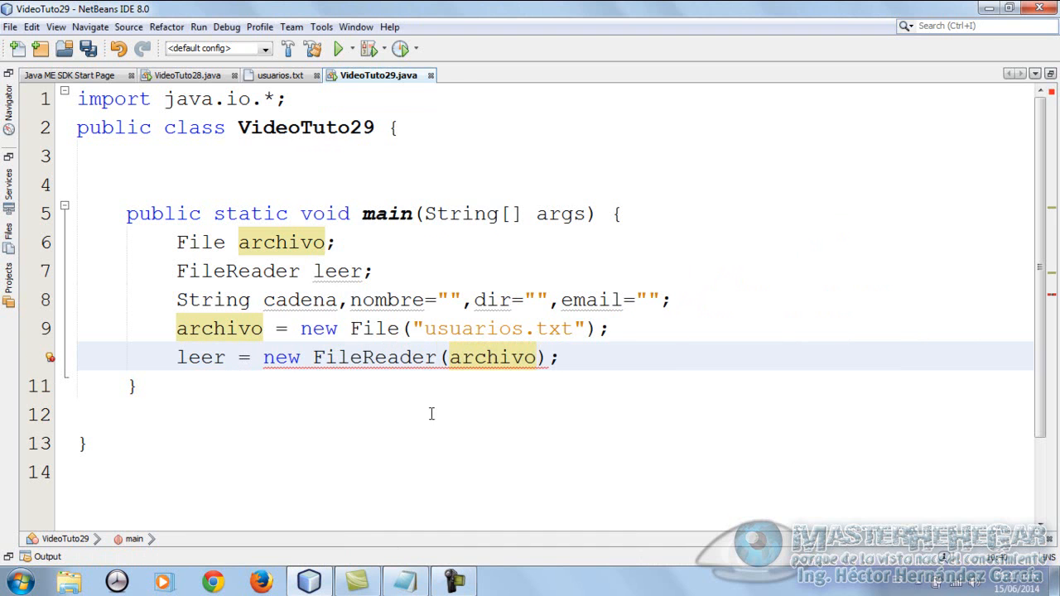
Step: Surround the FileReader statement with a try-catch for FileNotFoundException via the error hint
click(49, 358)
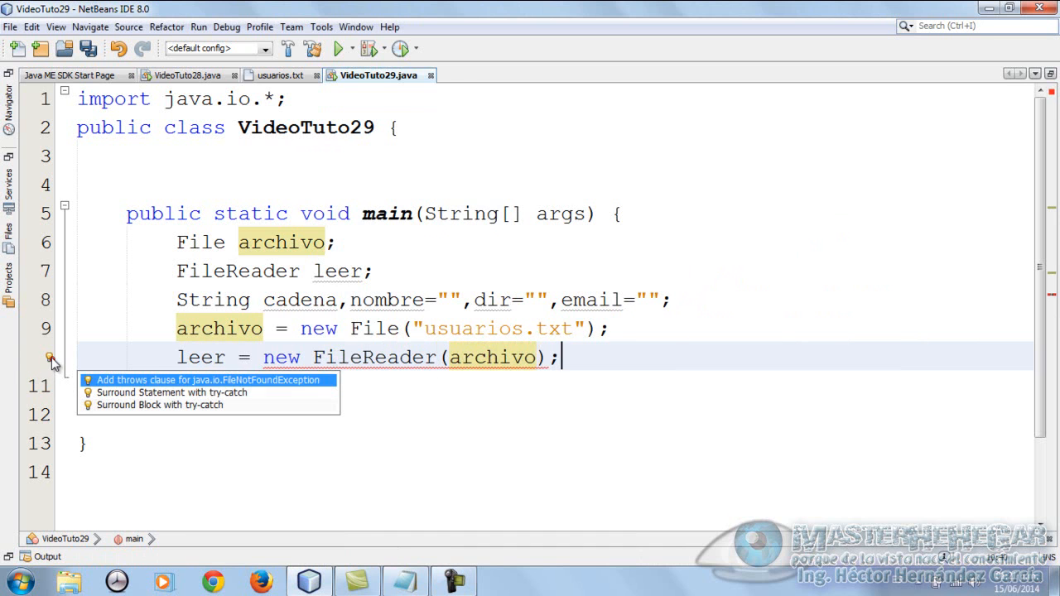
click(172, 391)
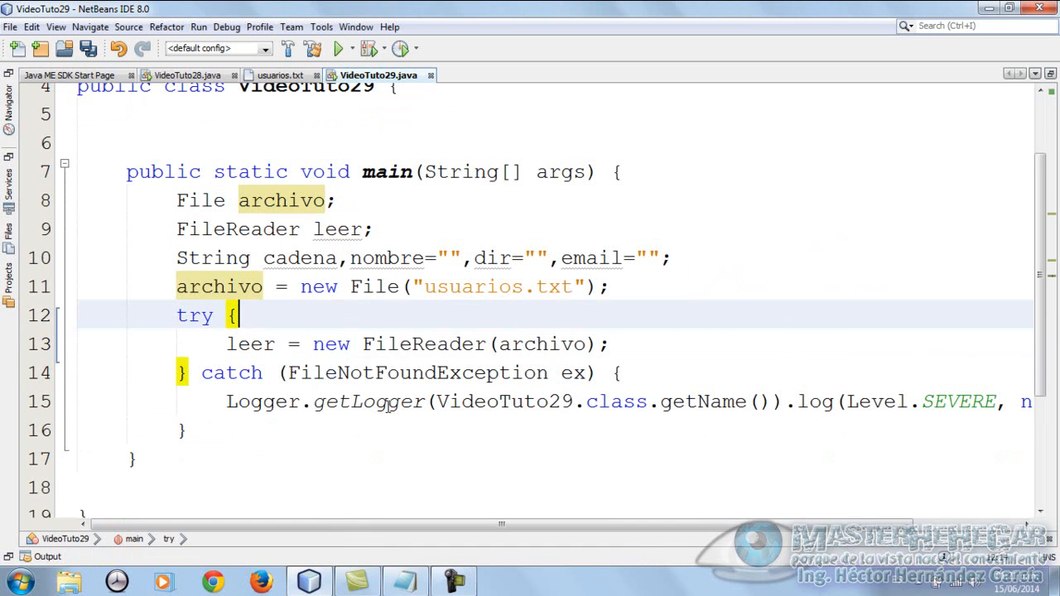
key(Enter)
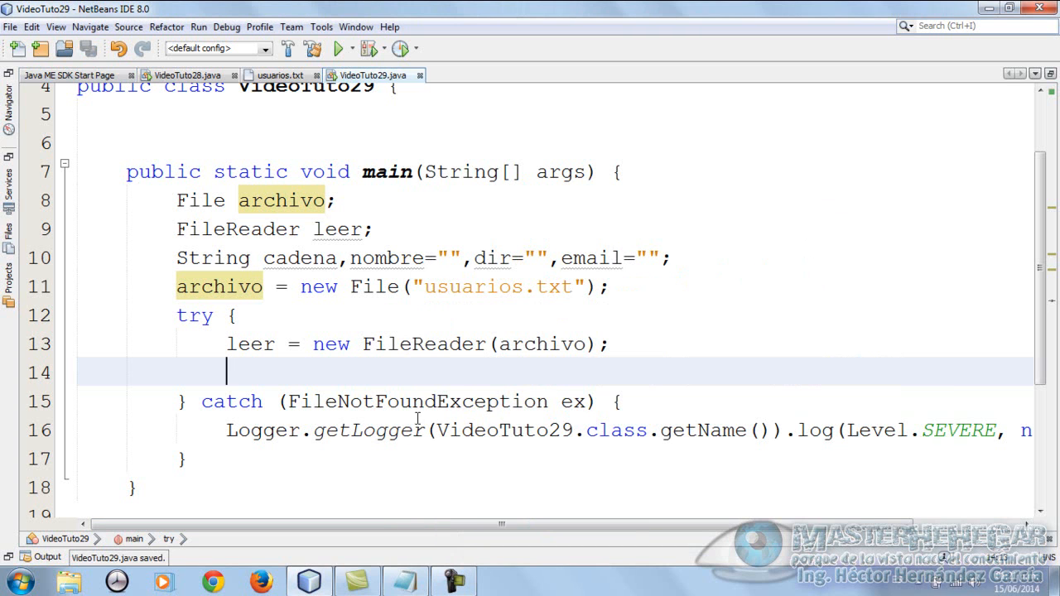
mouse_move(605, 247)
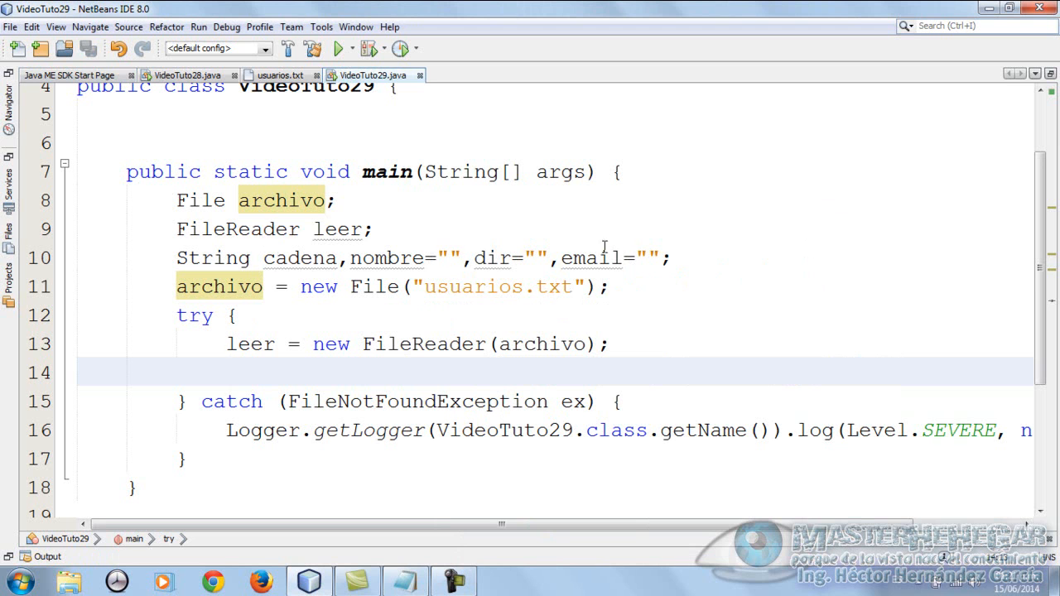
Step: Declare BufferedReader almacenamiento and create it from leer inside the try block
text(Bu)
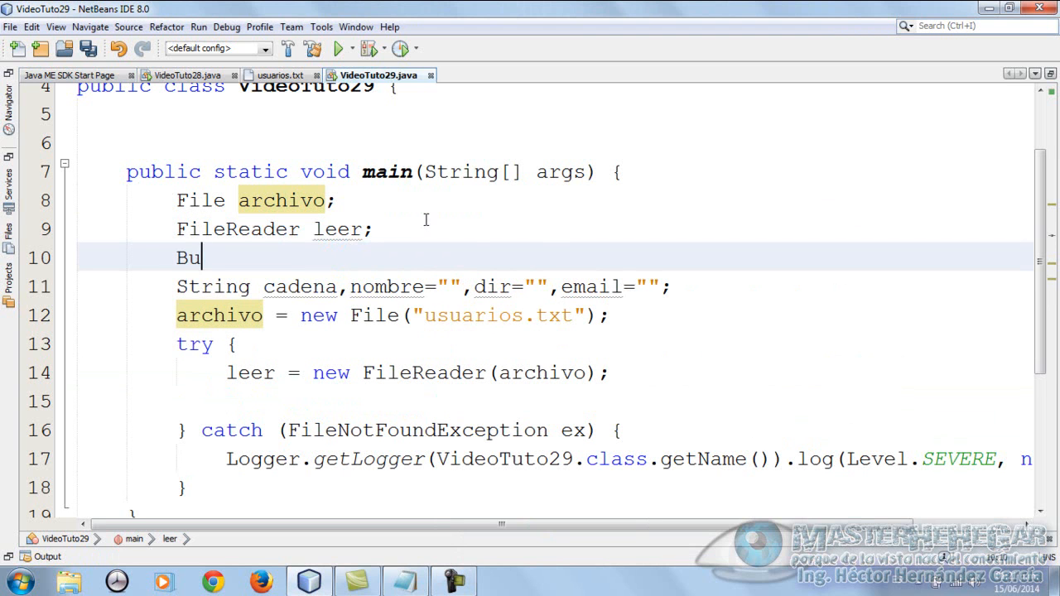
text(fferedReader)
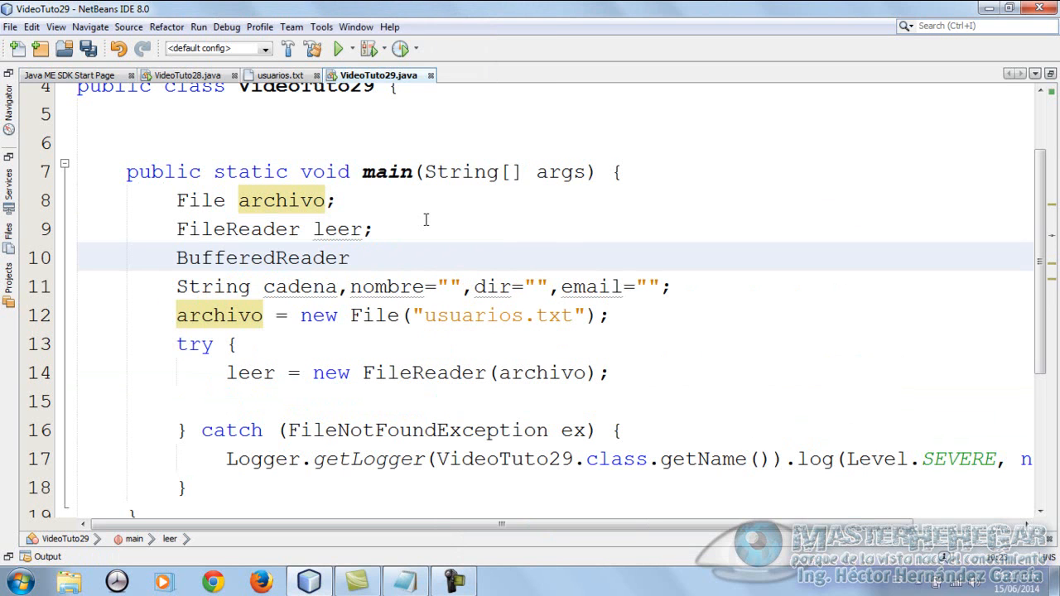
text(alamacenam)
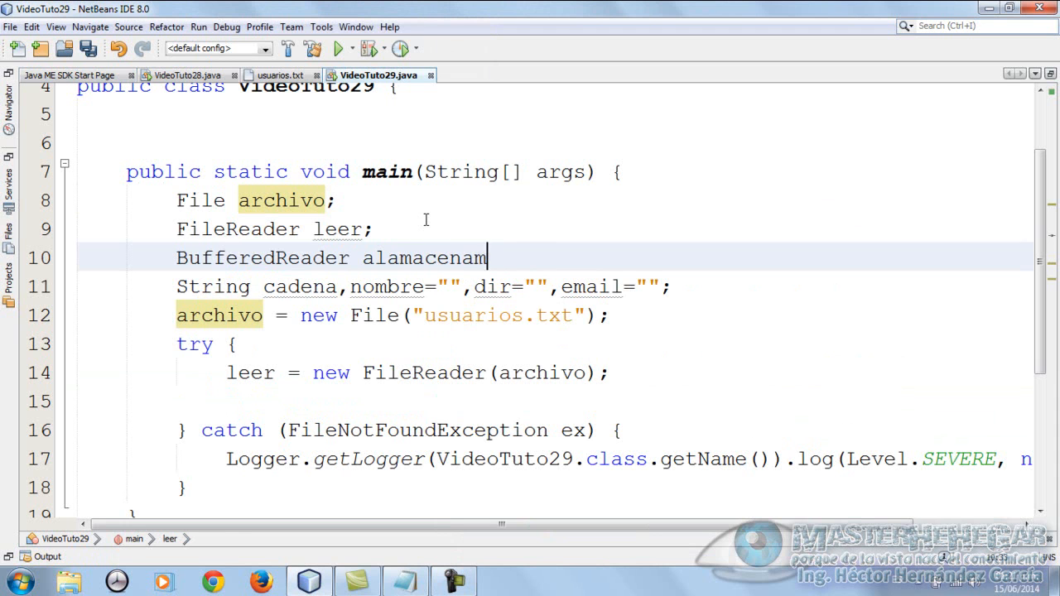
text(iento;)
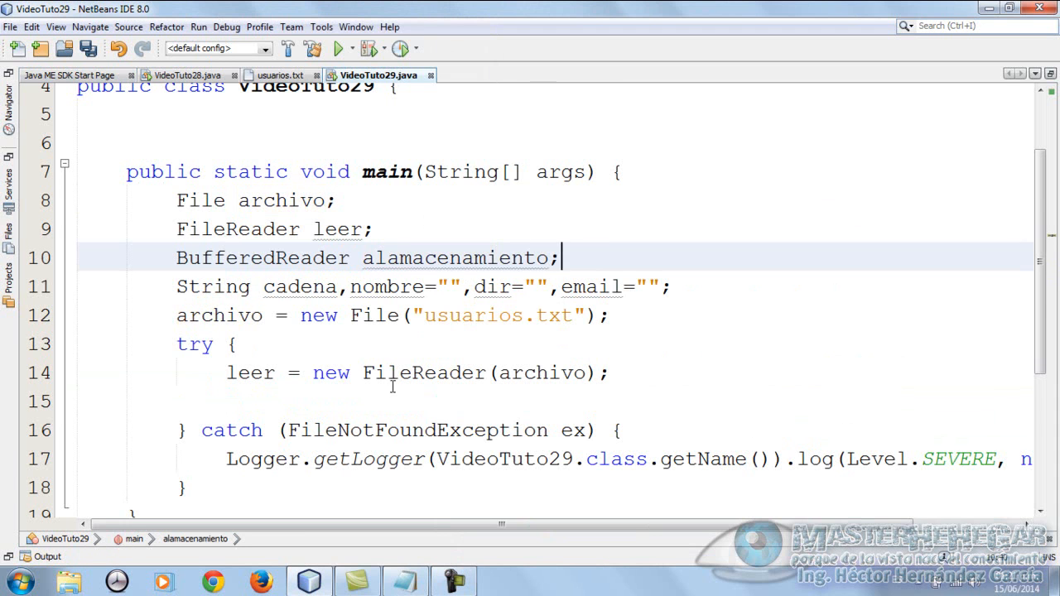
text(alamacenamiento)
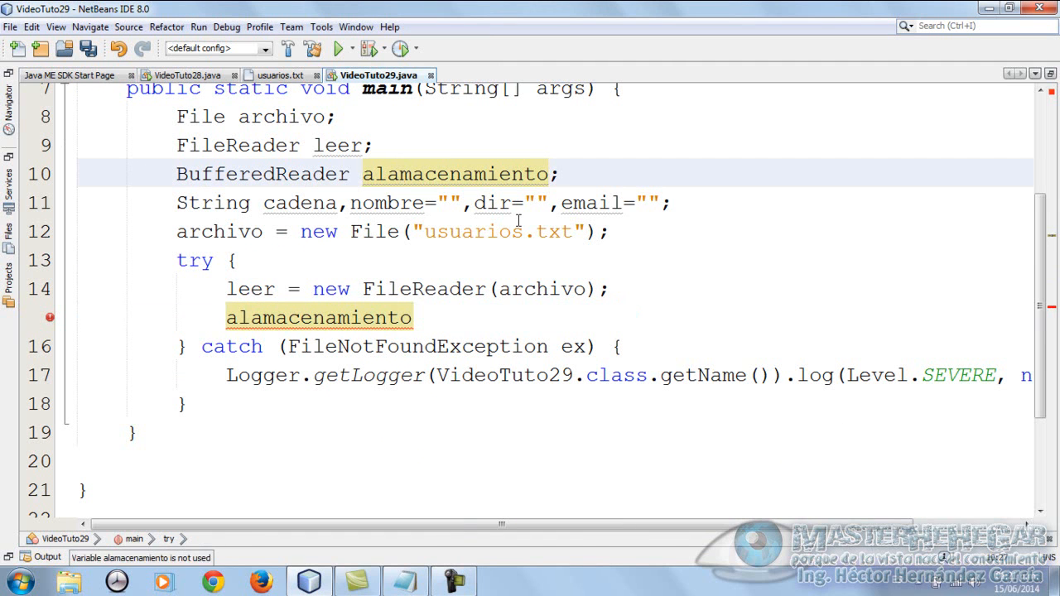
click(318, 318)
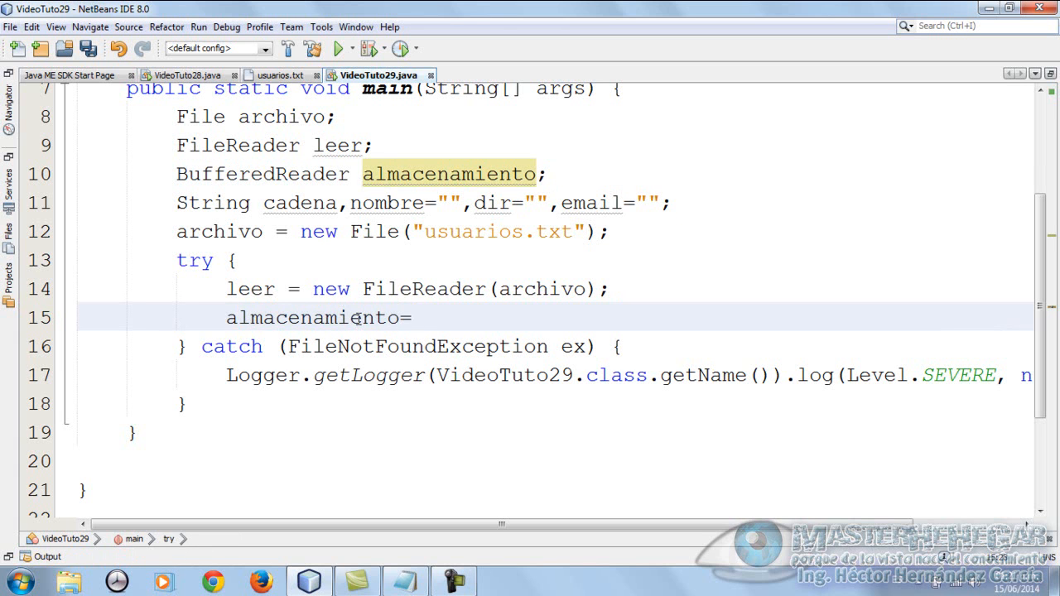
text(new BufferedReader(leer);)
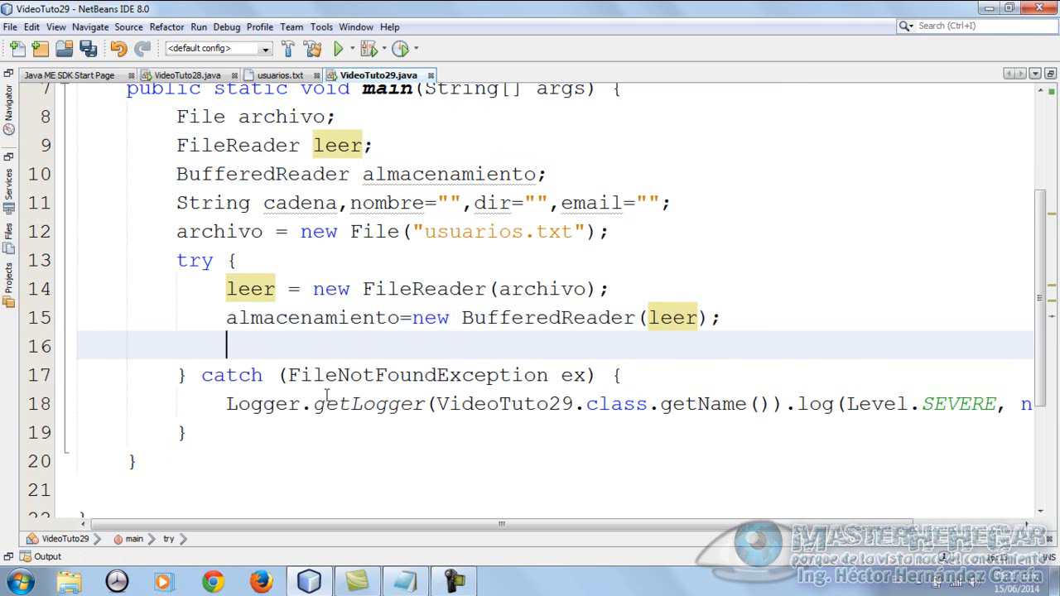
mouse_move(396, 579)
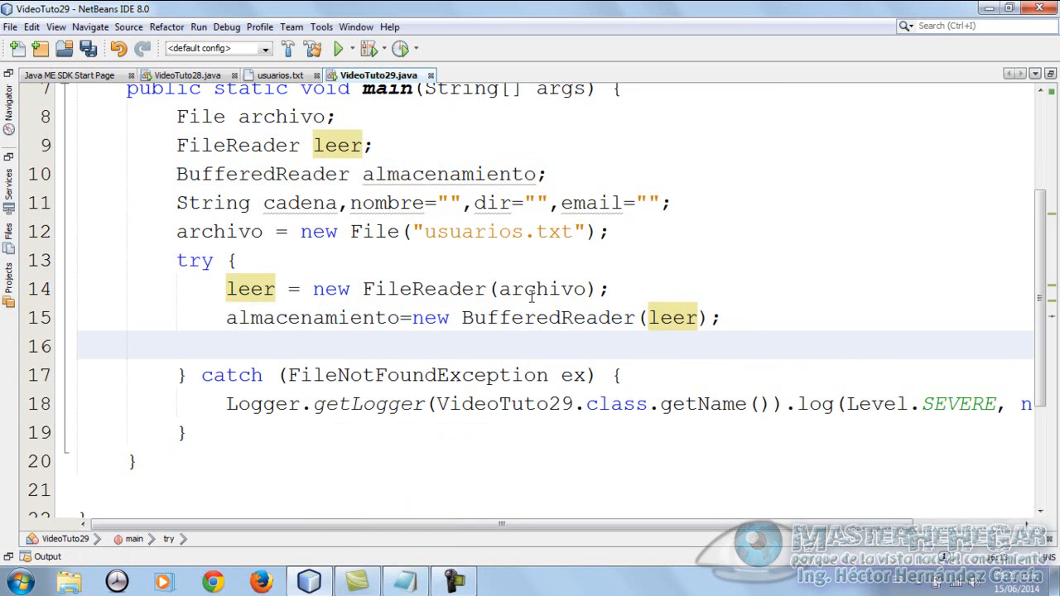
mouse_move(282, 309)
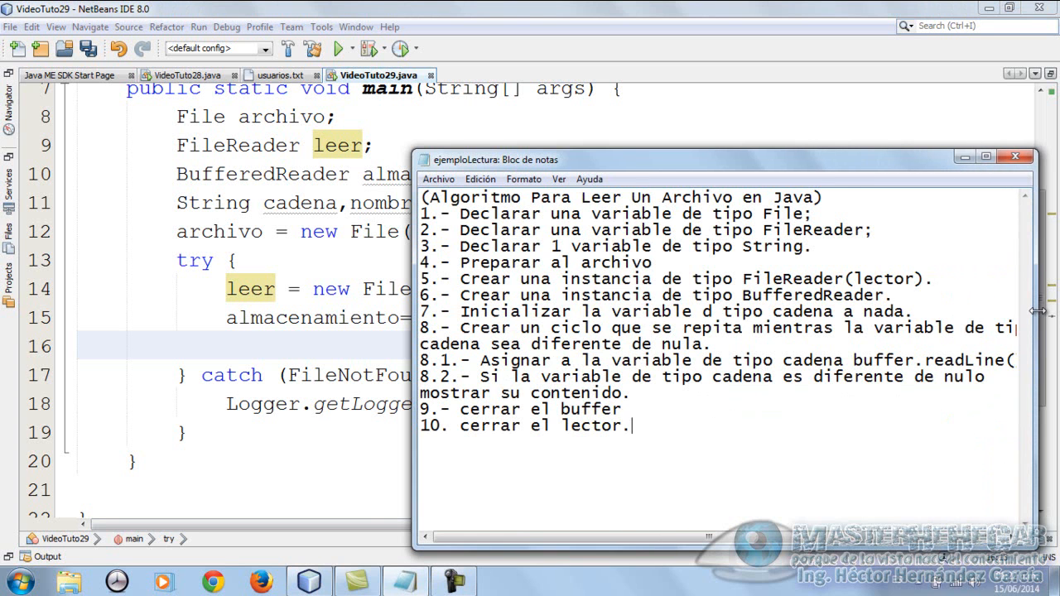
drag(498, 159, 404, 154)
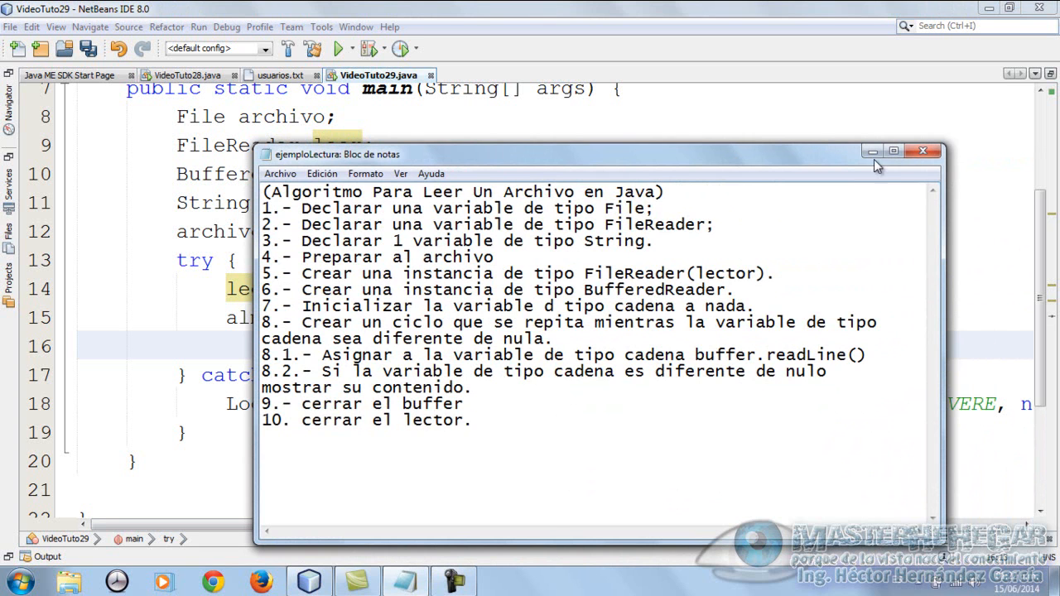
click(922, 151)
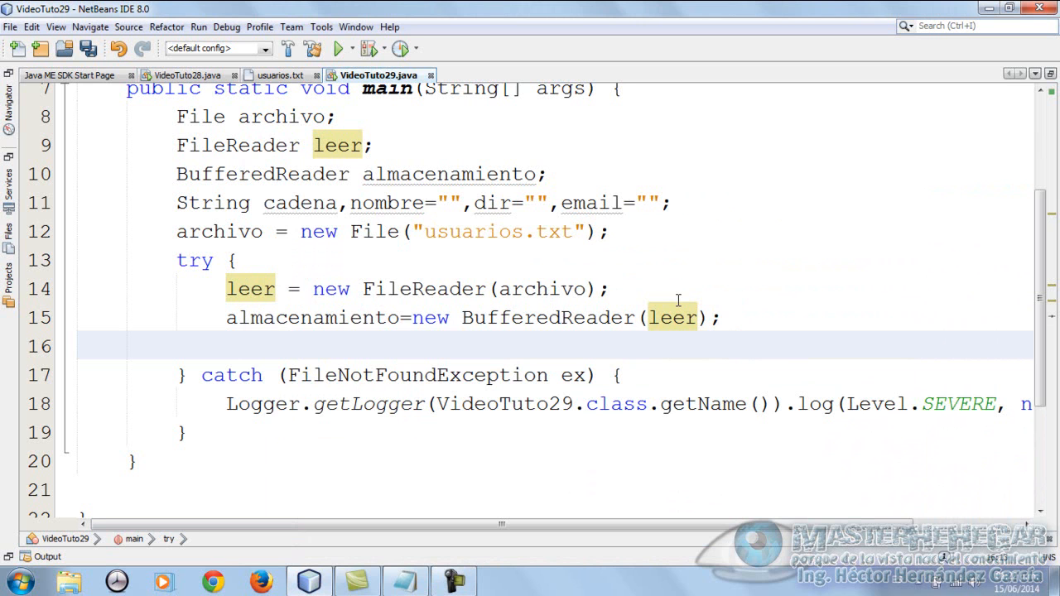
Step: Initialise cadena to an empty string
text(cadena="#")
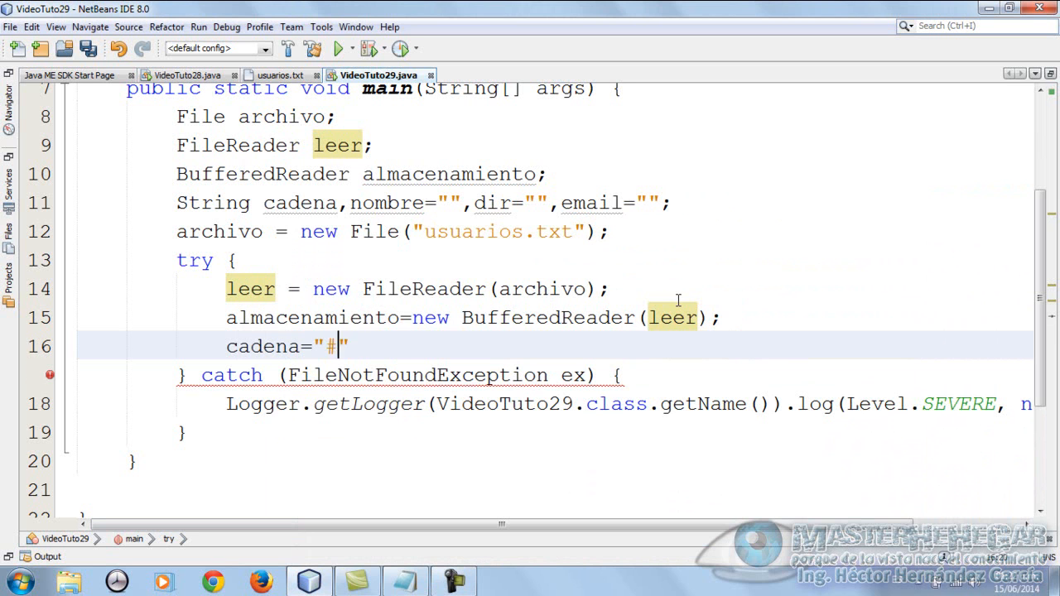
key(Backspace)
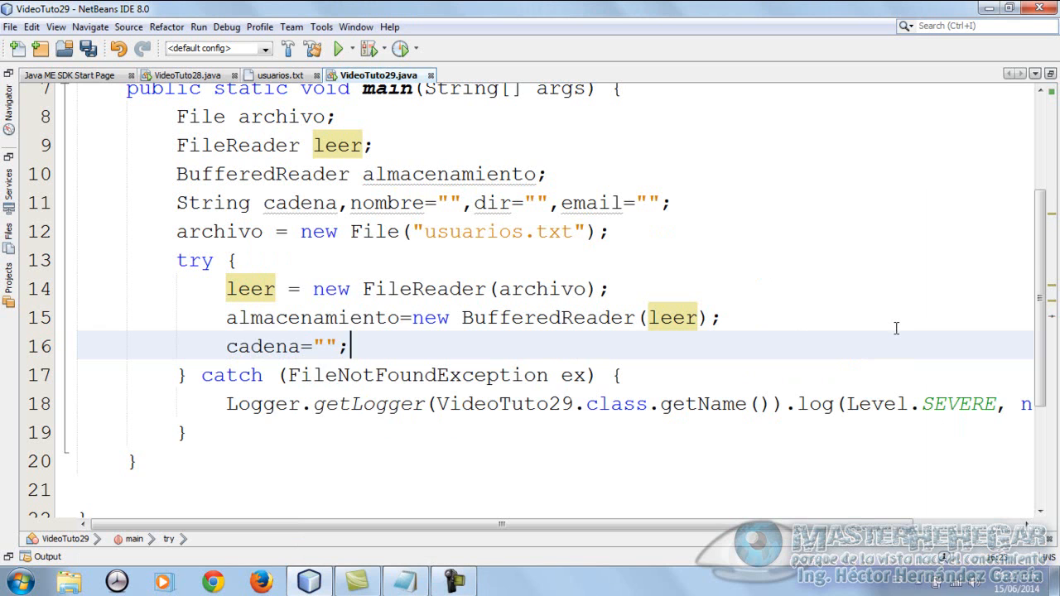
Step: Write while(cadena!=null){ cadena=almacenamiento.readLine(); } and save the file
text(whil)
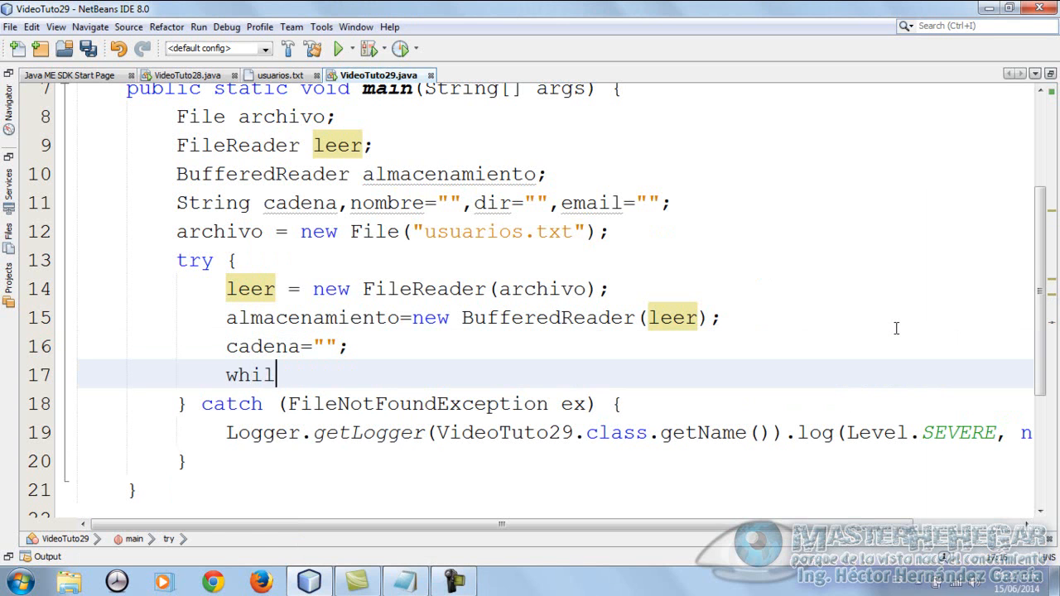
text(e ())
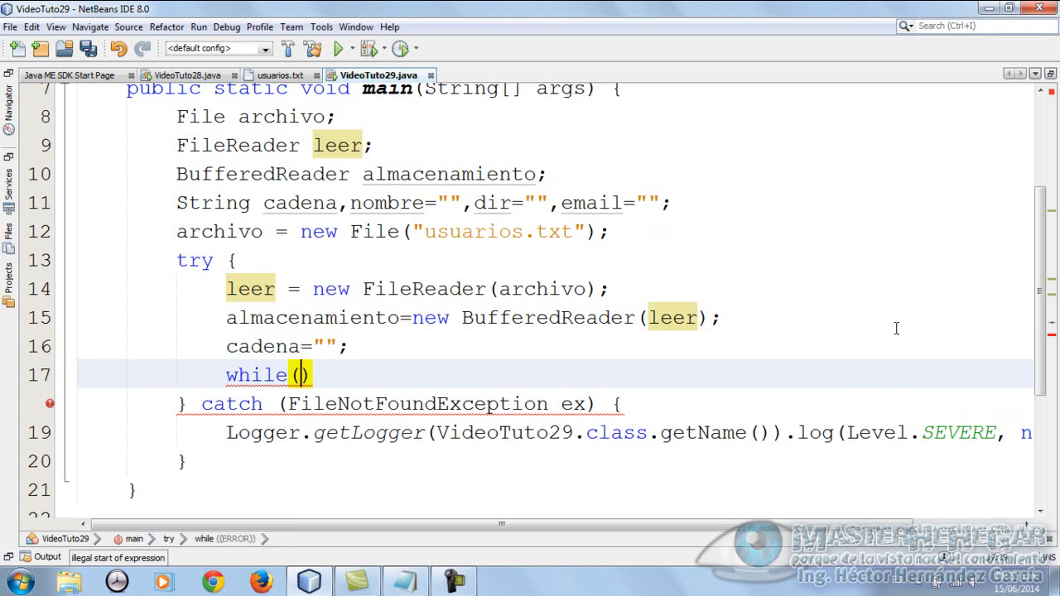
text({})
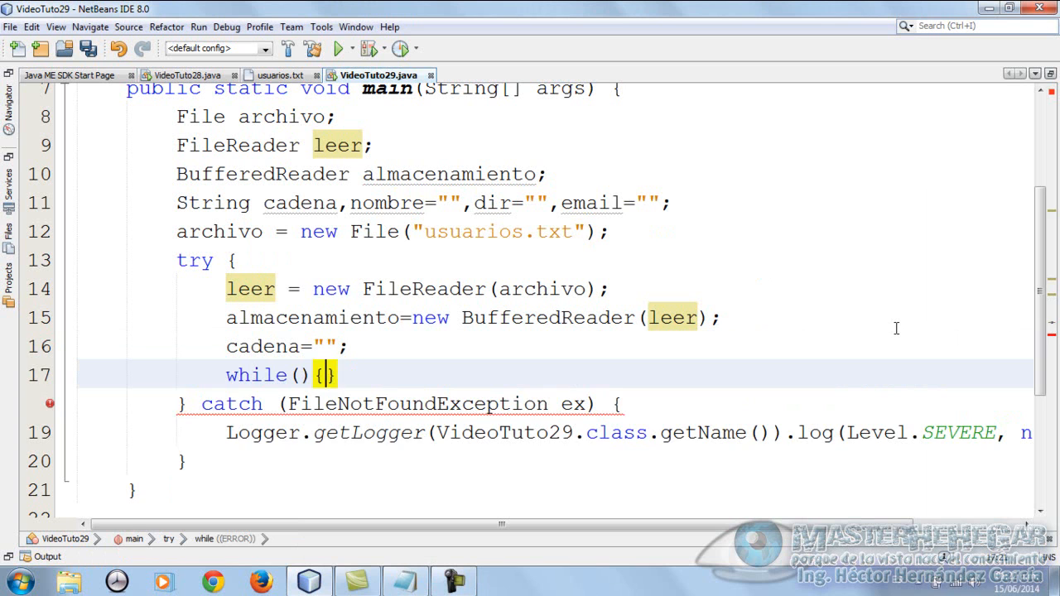
key(Return)
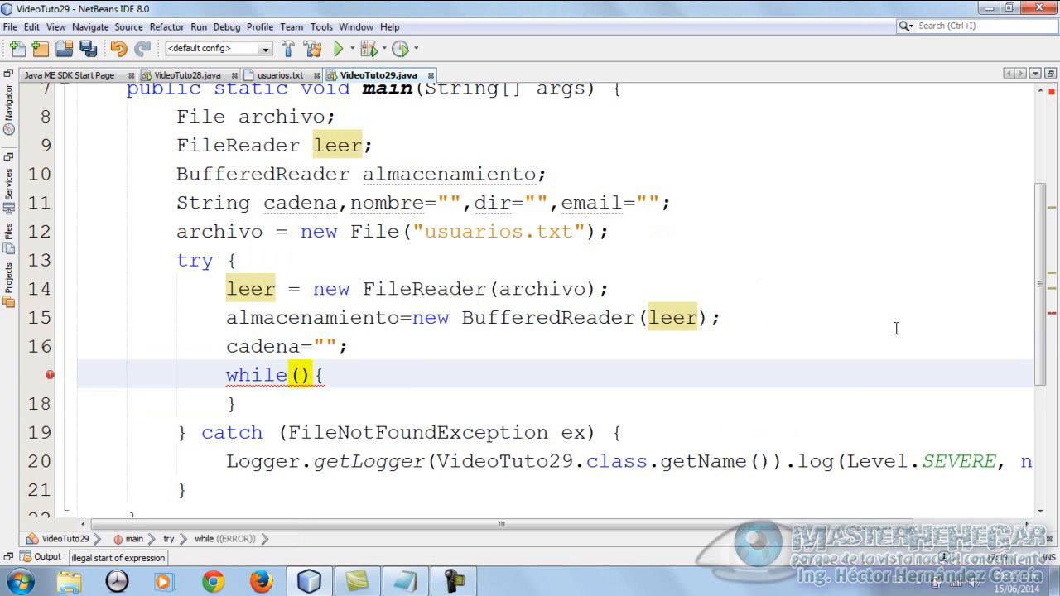
text(cadena)
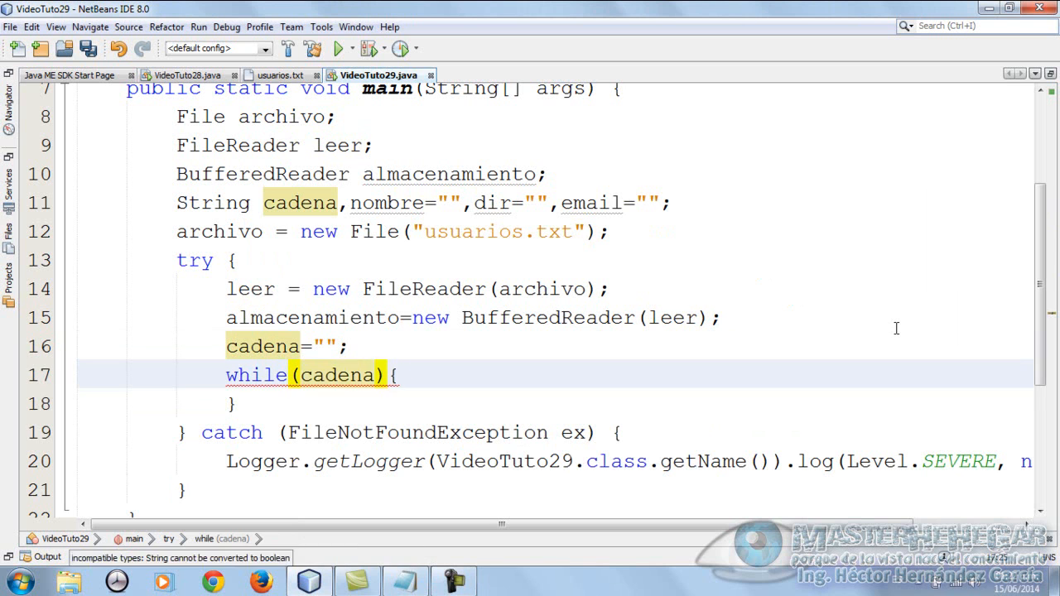
text(!=null)
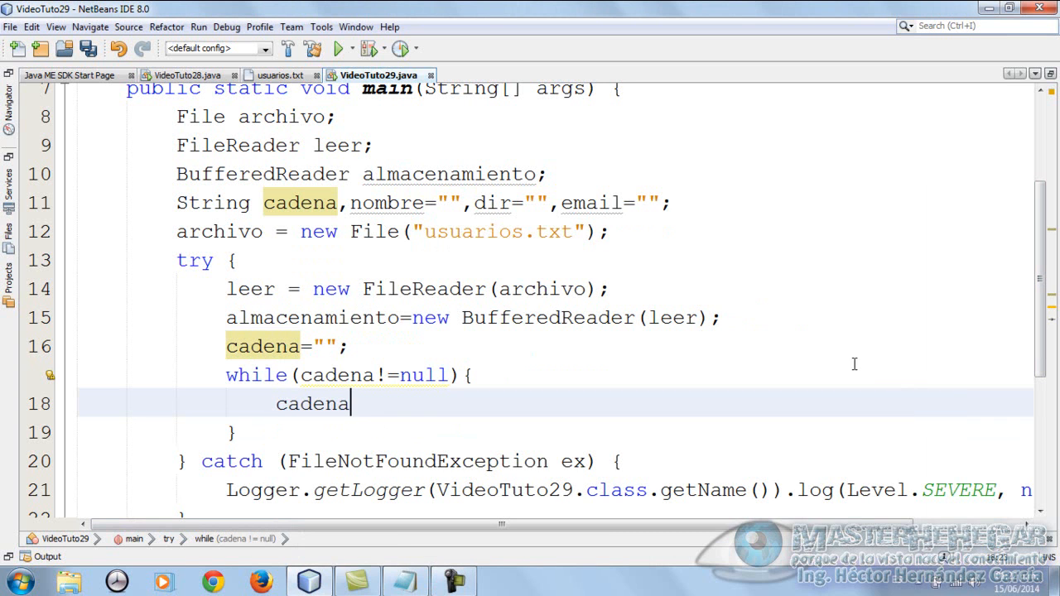
text(=al)
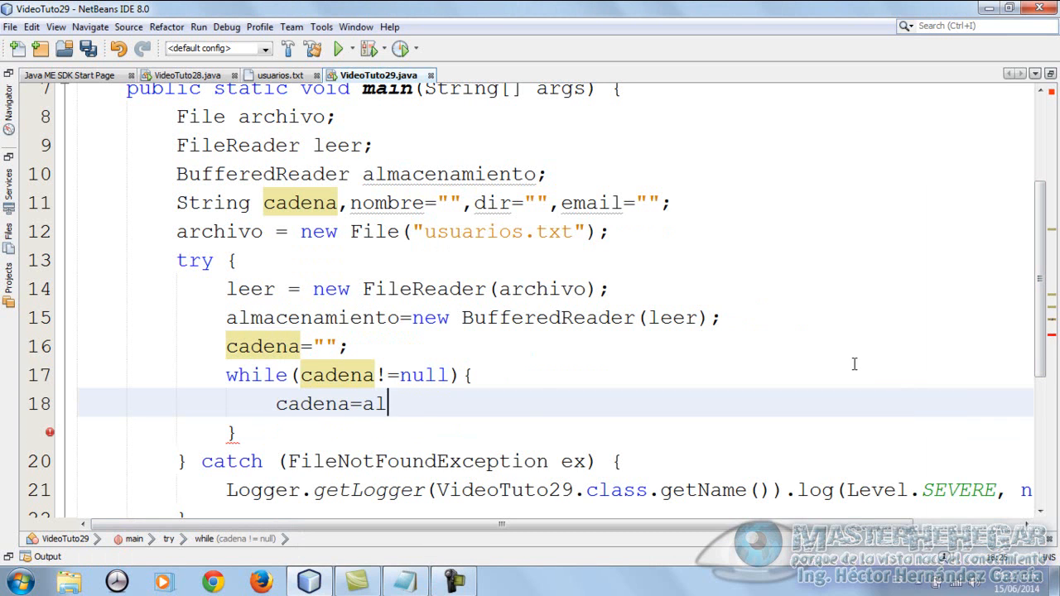
text(macenamiento.re)
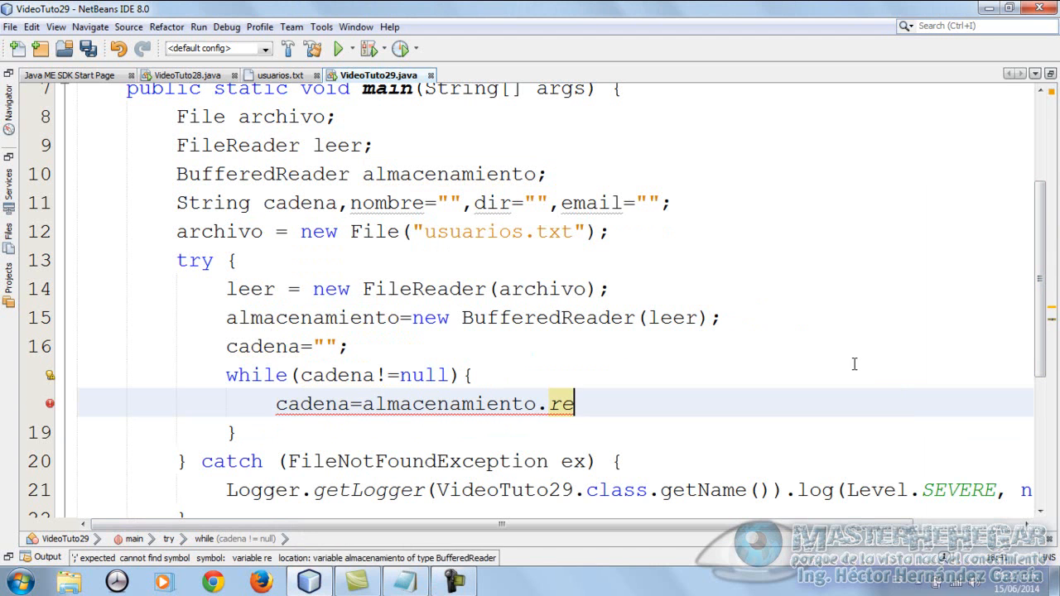
text(adLine();)
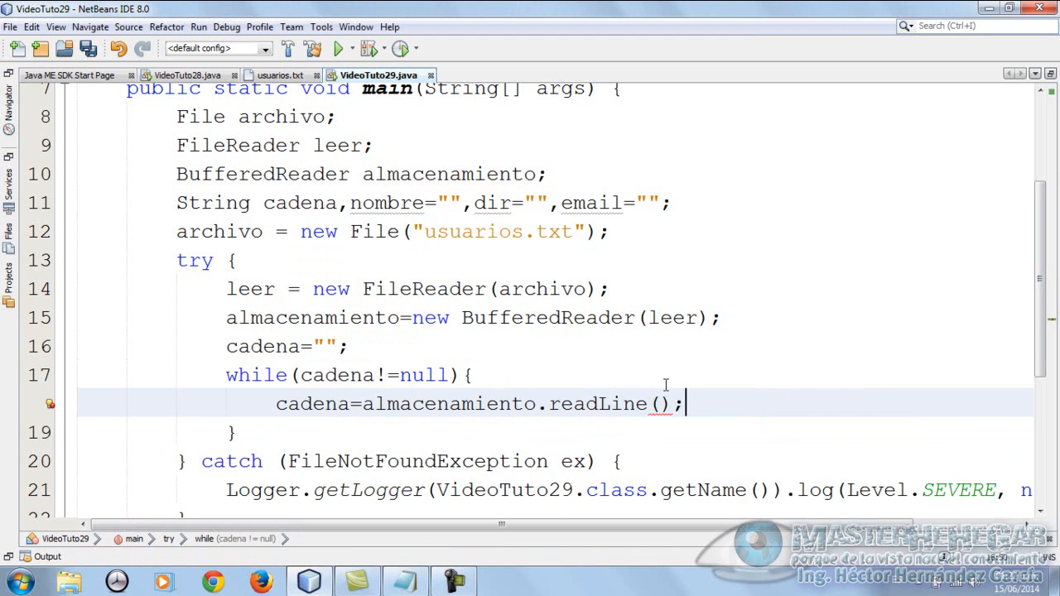
key(ctrl+s)
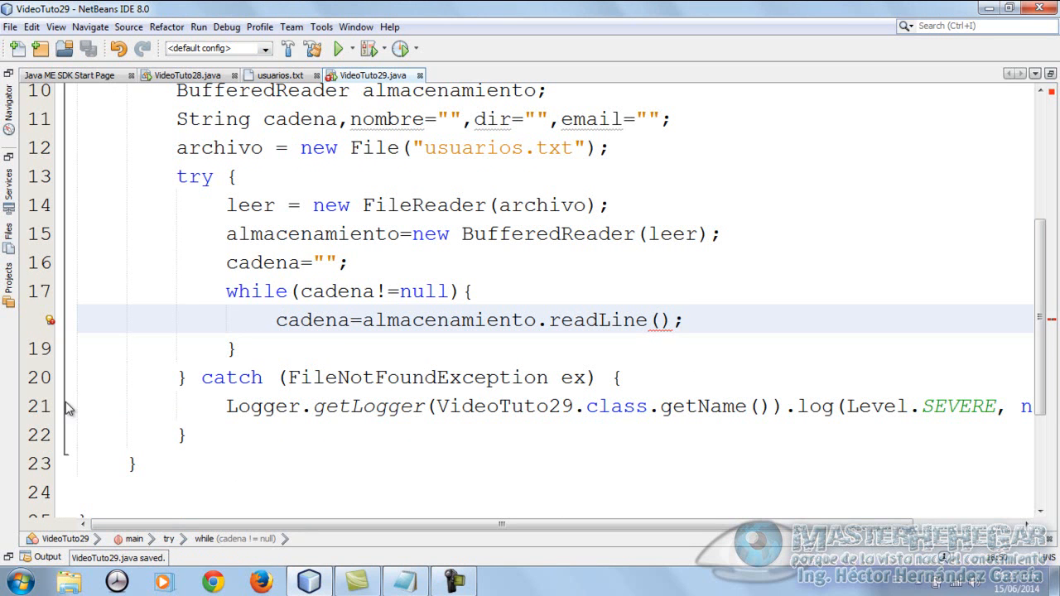
Step: Surround the readLine call with a try-catch for IOException, then view usuarios.txt
click(50, 320)
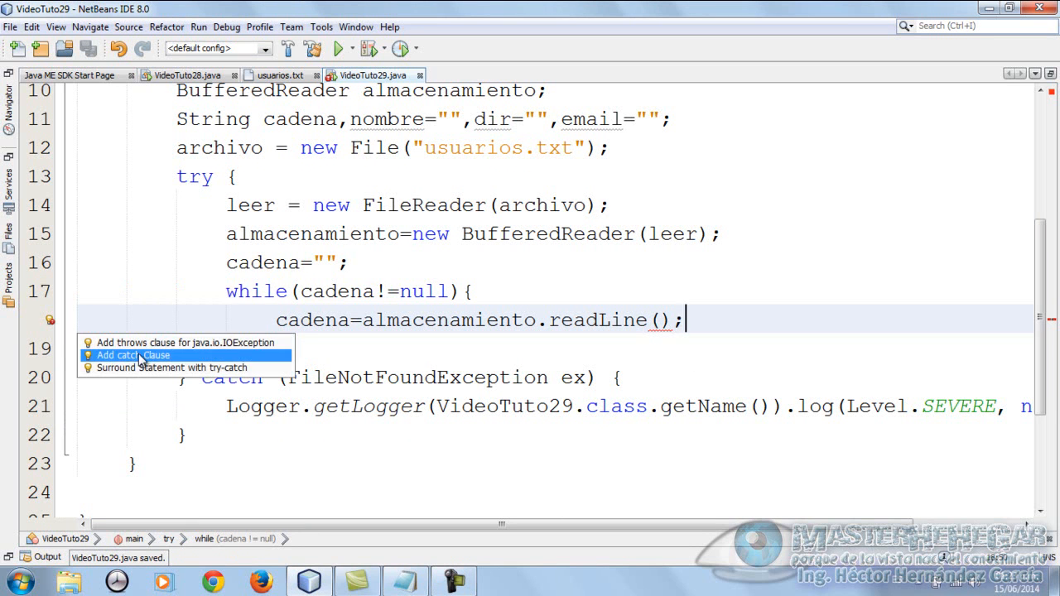
mouse_move(174, 367)
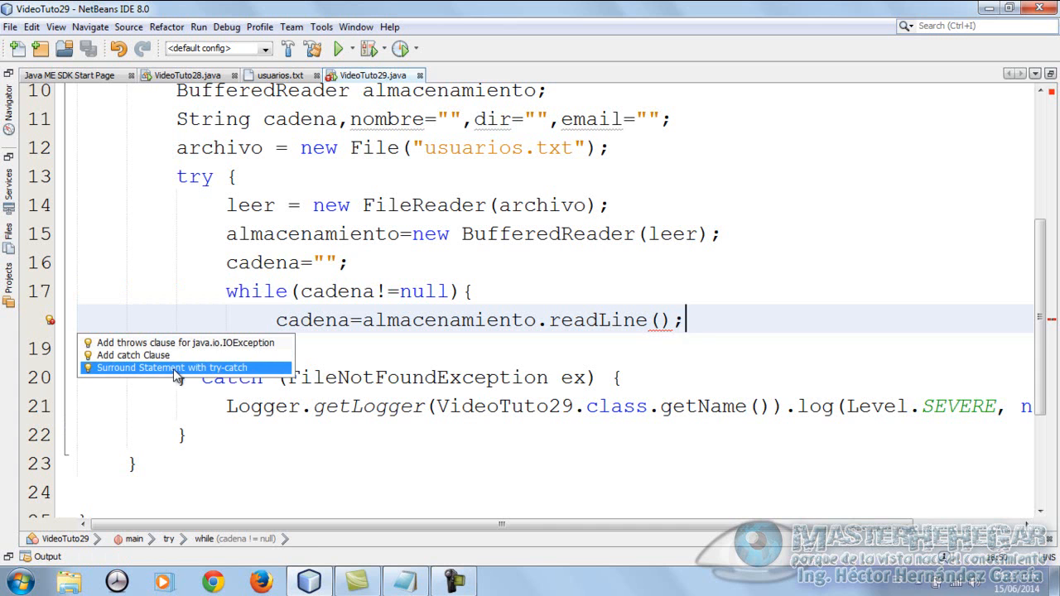
click(173, 367)
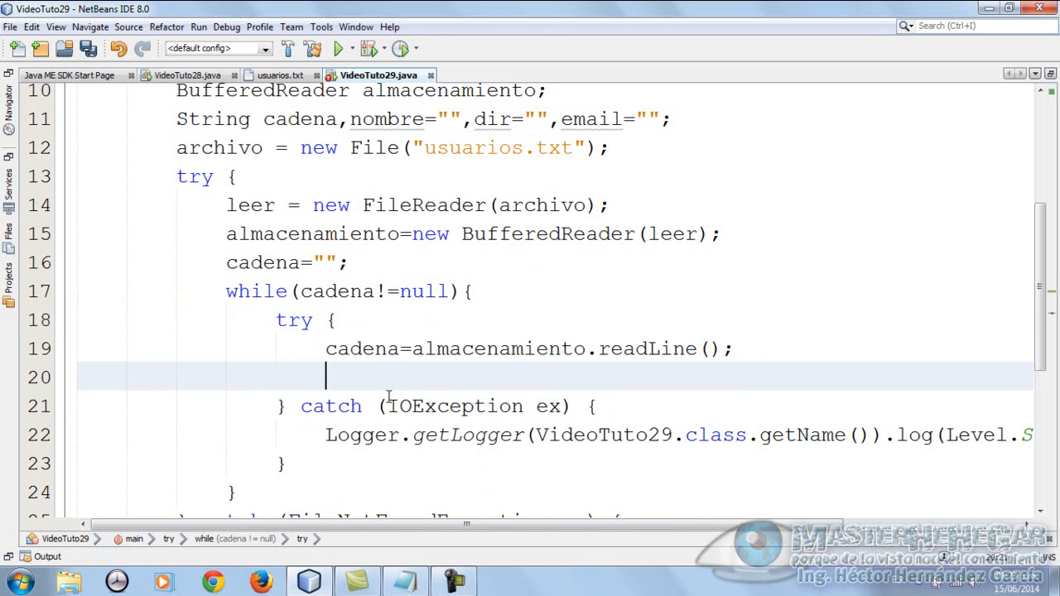
click(280, 76)
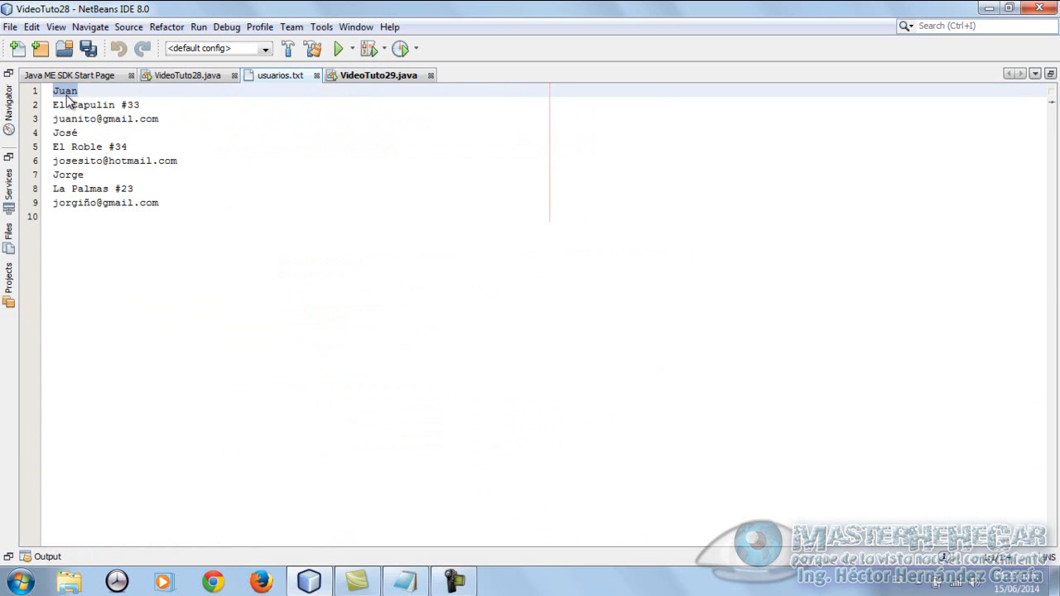
Step: Compare the loop code against the record lines in usuarios.txt
click(378, 75)
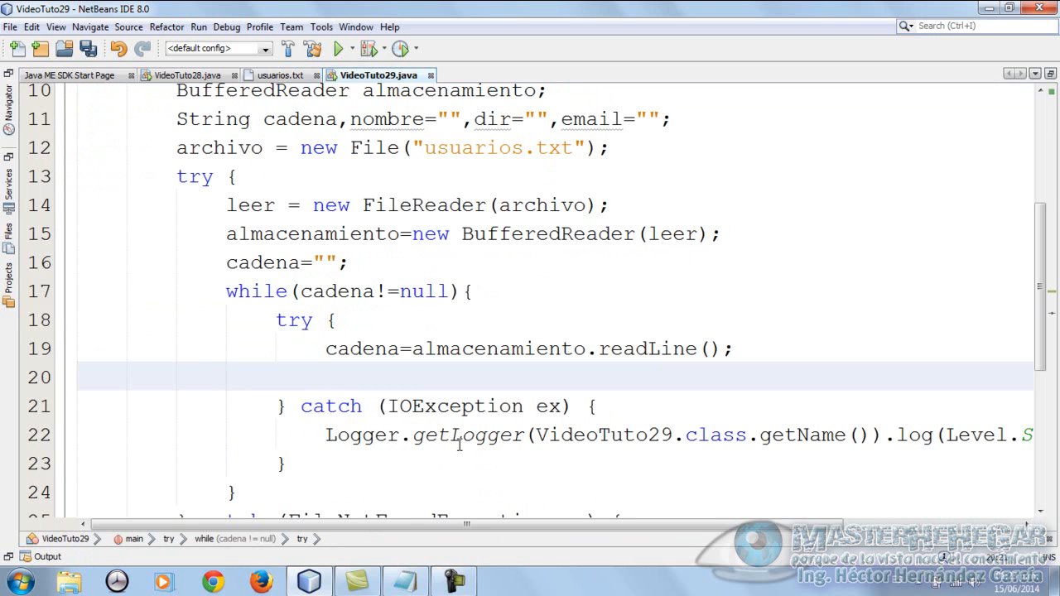
click(325, 378)
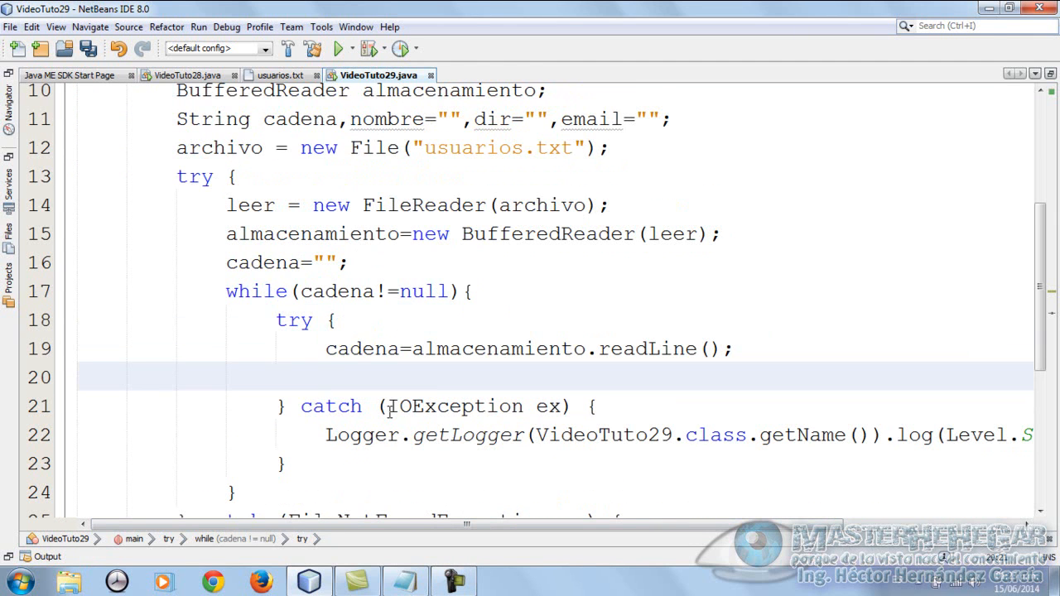
click(324, 378)
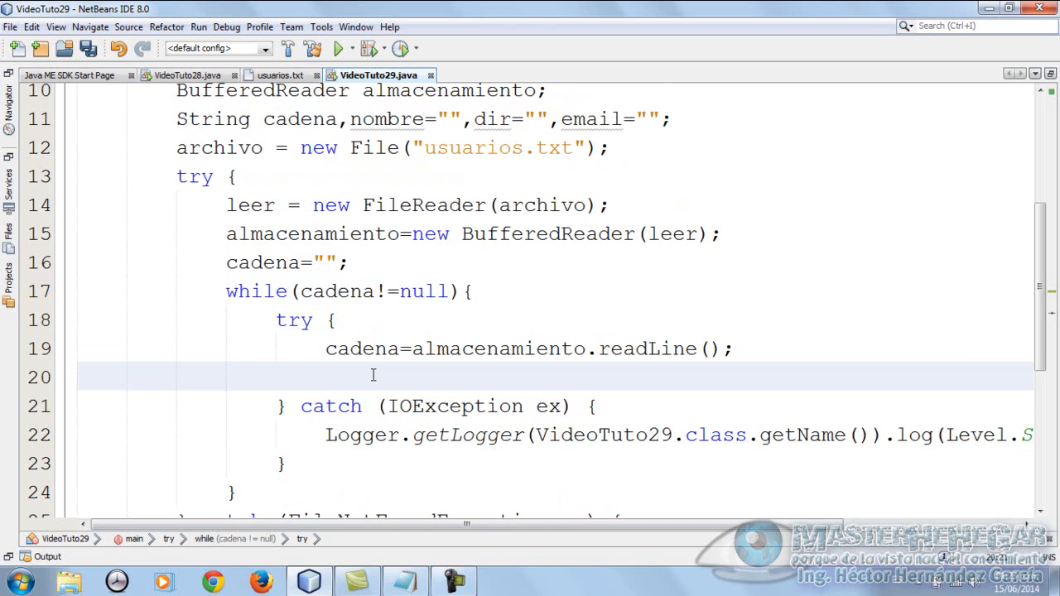
click(280, 76)
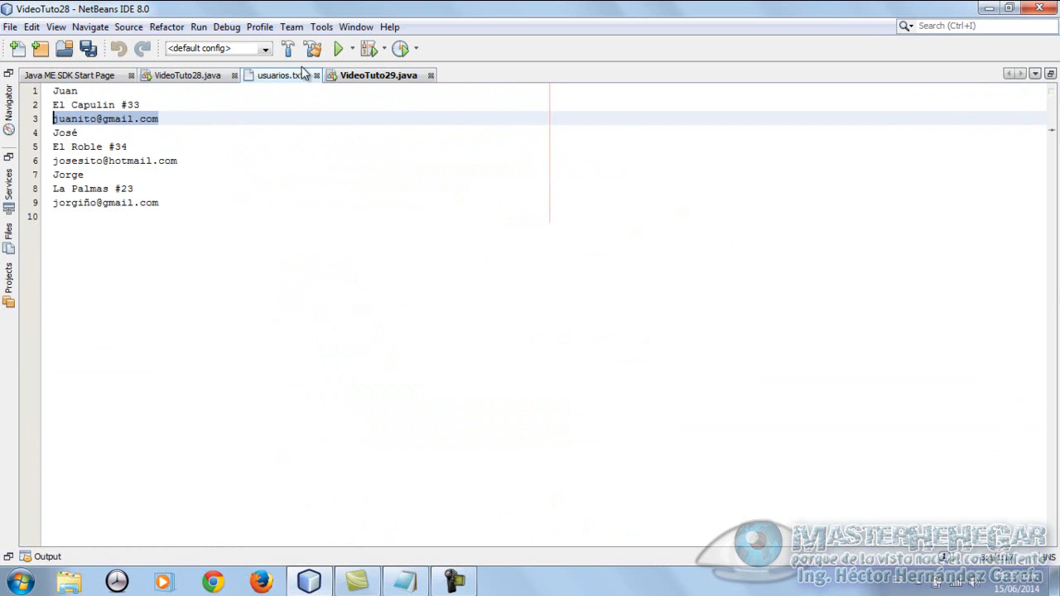
click(378, 74)
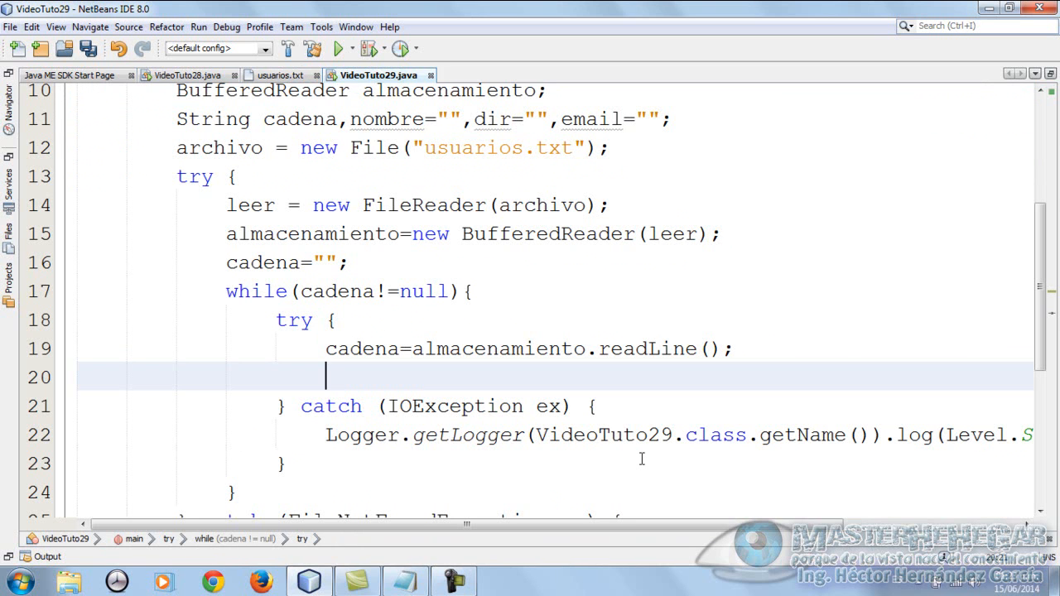
Step: Store the first line in nombre, read the next line and store it in dir
text(nombre)
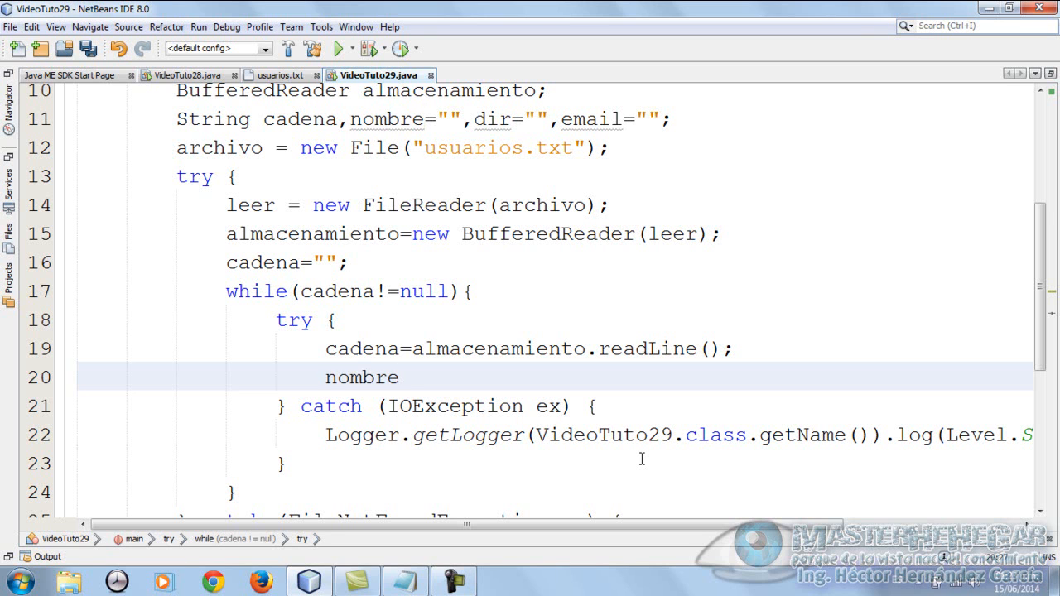
text(=v)
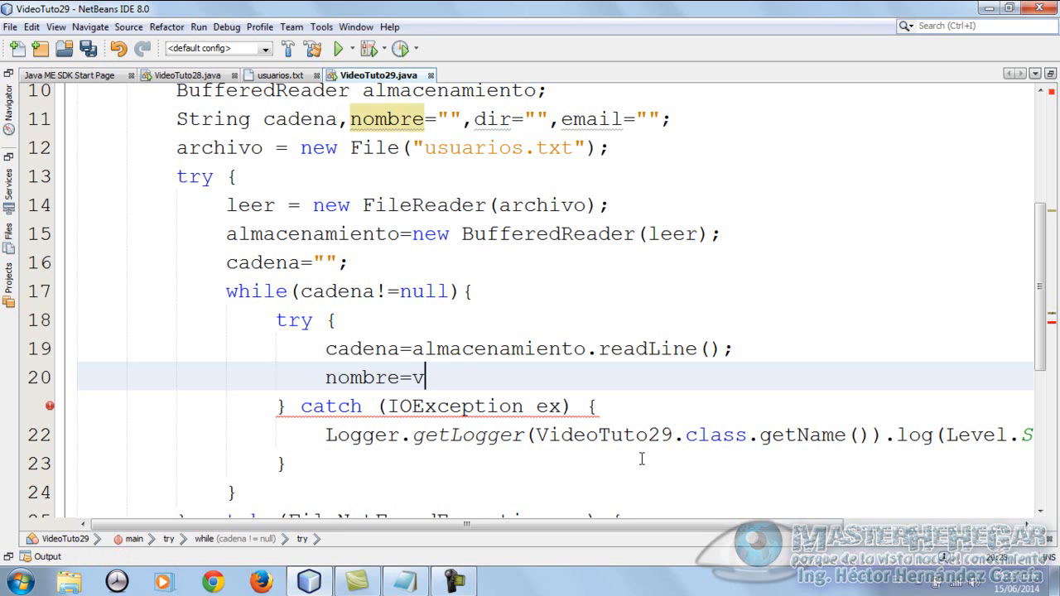
text(adena;)
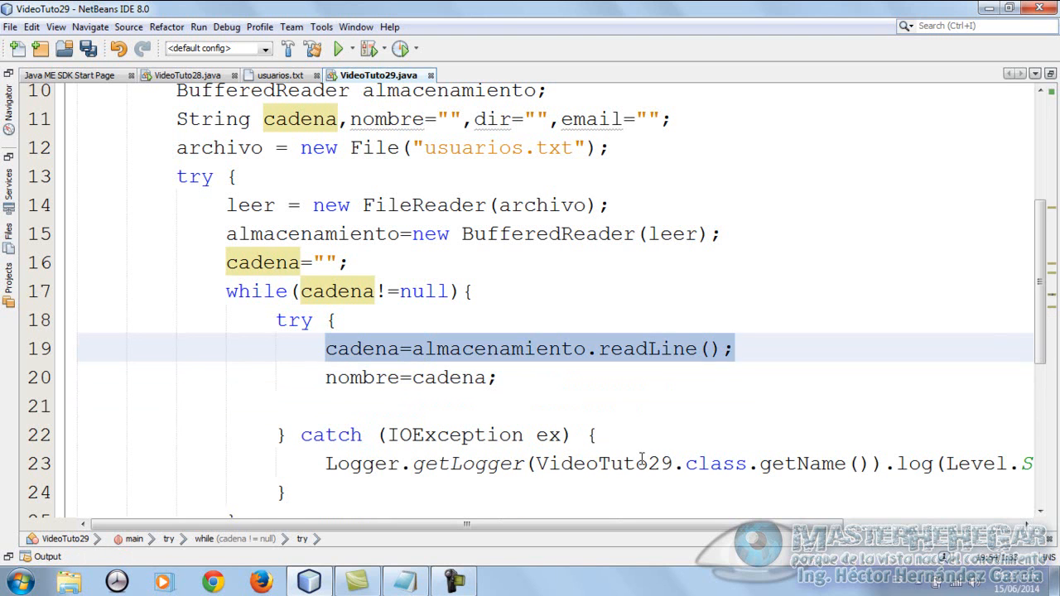
text(cadena=almacenamiento.readLine();)
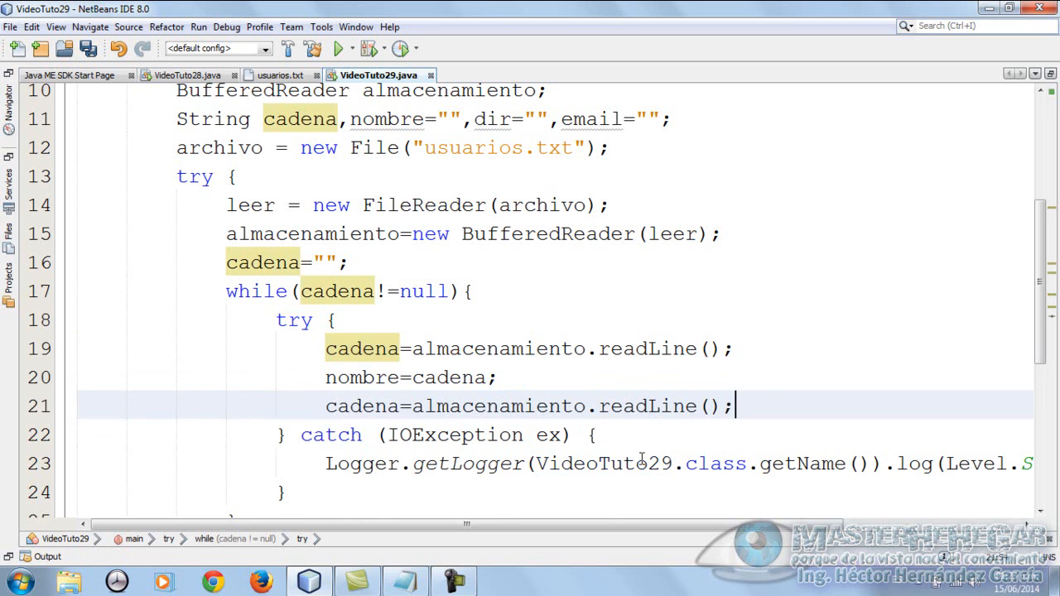
key(enter)
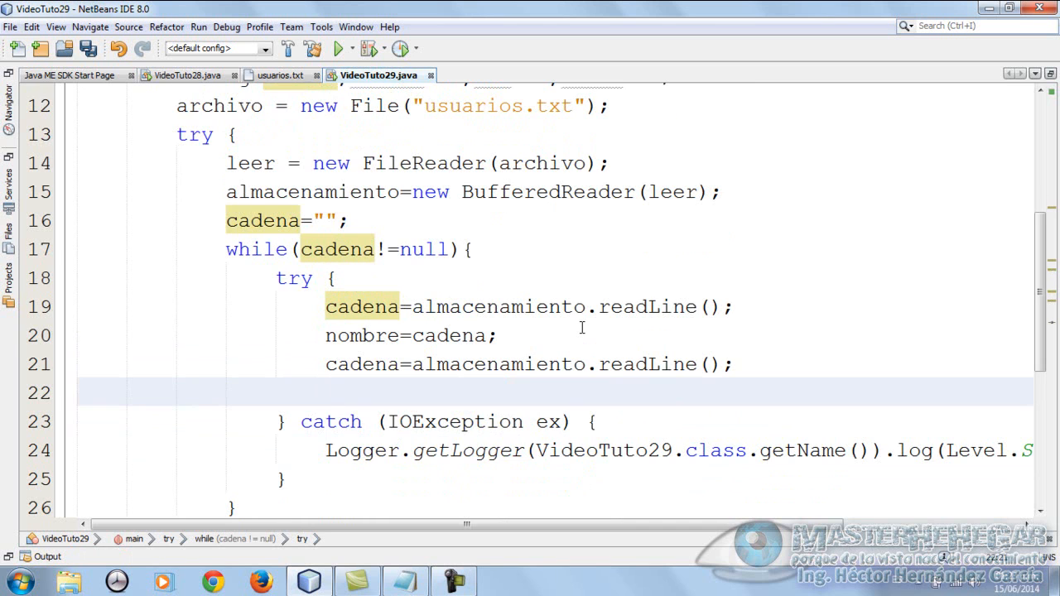
text(d)
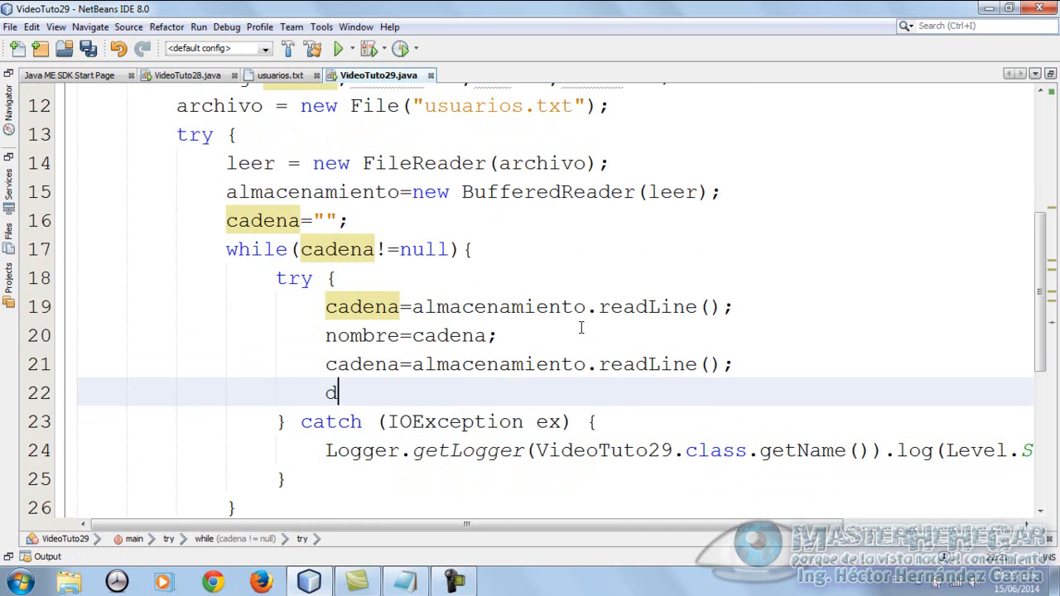
text(ir=cad)
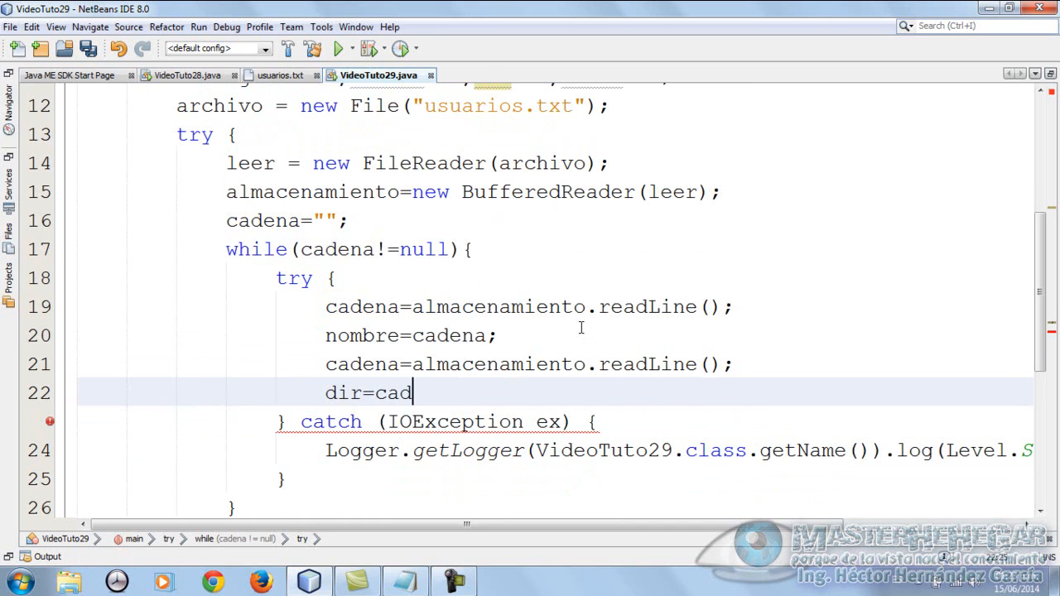
text(ena;)
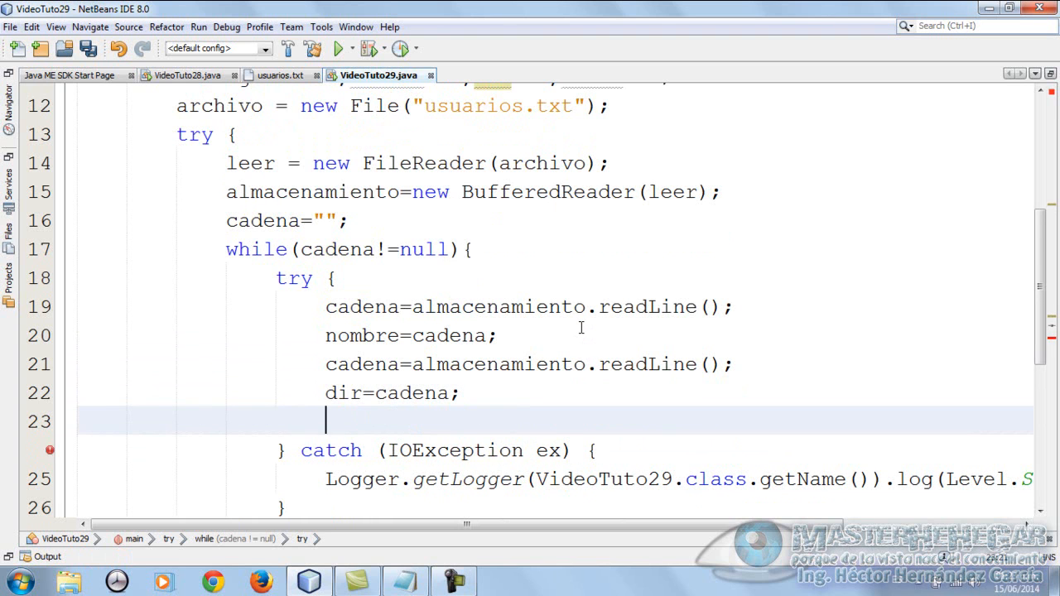
Step: Read a third line and store it in email
text(cadena=almacenamiento.readLine();)
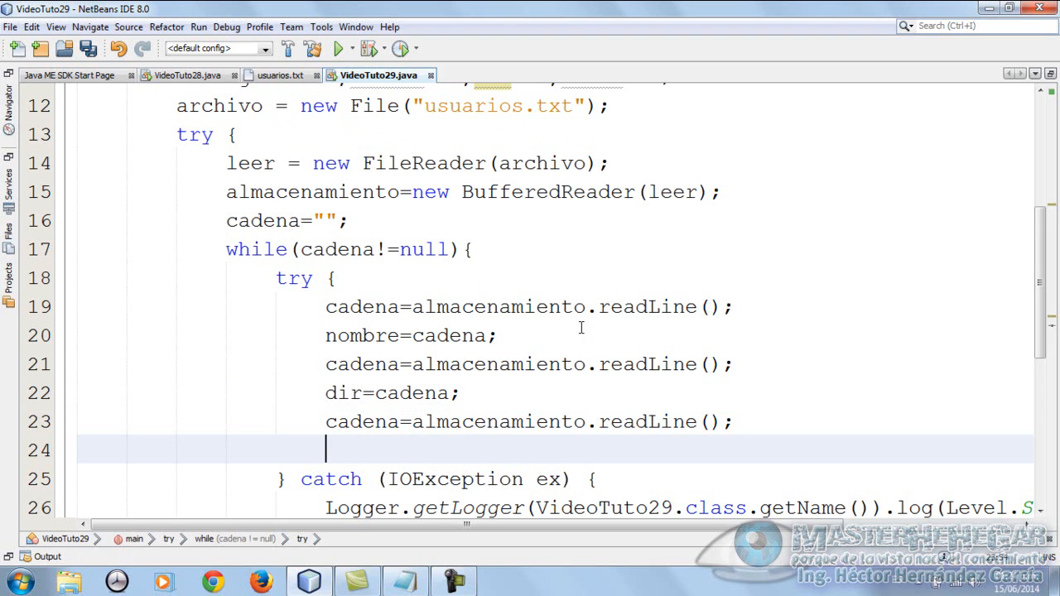
text(email)
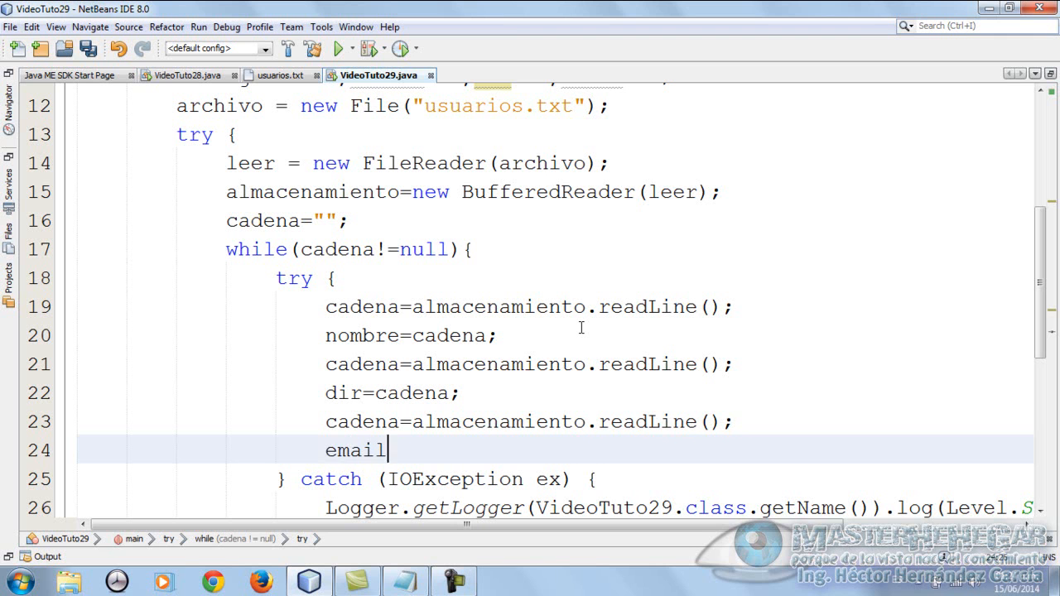
text(=cadema)
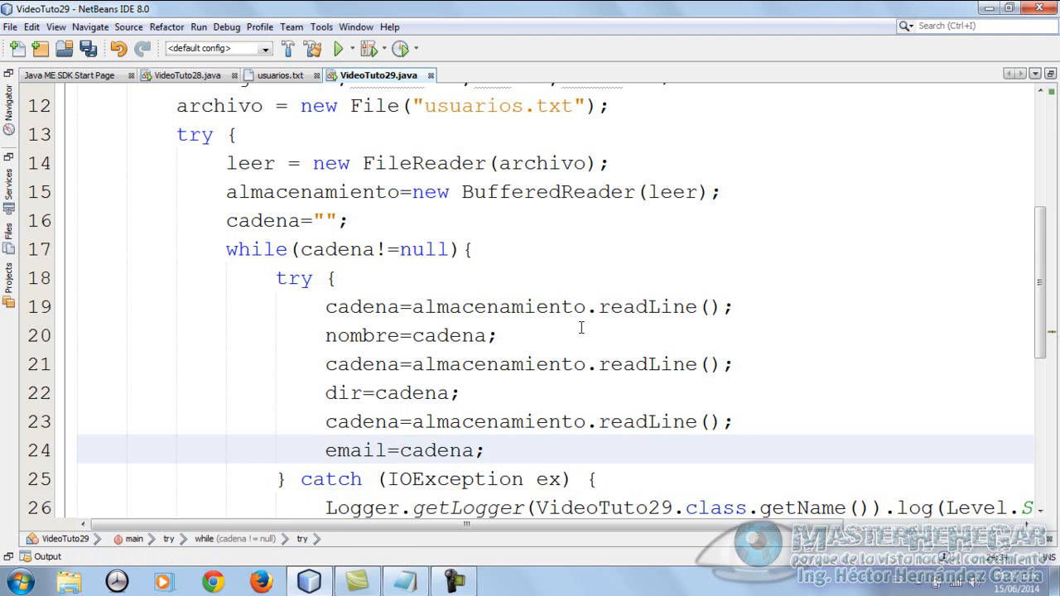
scroll(down, 3)
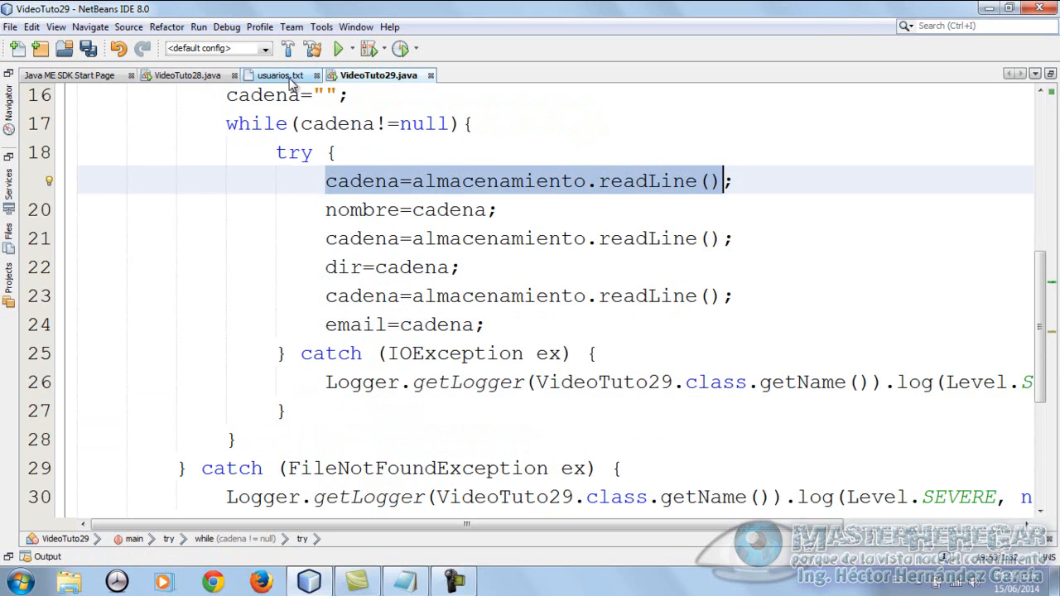
click(278, 76)
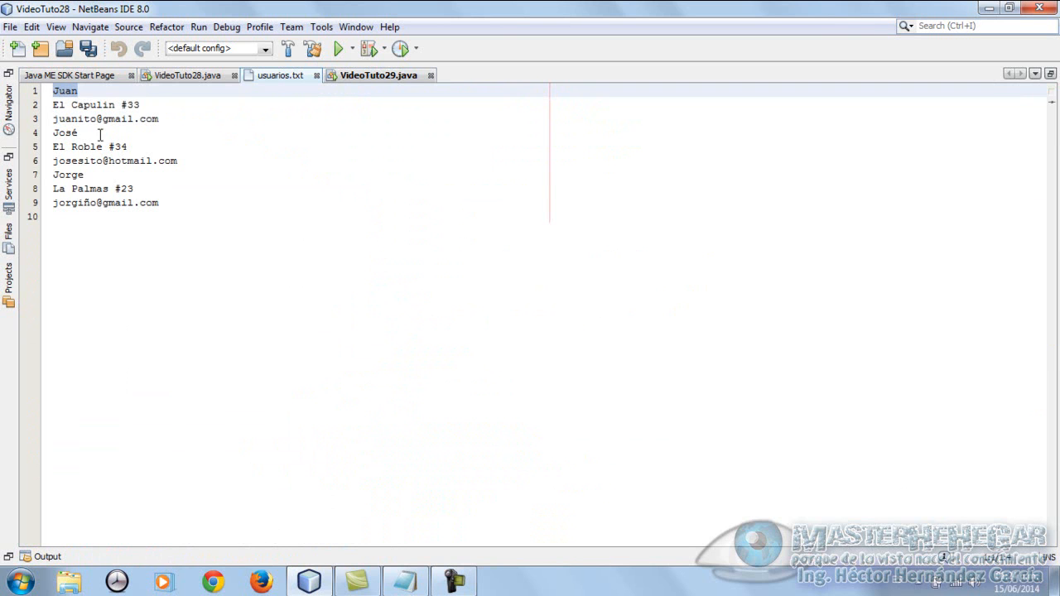
double_click(96, 104)
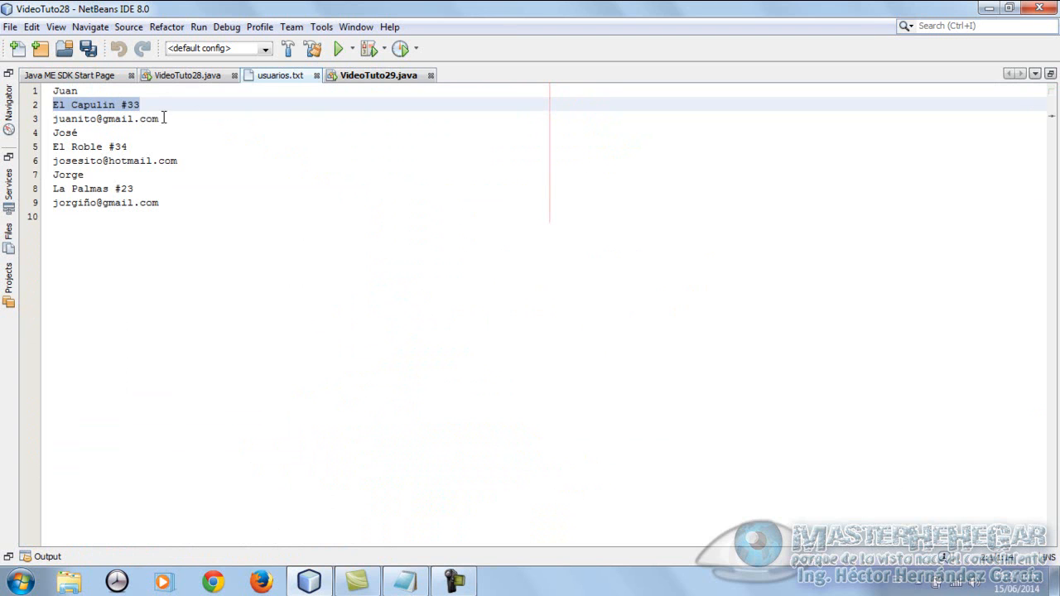
double_click(106, 119)
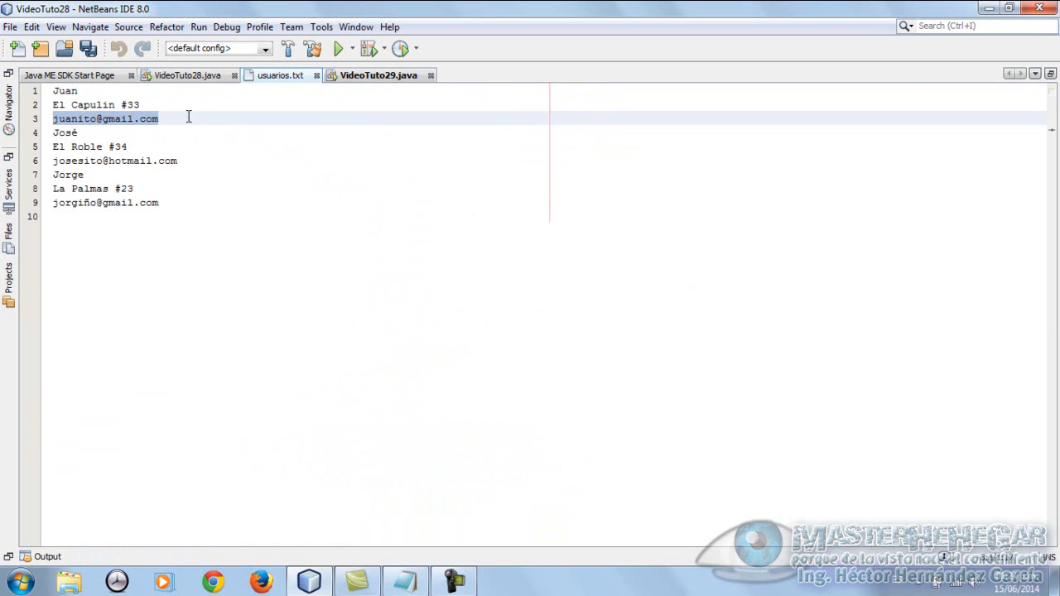
click(378, 77)
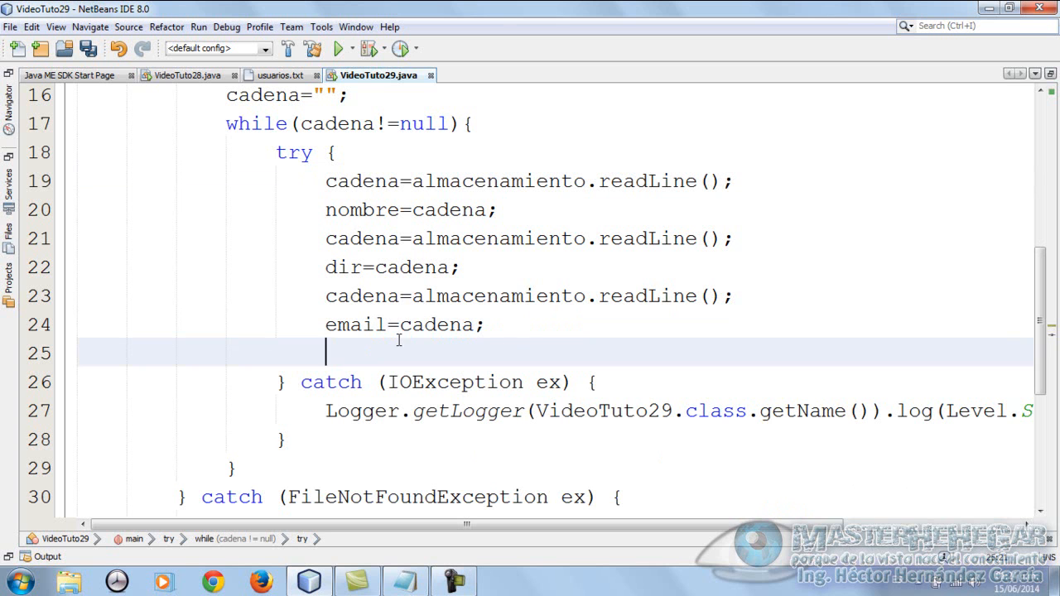
Step: Add an if(cadena!=null){ block after email=cadena inside the reading loop
double_click(362, 295)
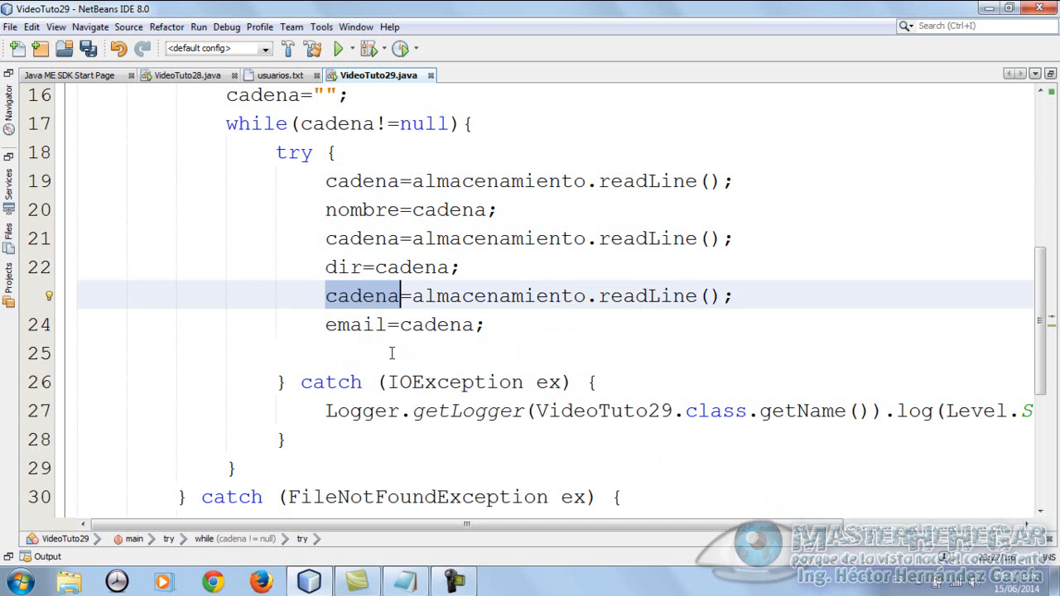
text(if)
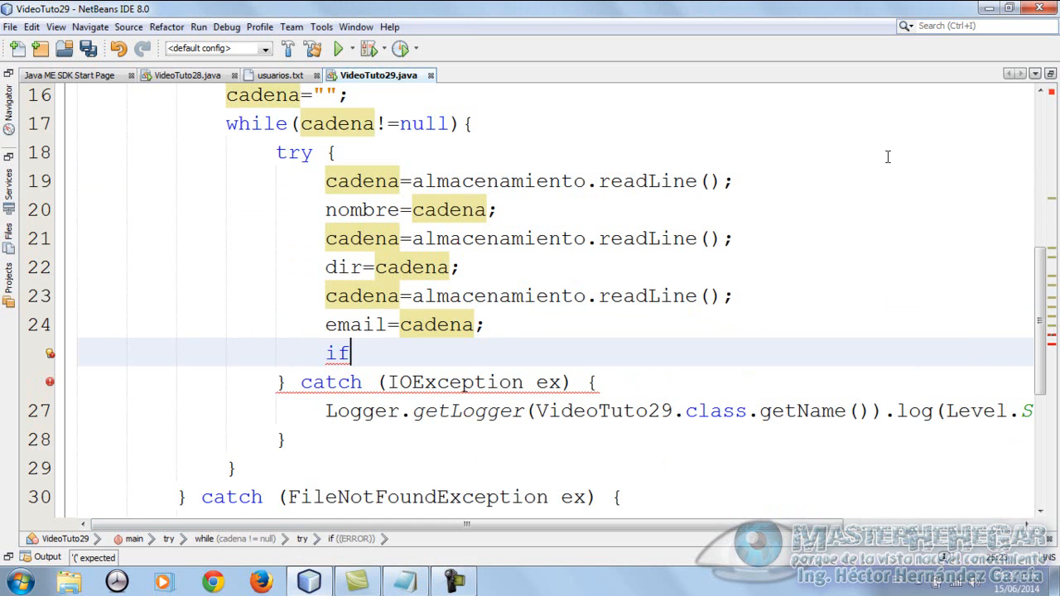
text(())
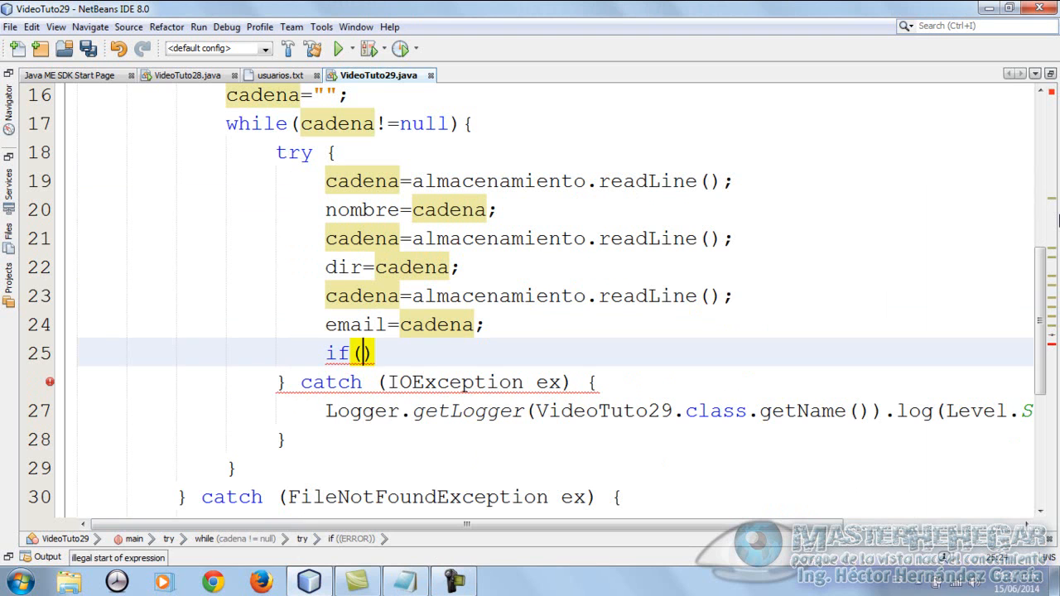
text(cadena)
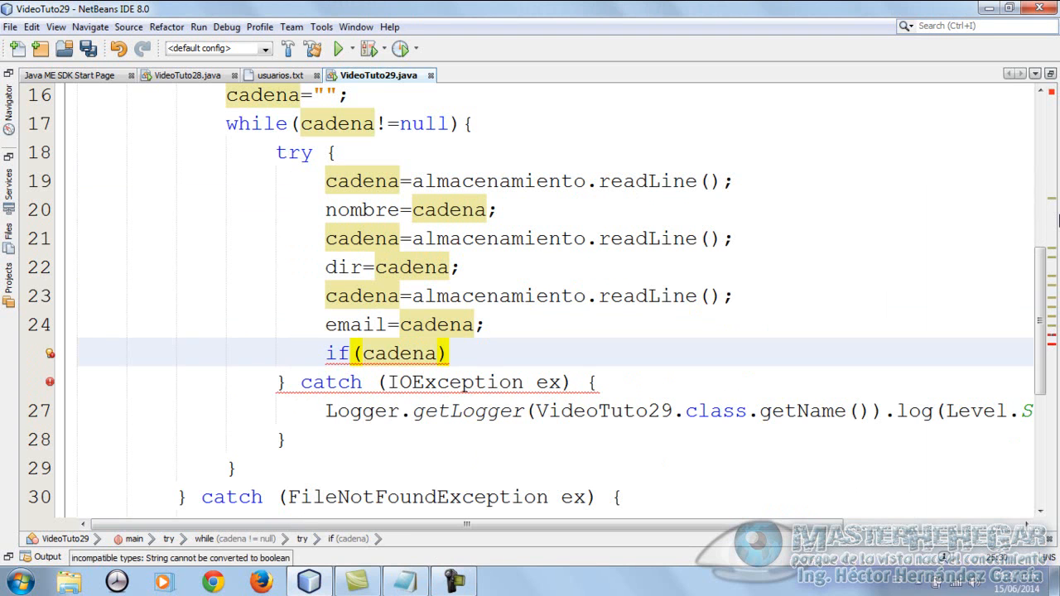
text(!=nu)
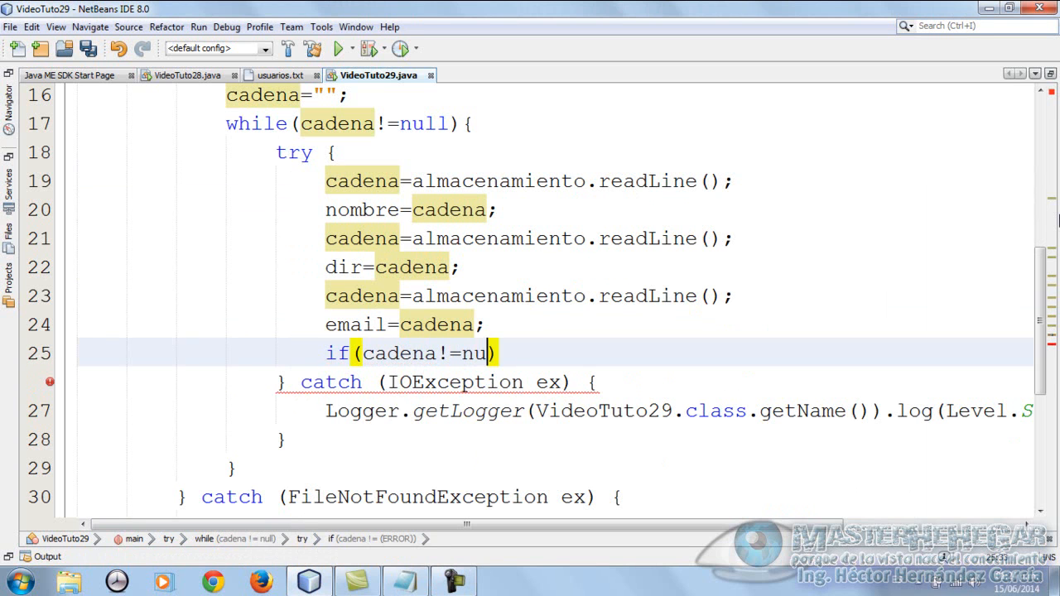
text(ll){)
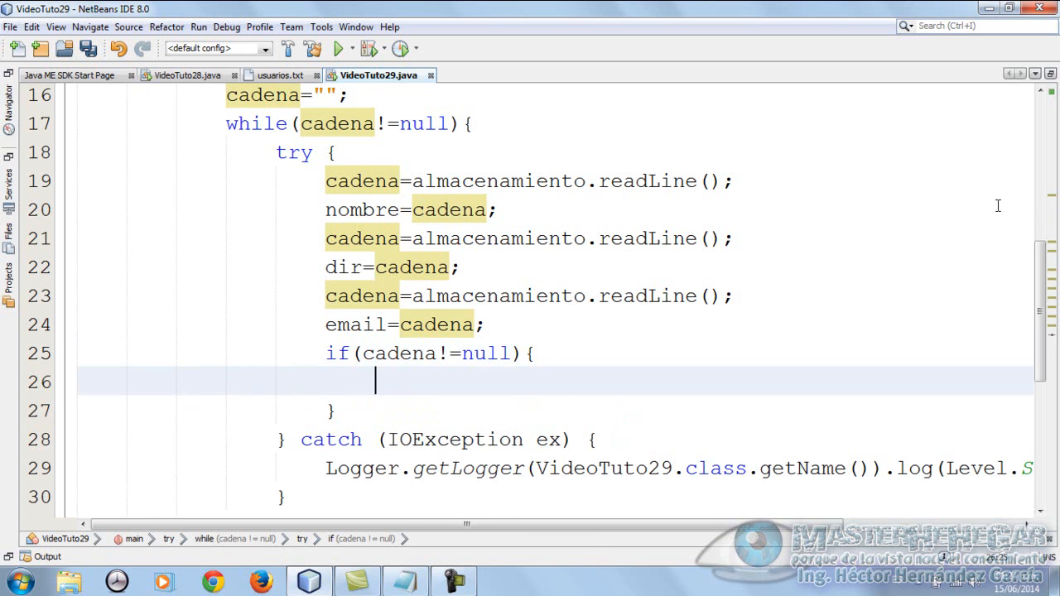
Step: Start a JOptionPane.showMessageDialog call whose message begins with "Nombre: " + nombre
text(J)
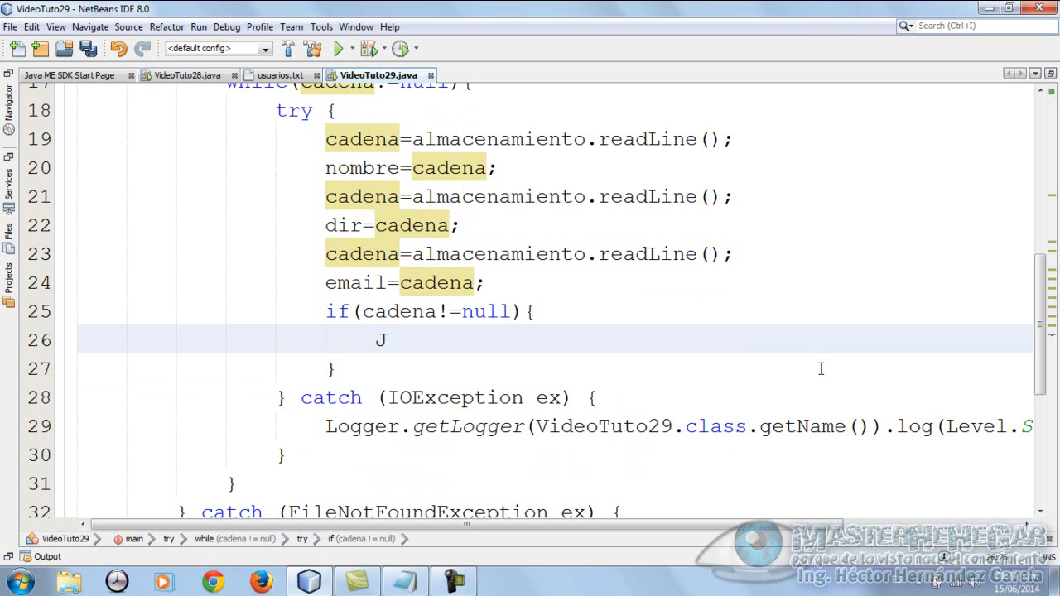
text(OptionPane)
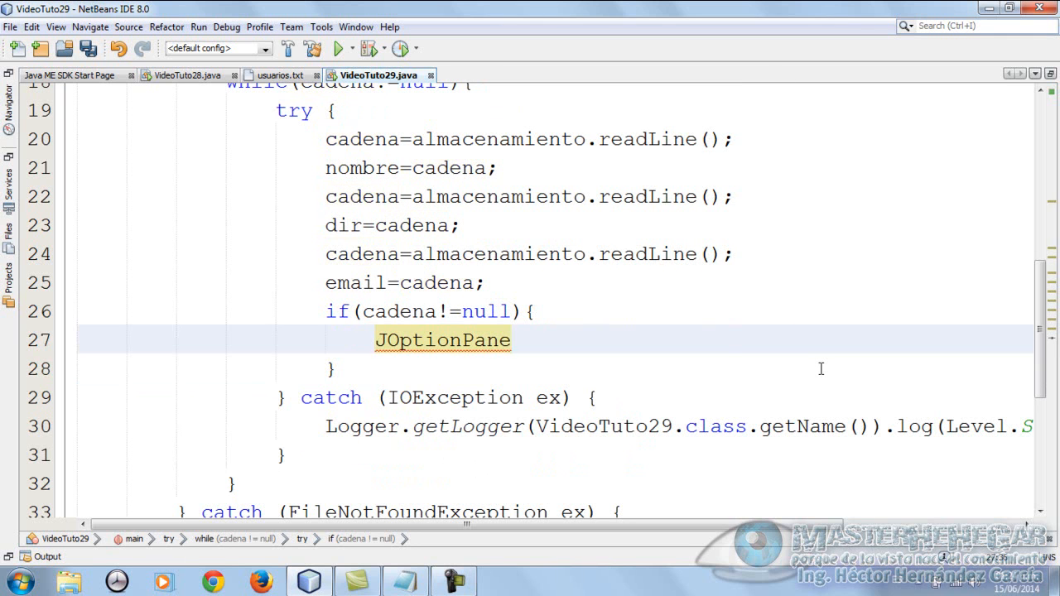
text(.sho)
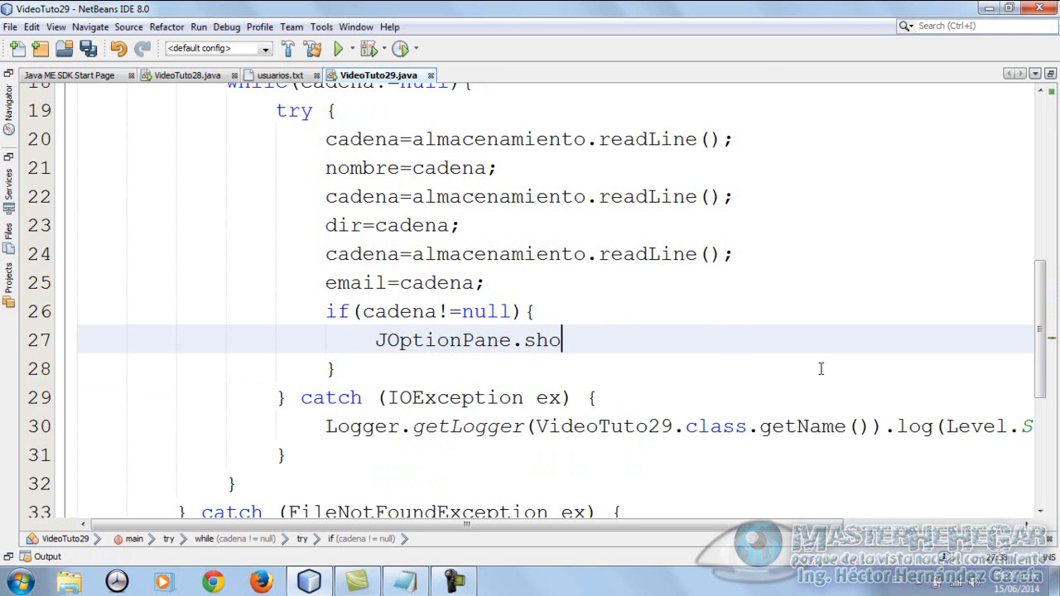
text(wMessageDialog(null, email);)
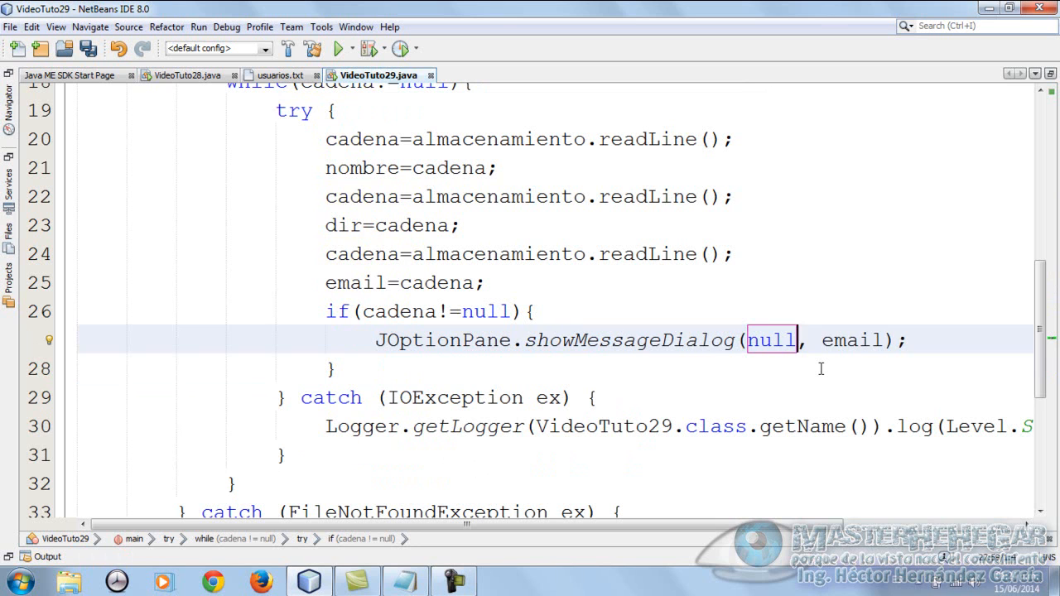
key(Delete)
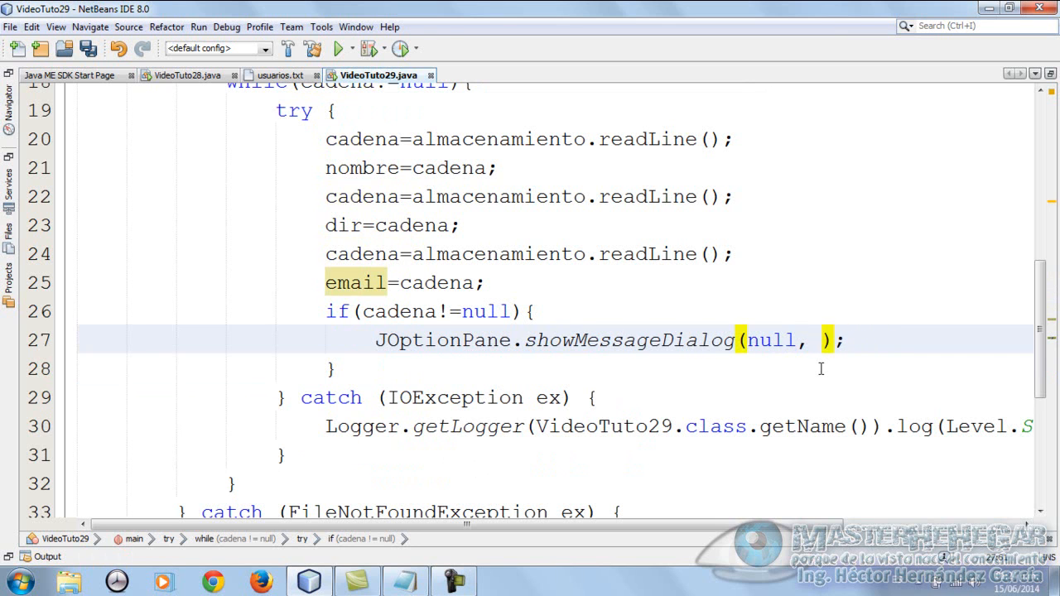
text("")
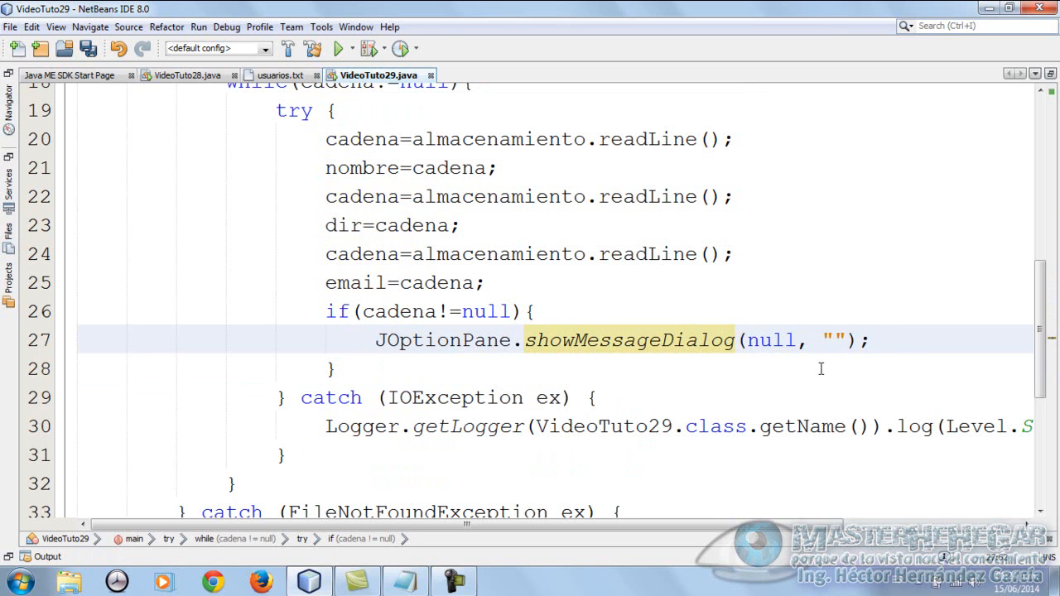
text(Nombre:)
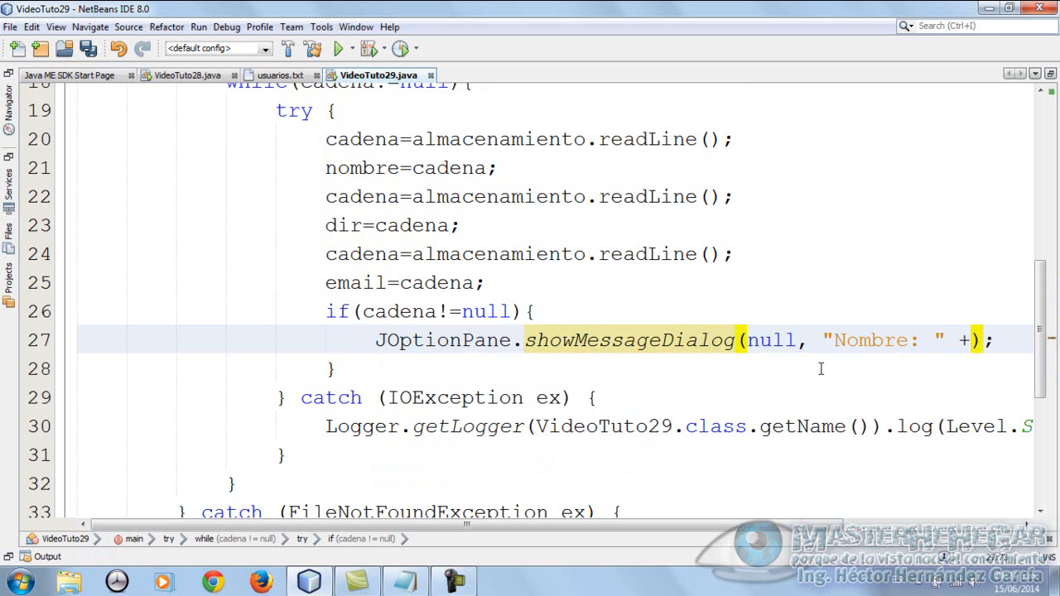
text(nombre)
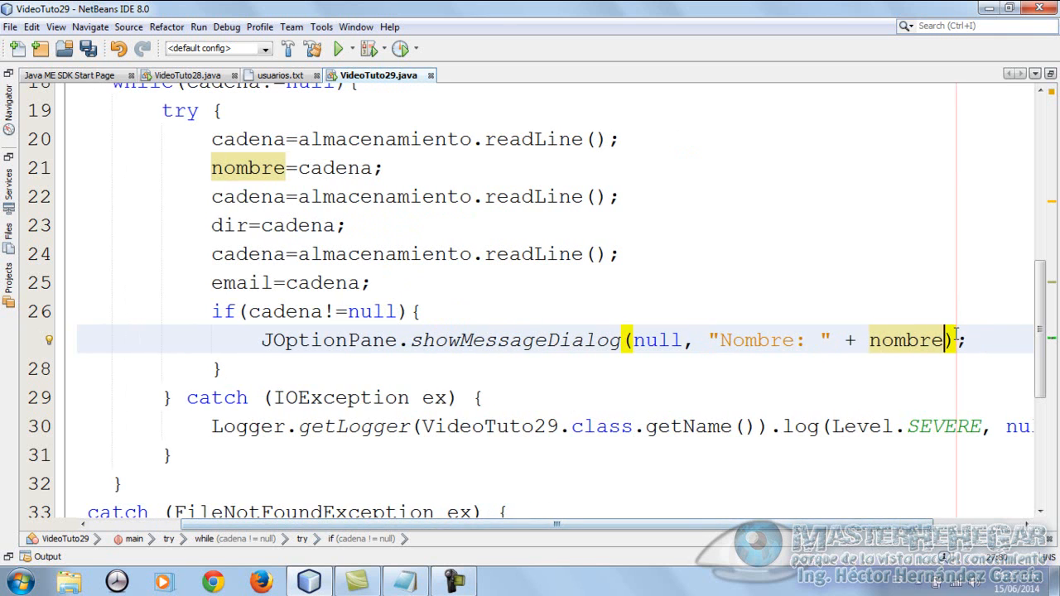
key(enter)
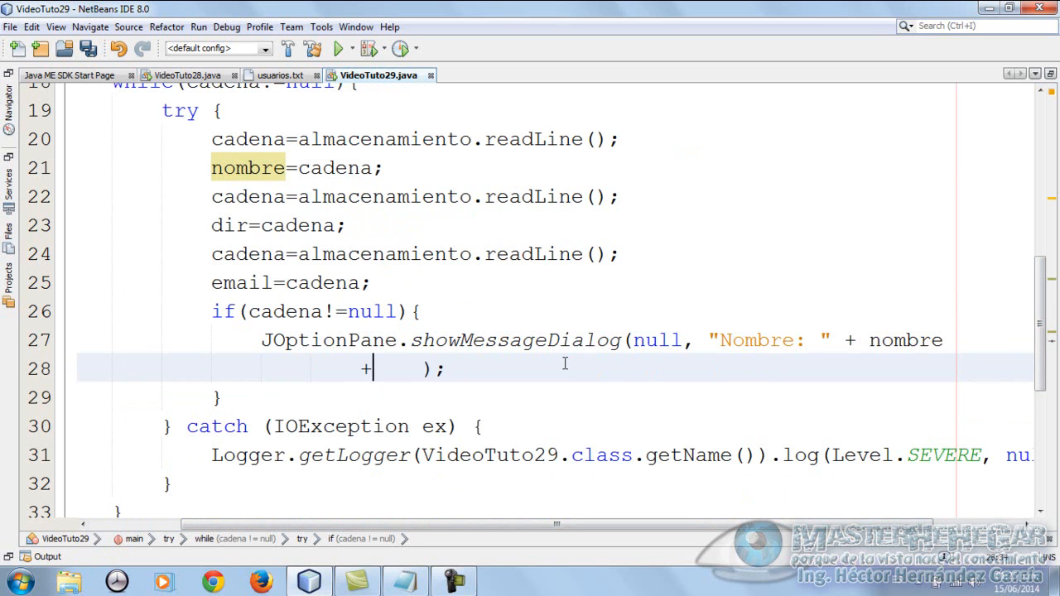
Step: Extend the message with "\nDirección: " + dir and "\nEmail: " + email on separate lines
text();)
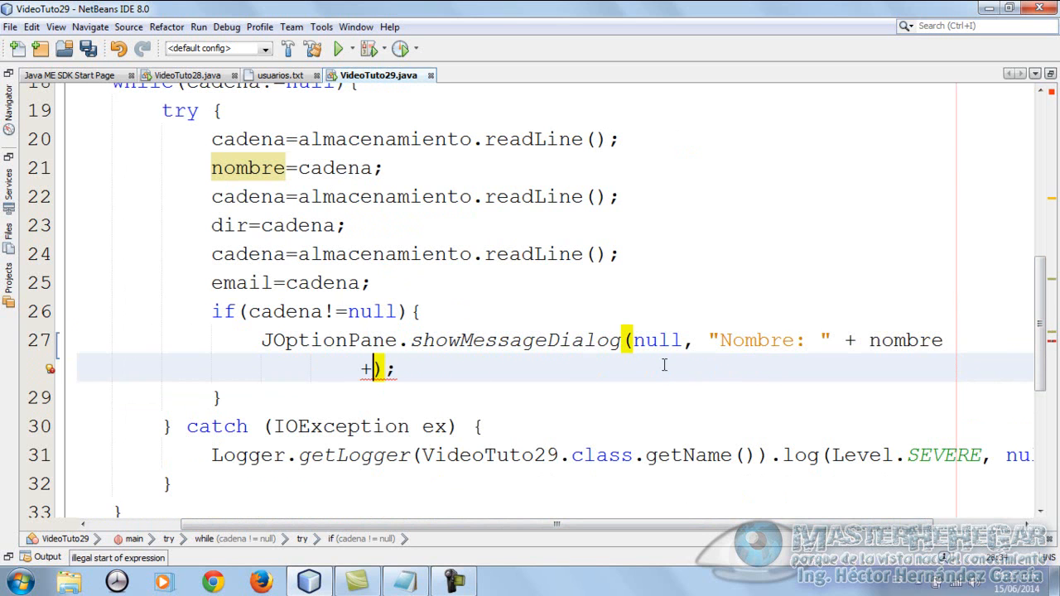
text("")
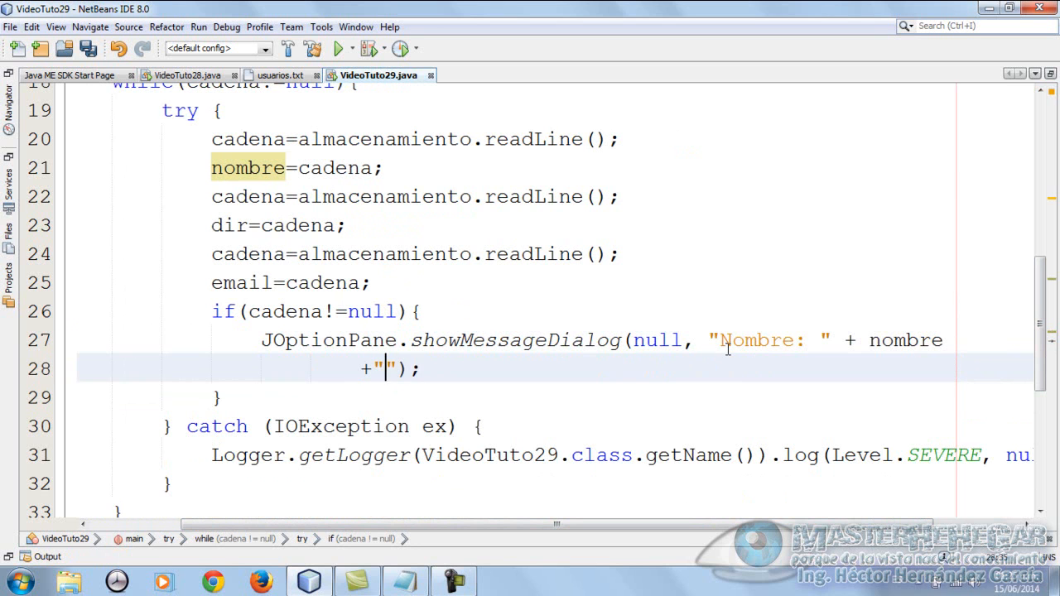
text(\nDirecci)
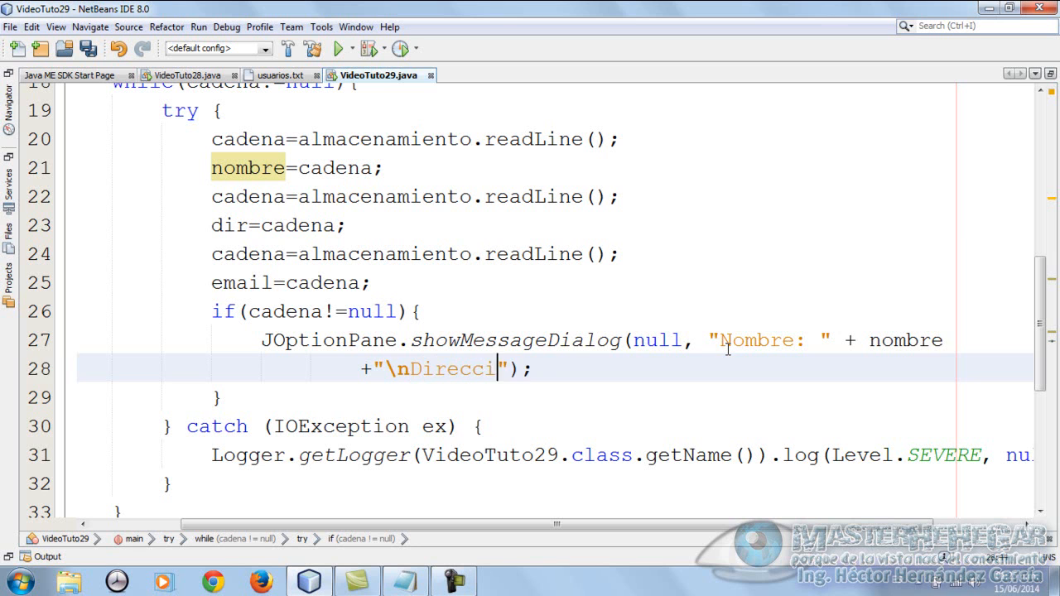
text(ón:)
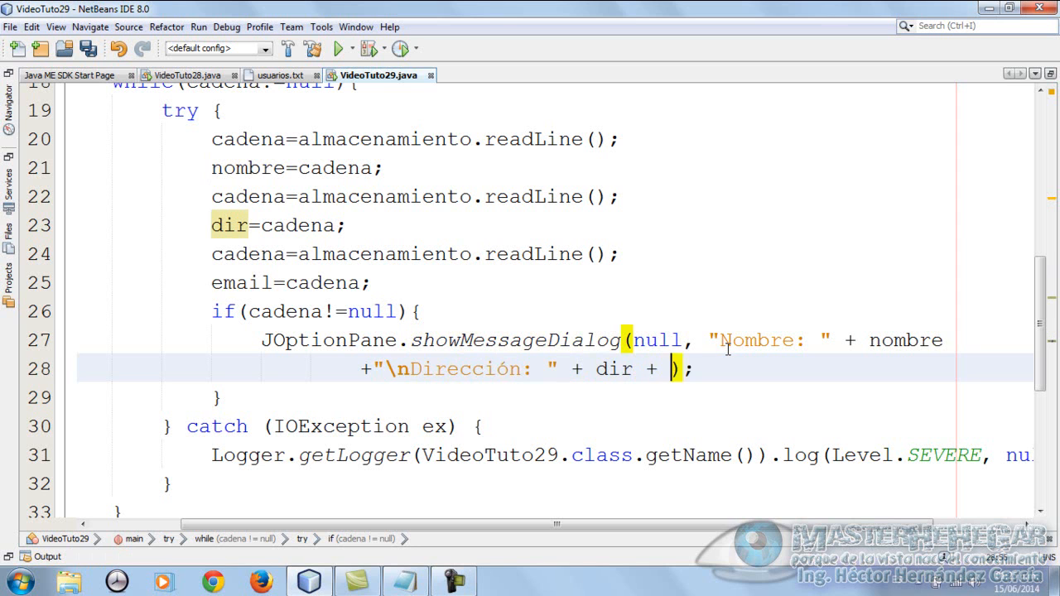
text("")
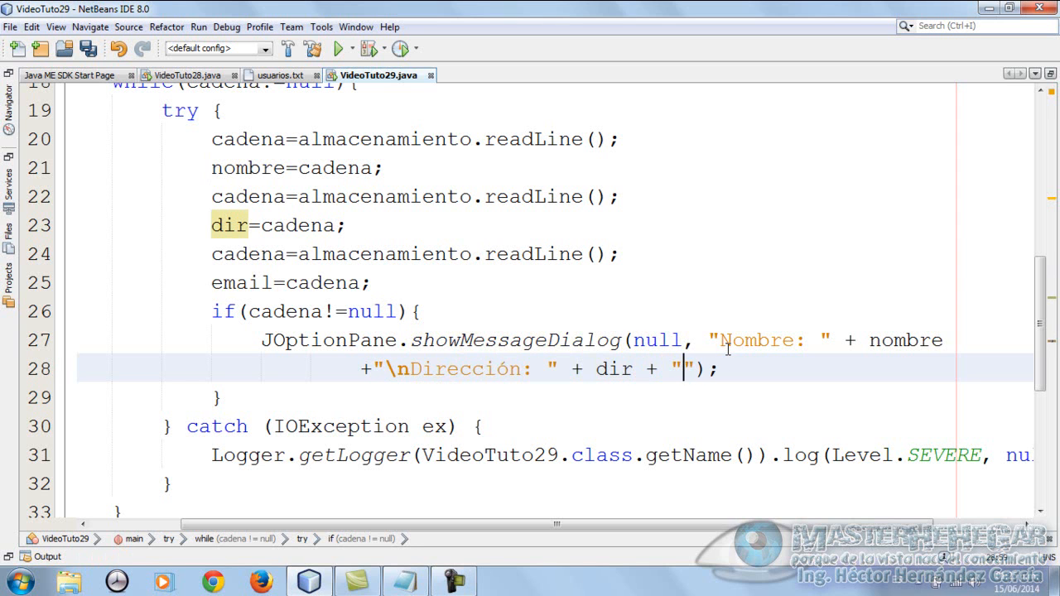
text(Email)
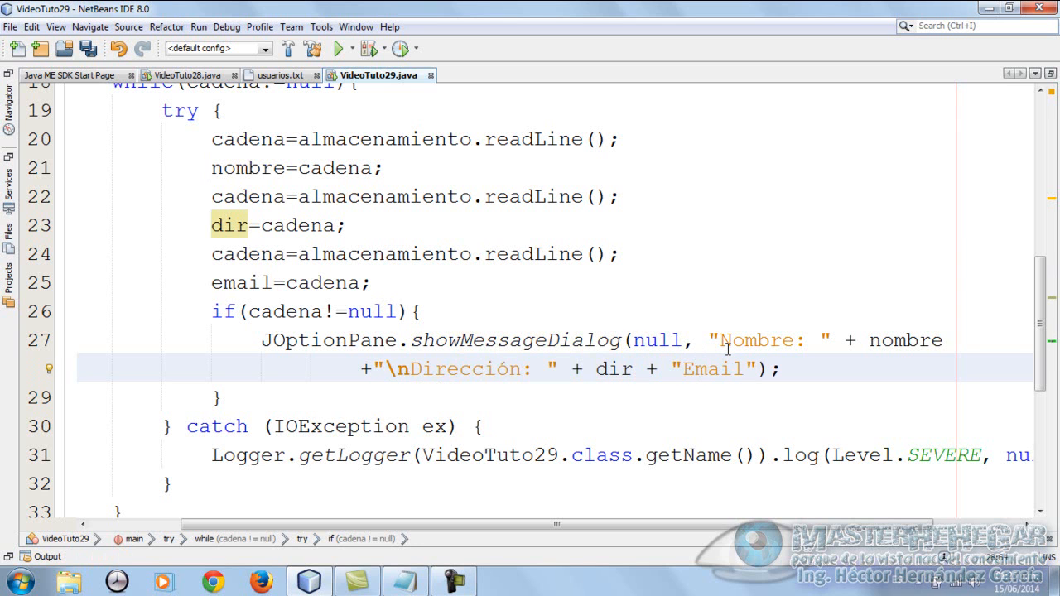
text(:)
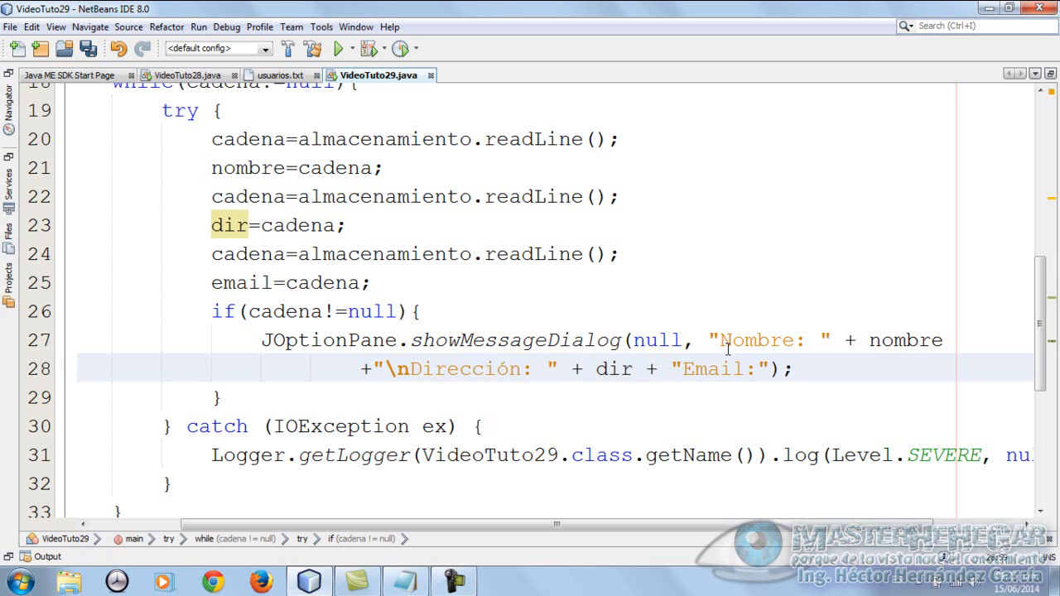
text(\n)
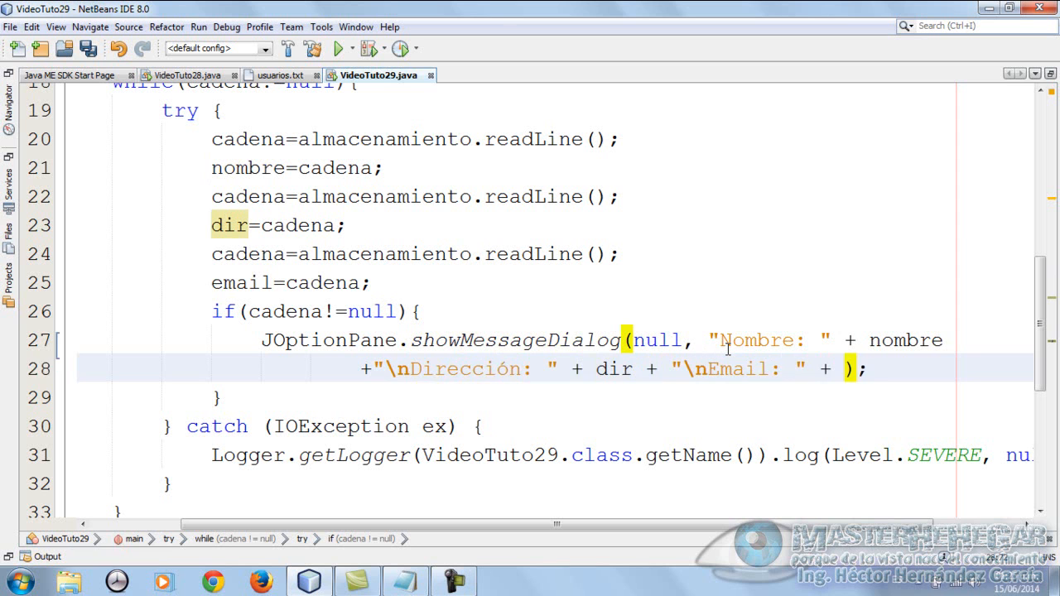
text(email)
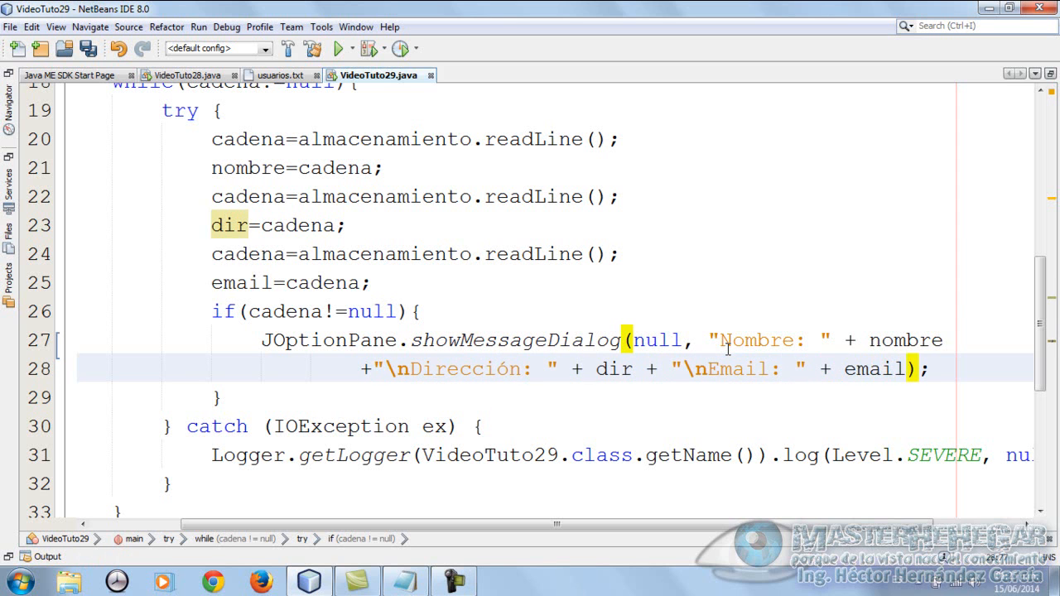
key(Enter)
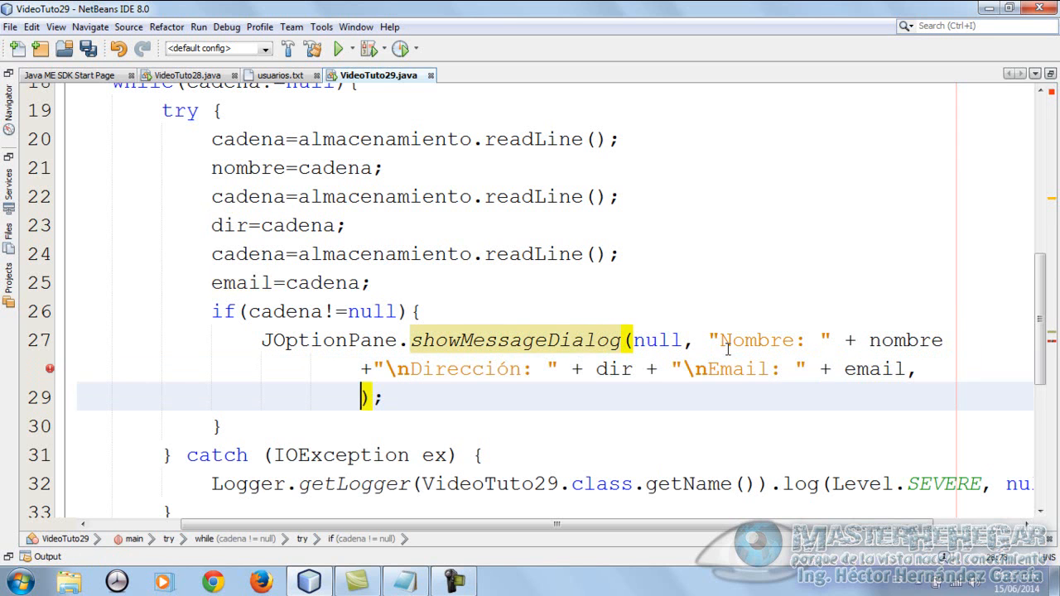
Step: Give the dialog the title "Mostrando datos del registro # " and message type 1
text("")
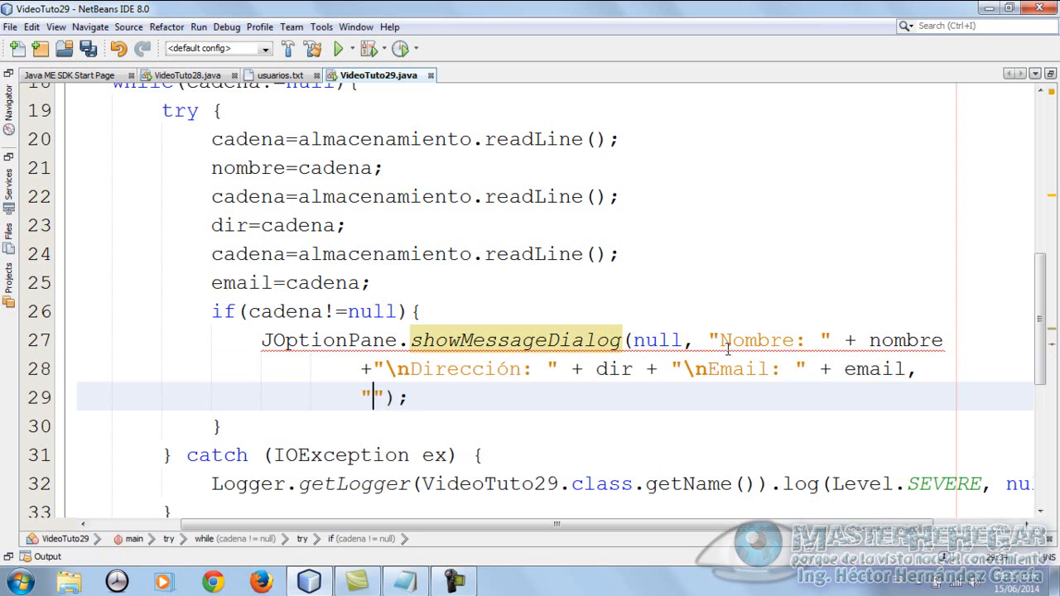
text(Mostrando)
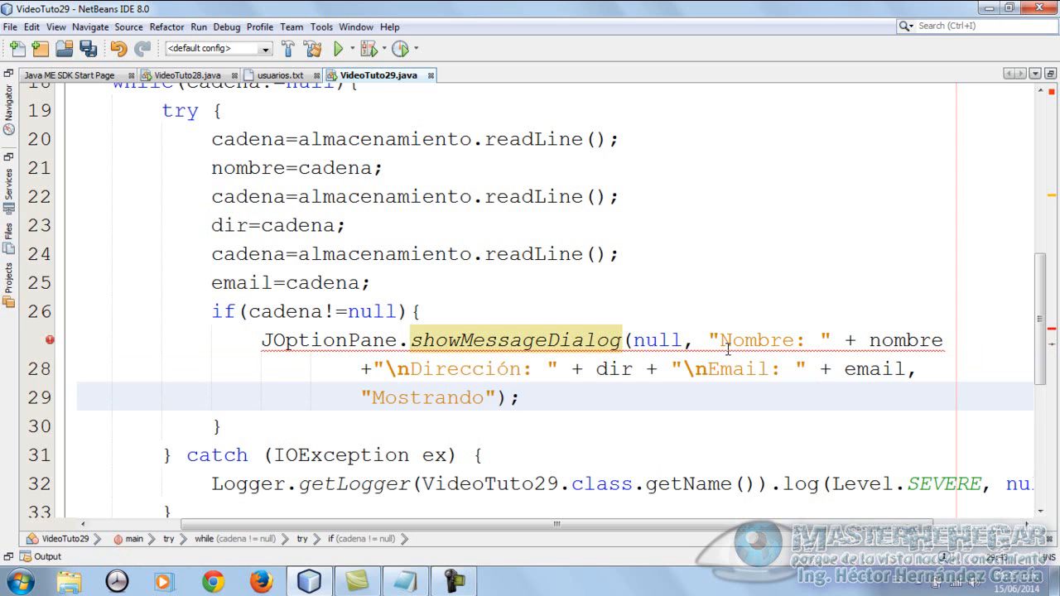
text(datos)
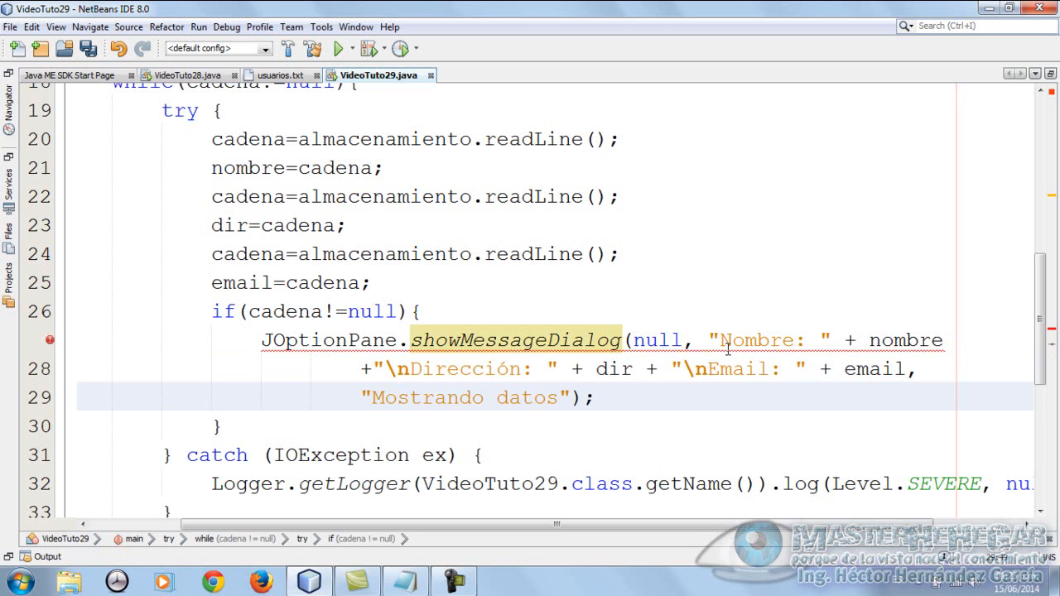
text(del reg)
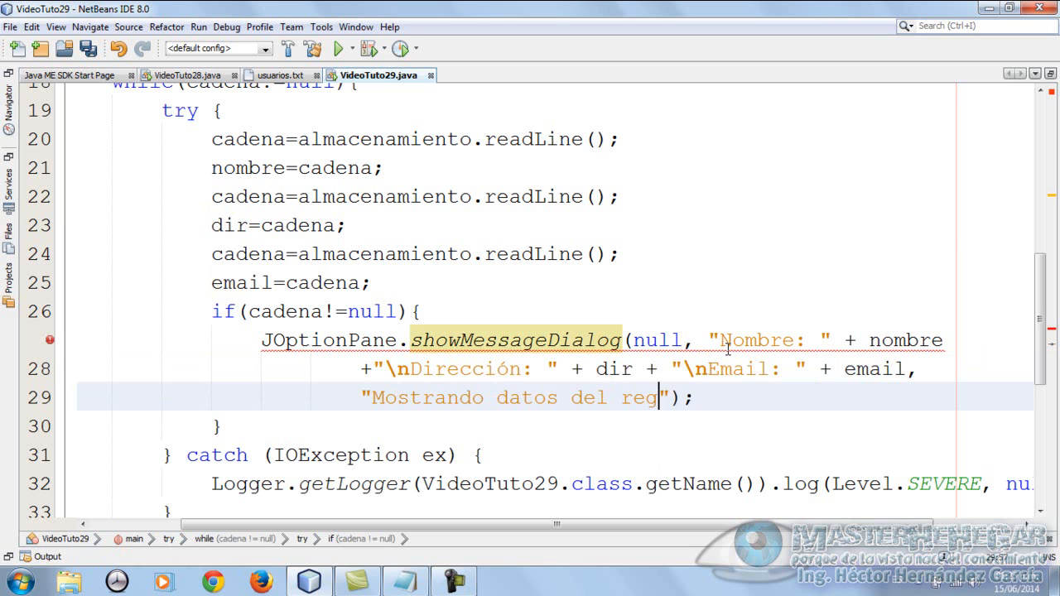
text(istro)
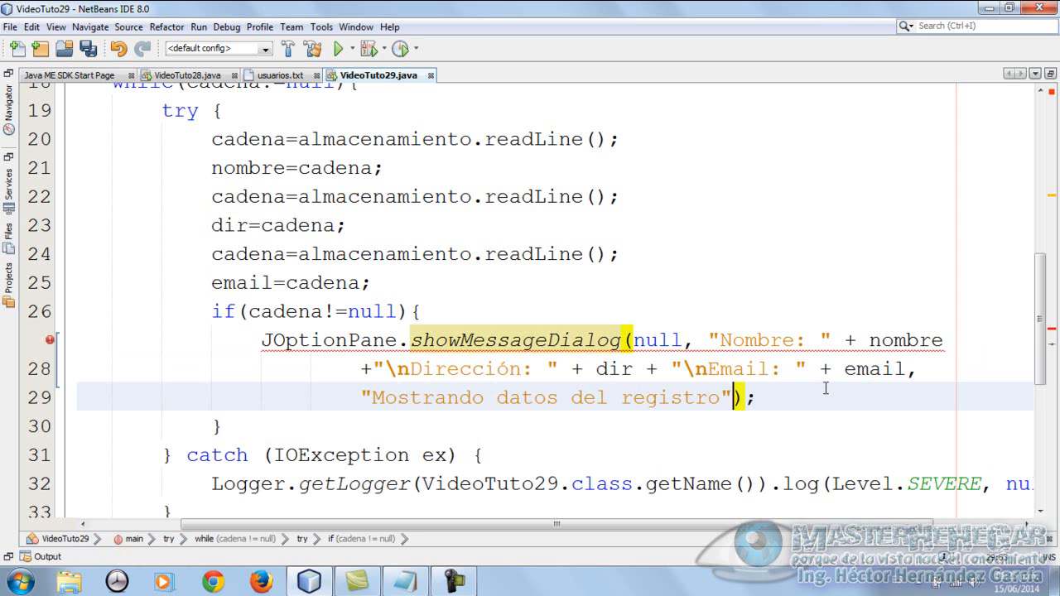
text(,1)
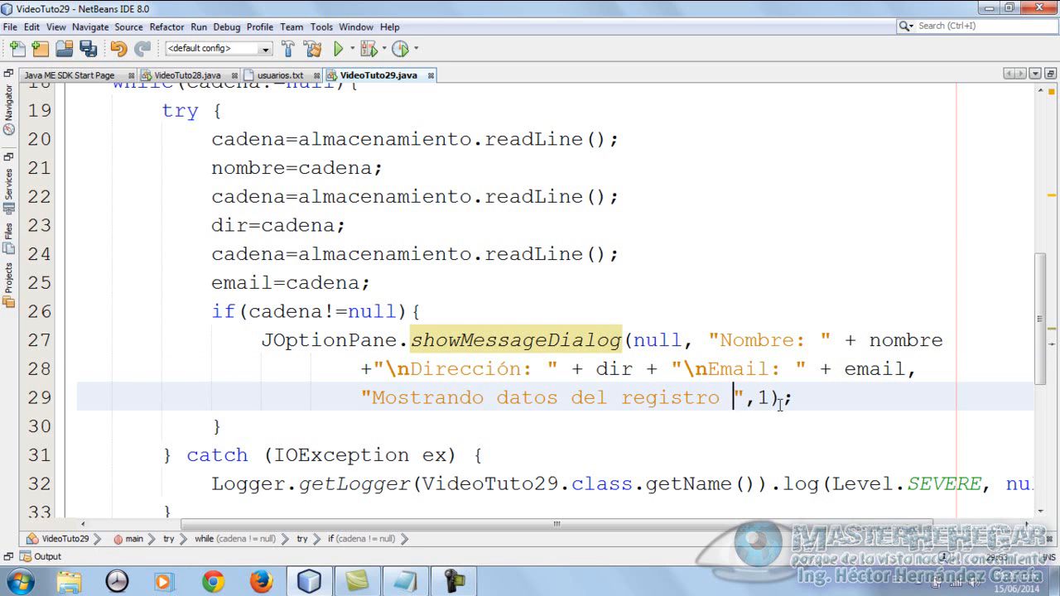
text(#)
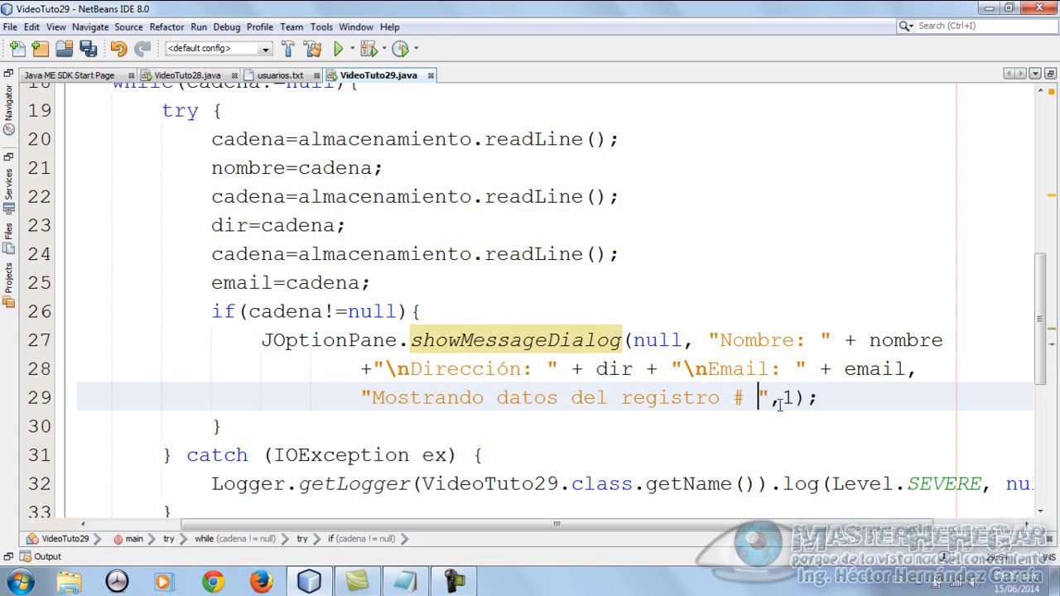
scroll(up, 3)
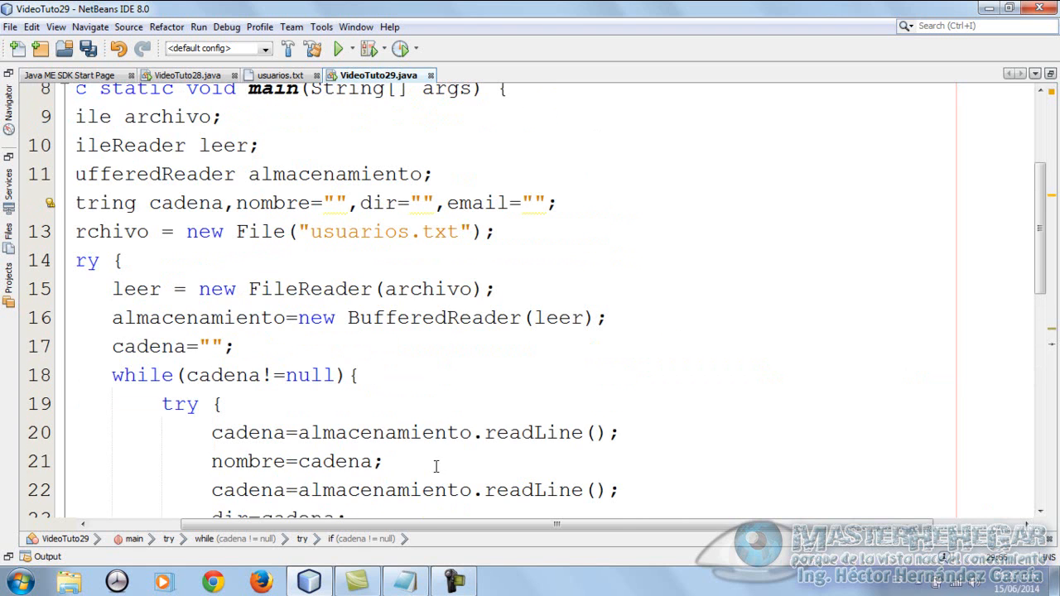
Step: Declare int registros=1; as the first line of main, above File archivo
scroll(left, 3)
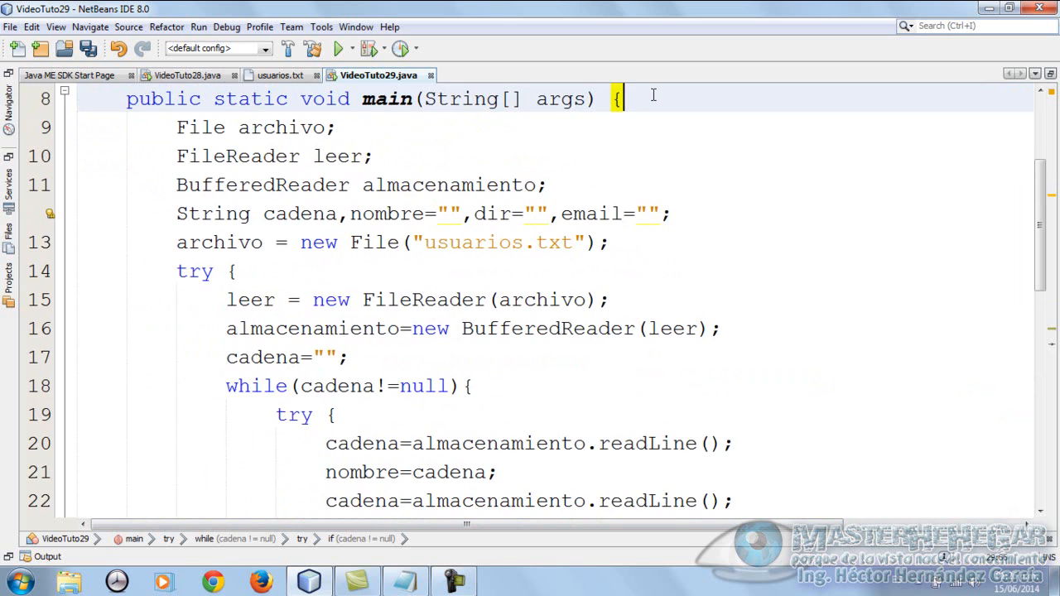
text(int)
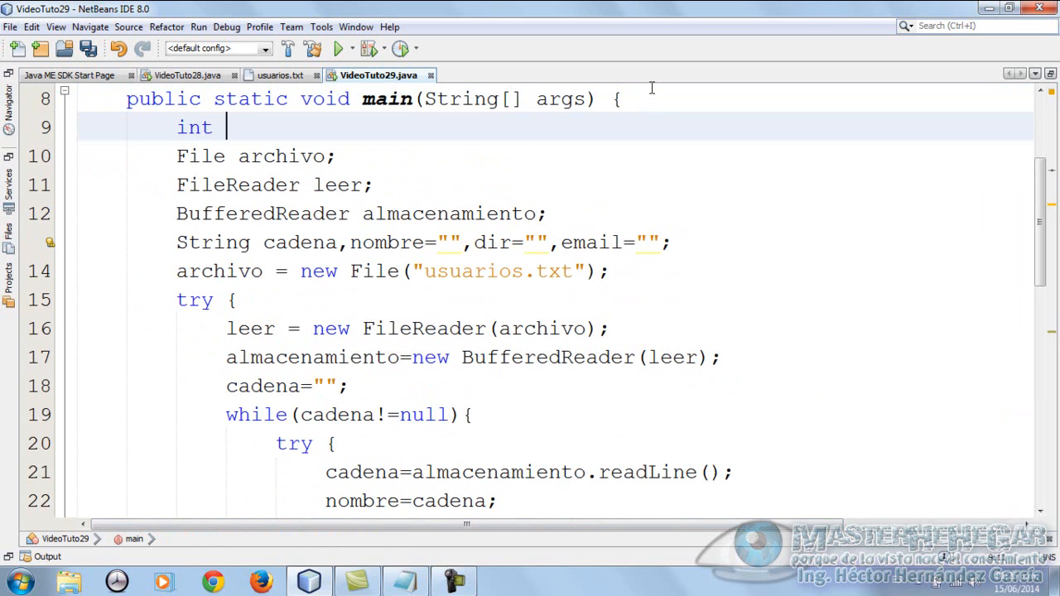
text(registro)
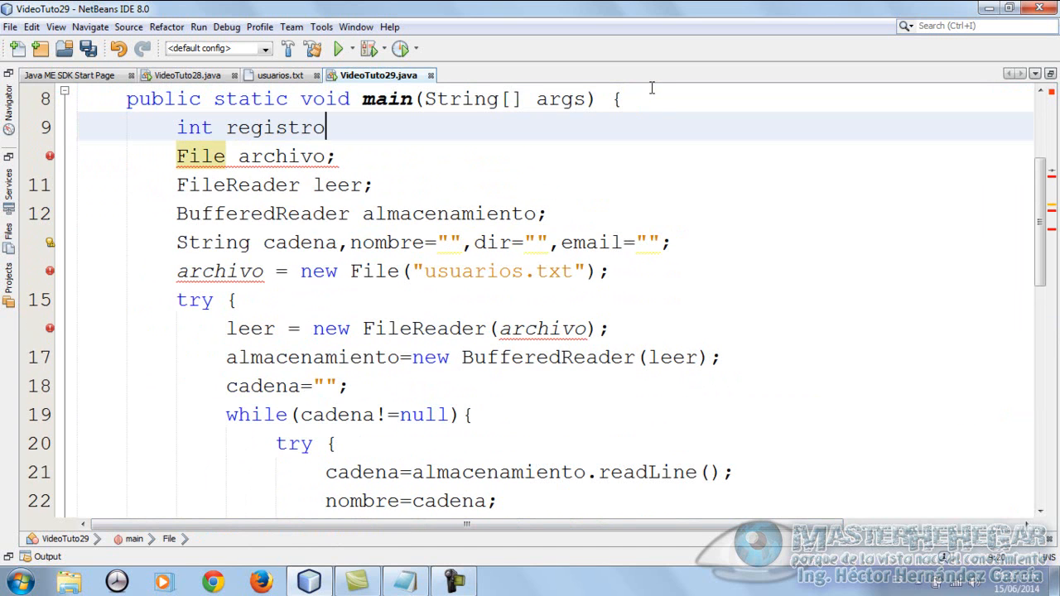
text(s"")
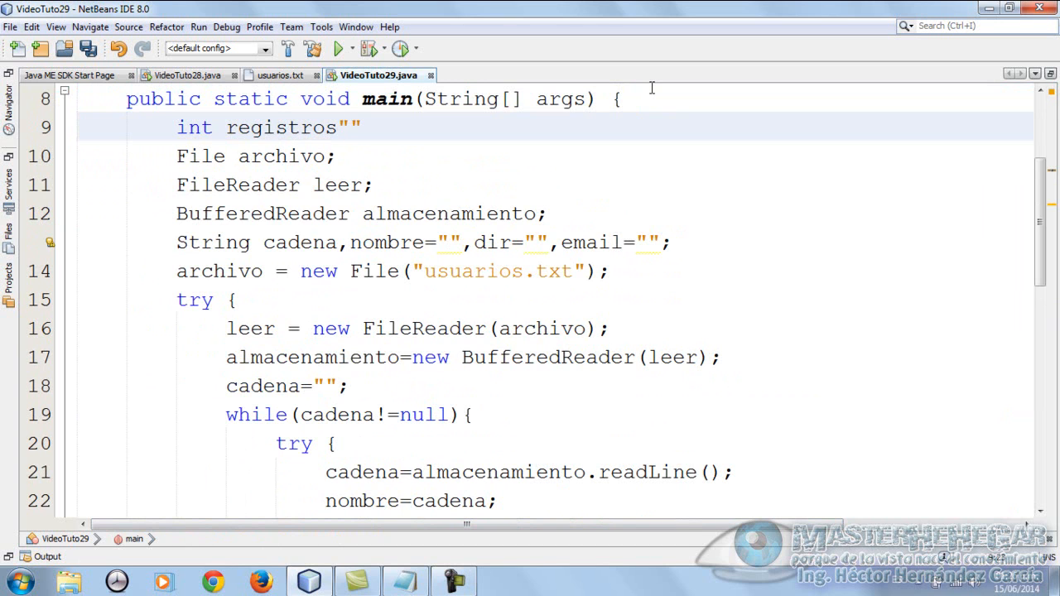
text(=)
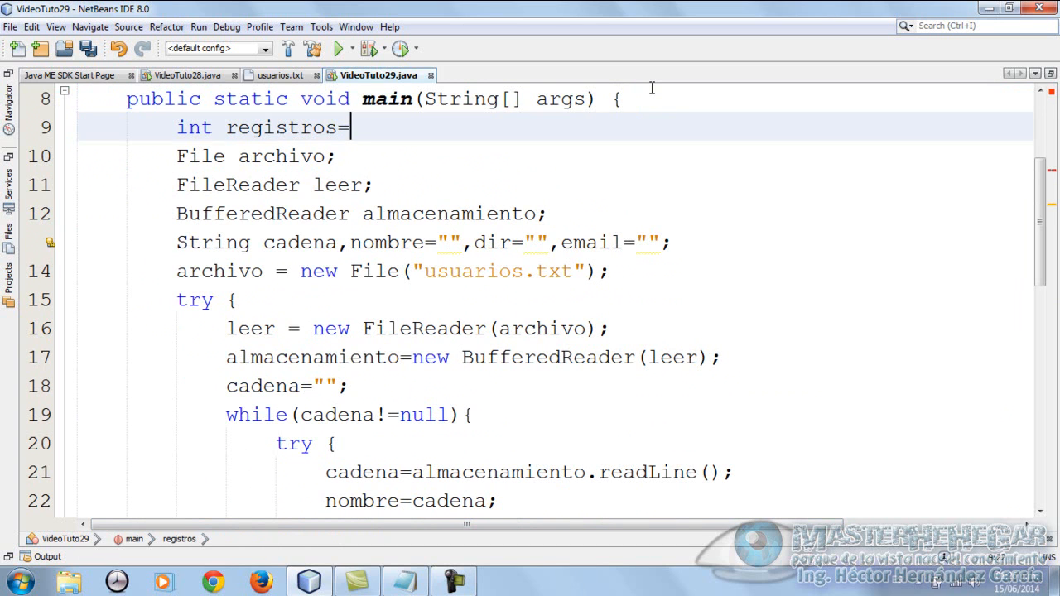
text(1;)
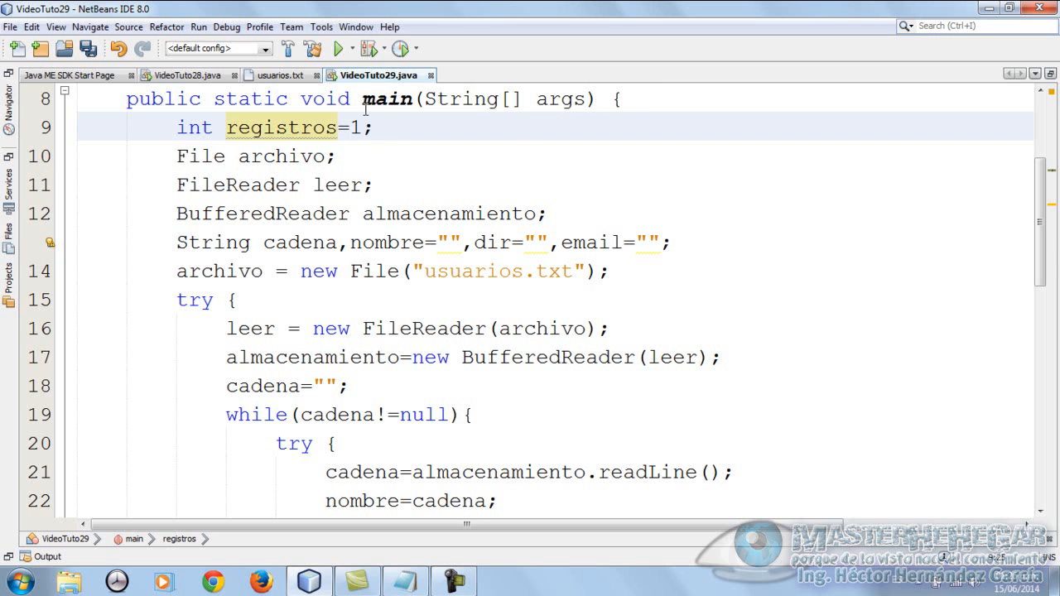
scroll(down, 3)
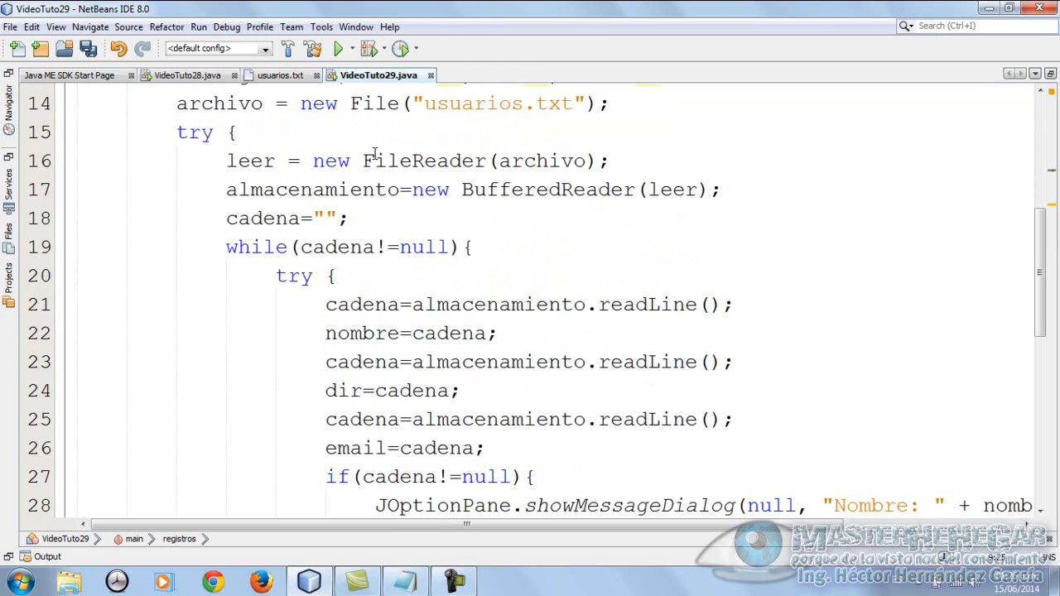
Step: Append + registros to the dialog title so each record shows its number
scroll(down, 3)
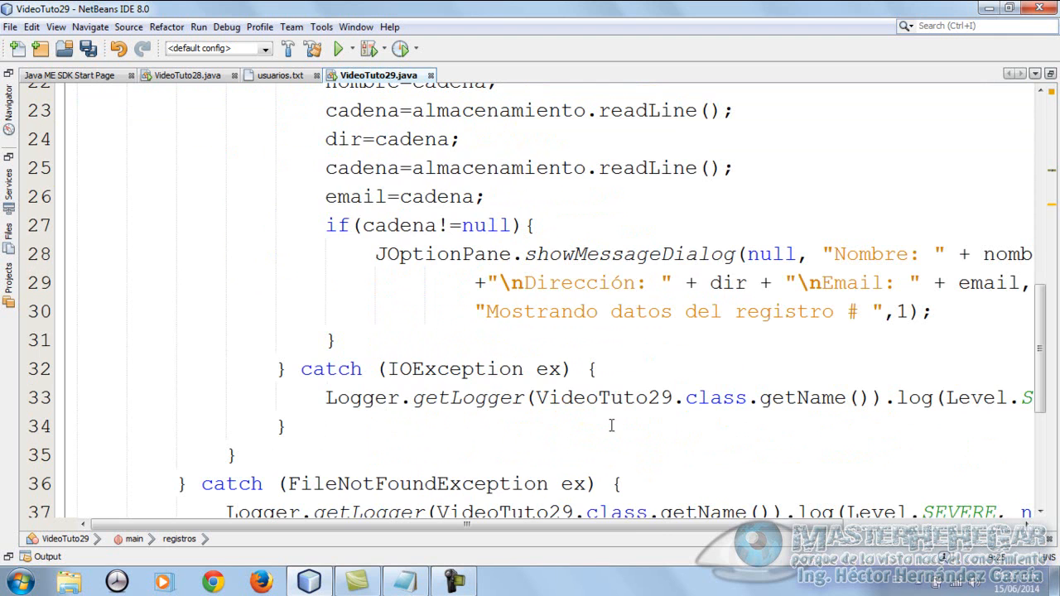
scroll(left, 3)
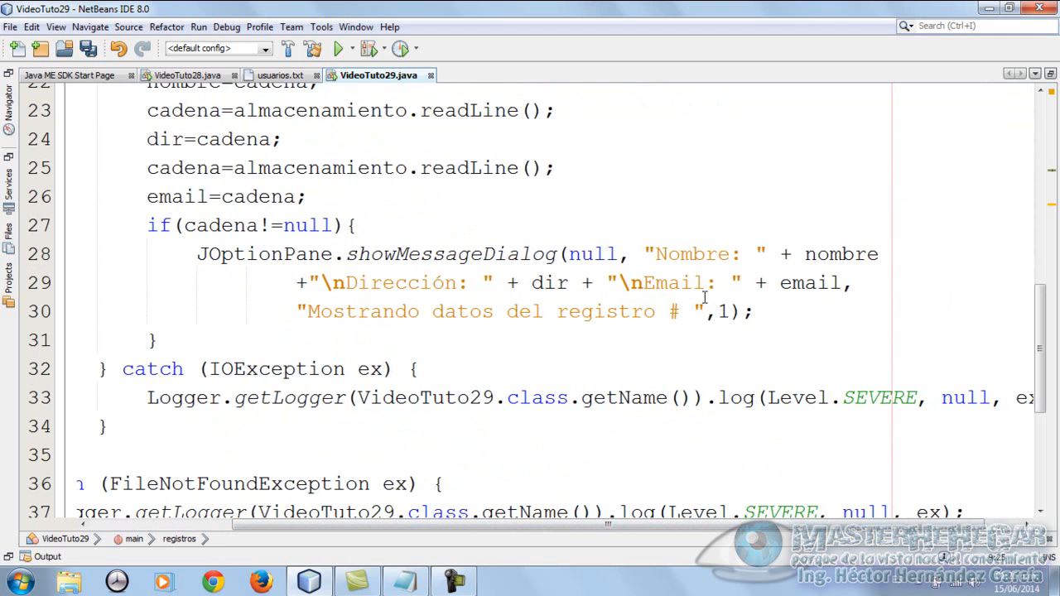
click(678, 311)
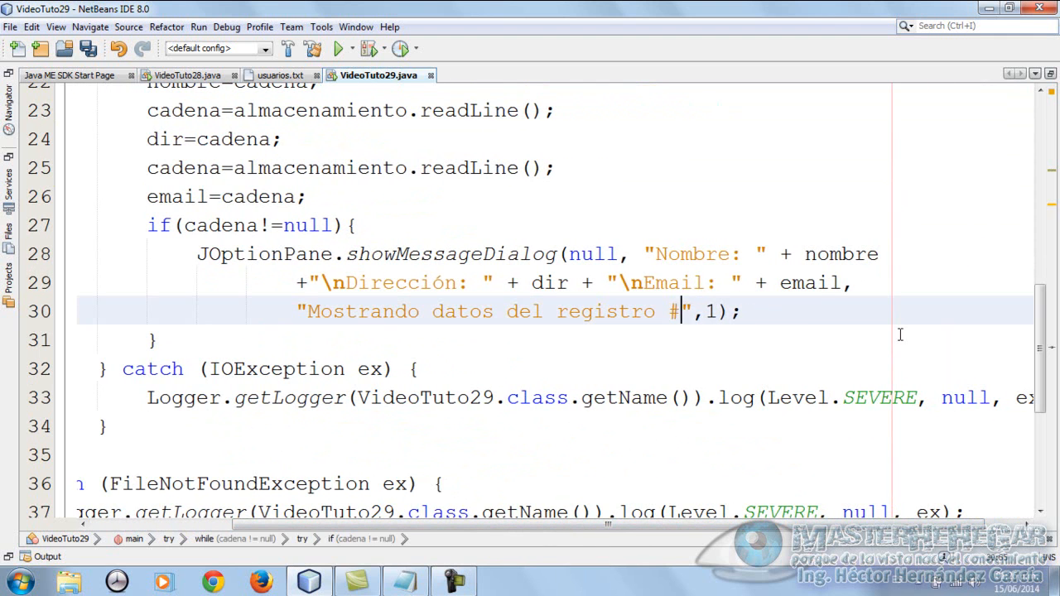
text(+)
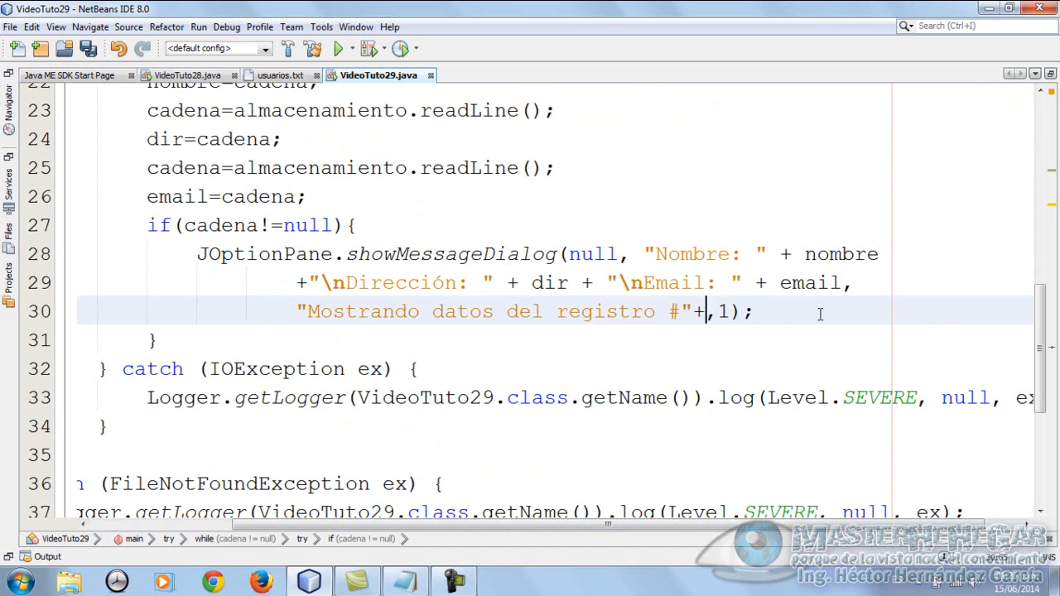
text(re)
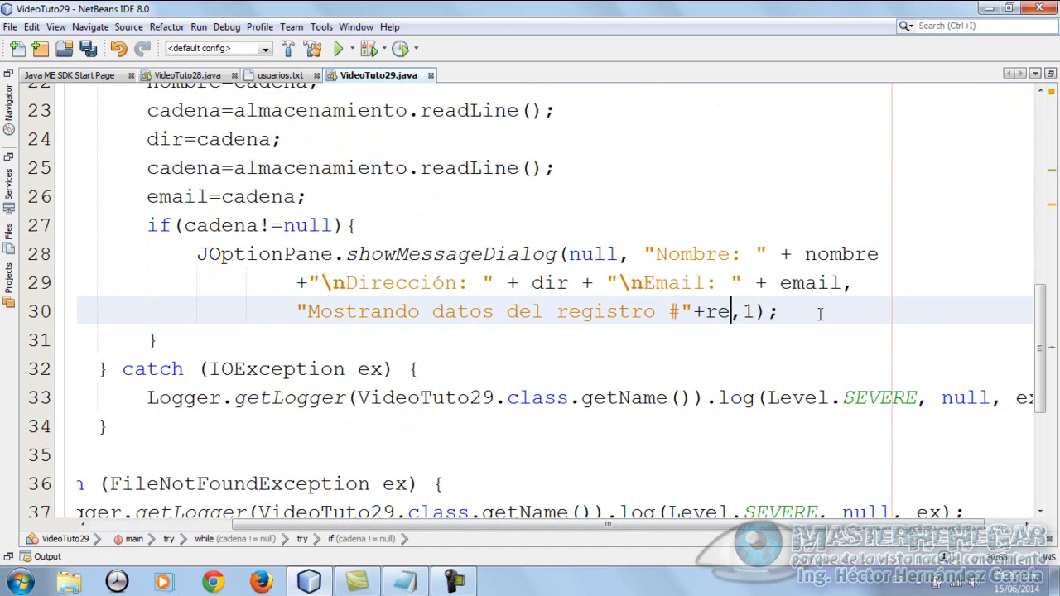
text(gistros)
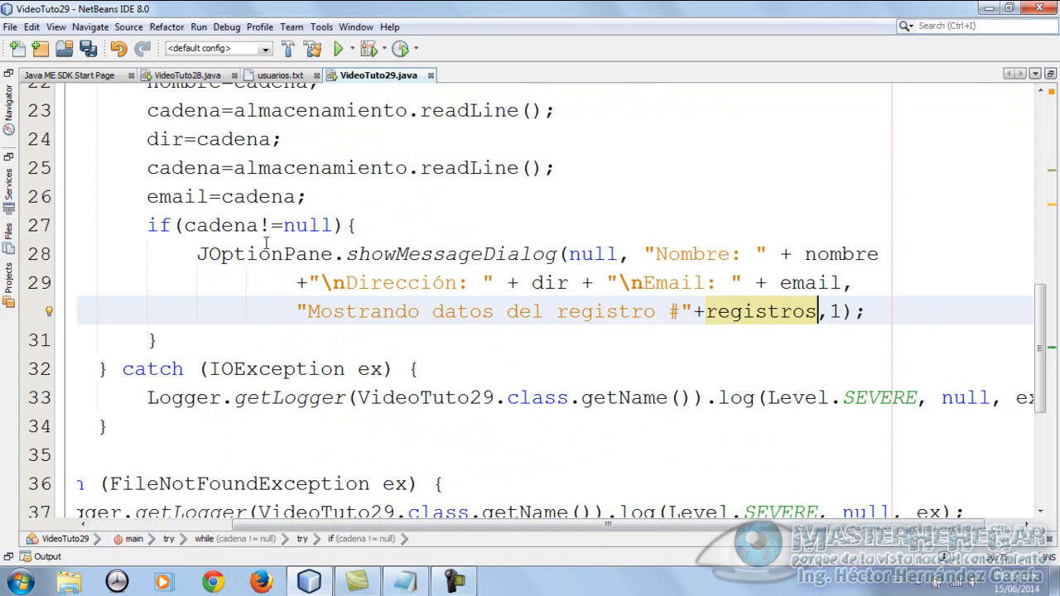
Step: Add registros++; after the dialog inside the if block and save the file
scroll(left, 3)
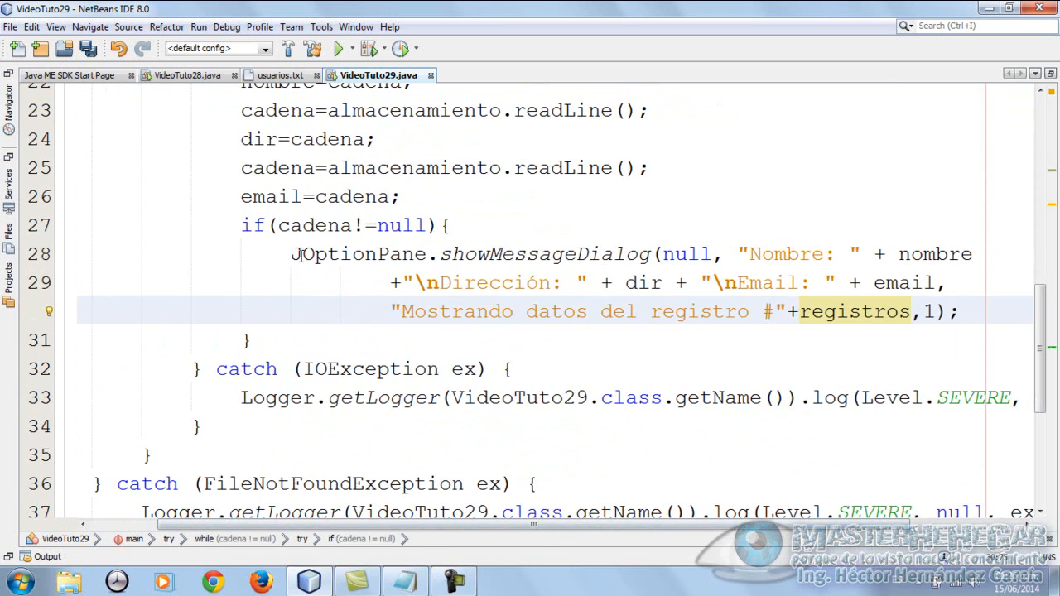
scroll(up, 3)
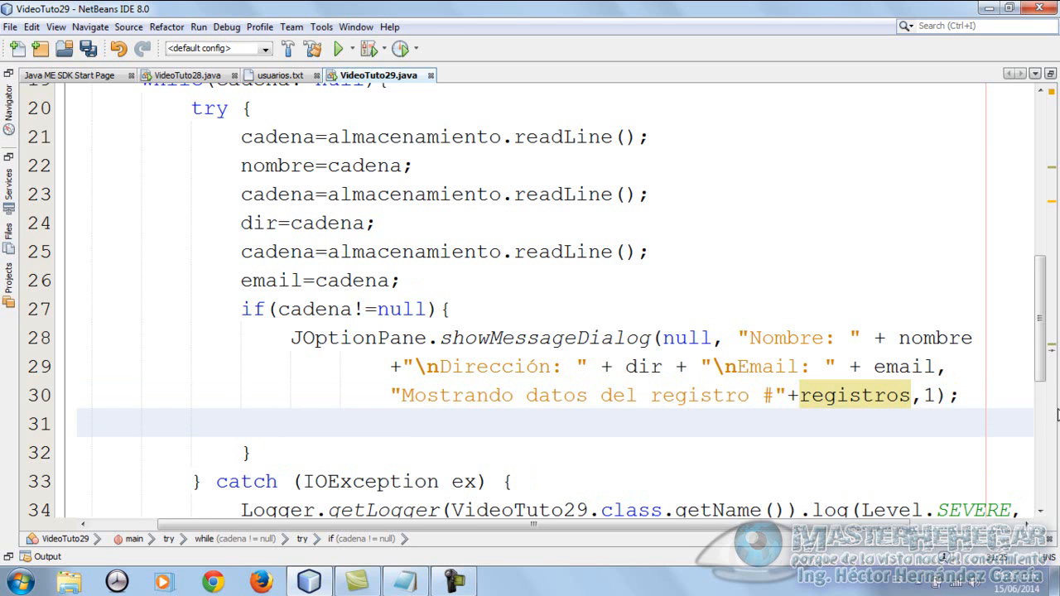
text(registros)
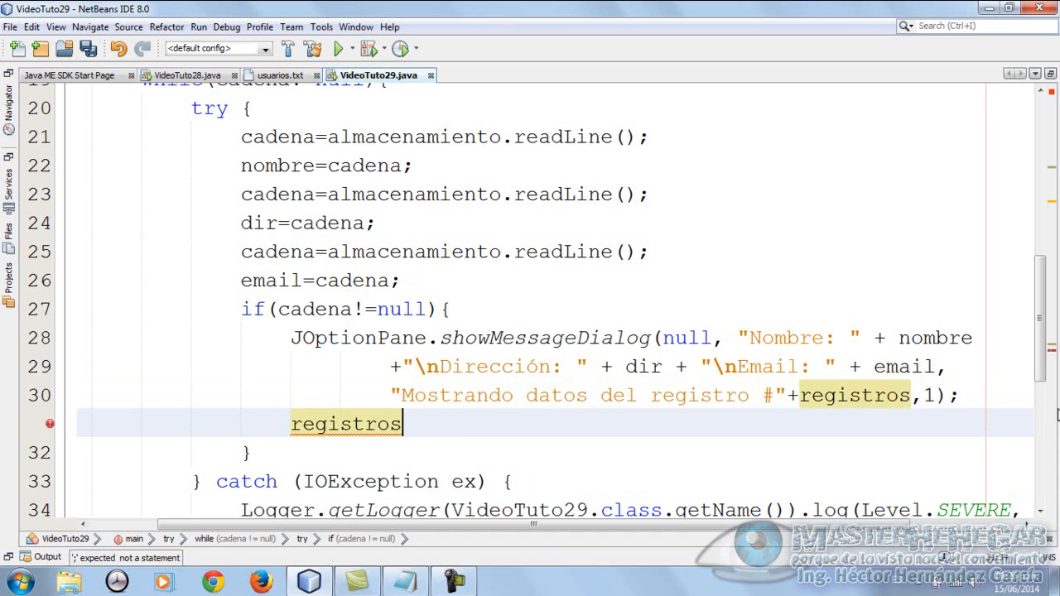
text(++;)
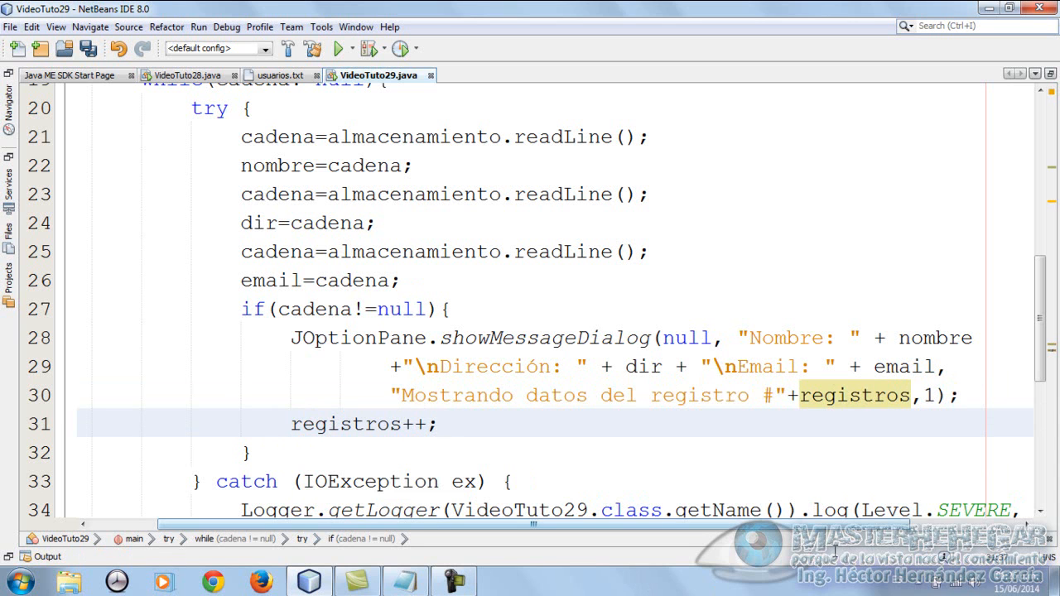
key(ctrl+s)
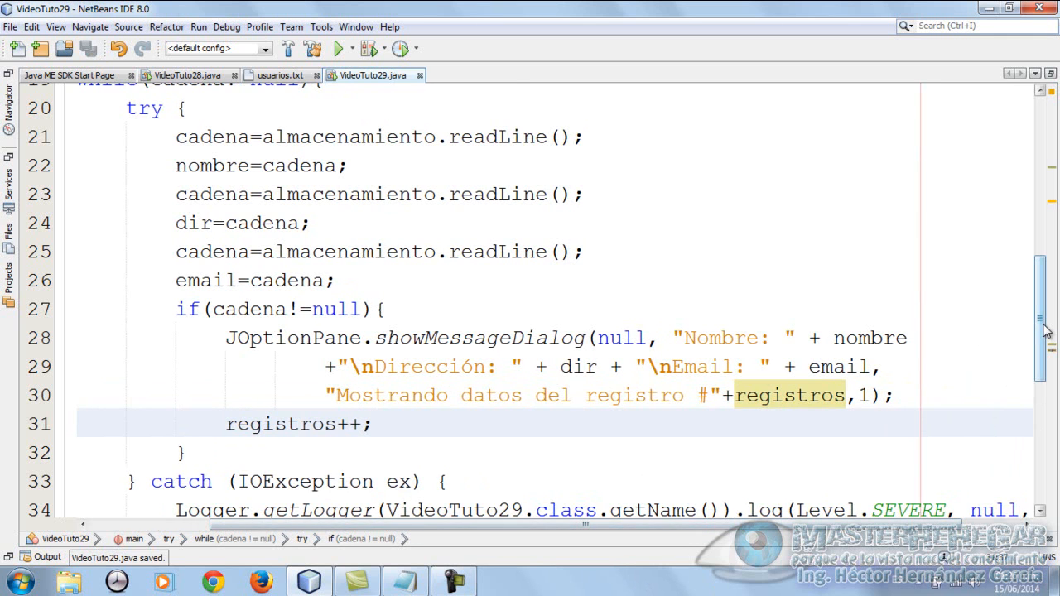
scroll(down, 3)
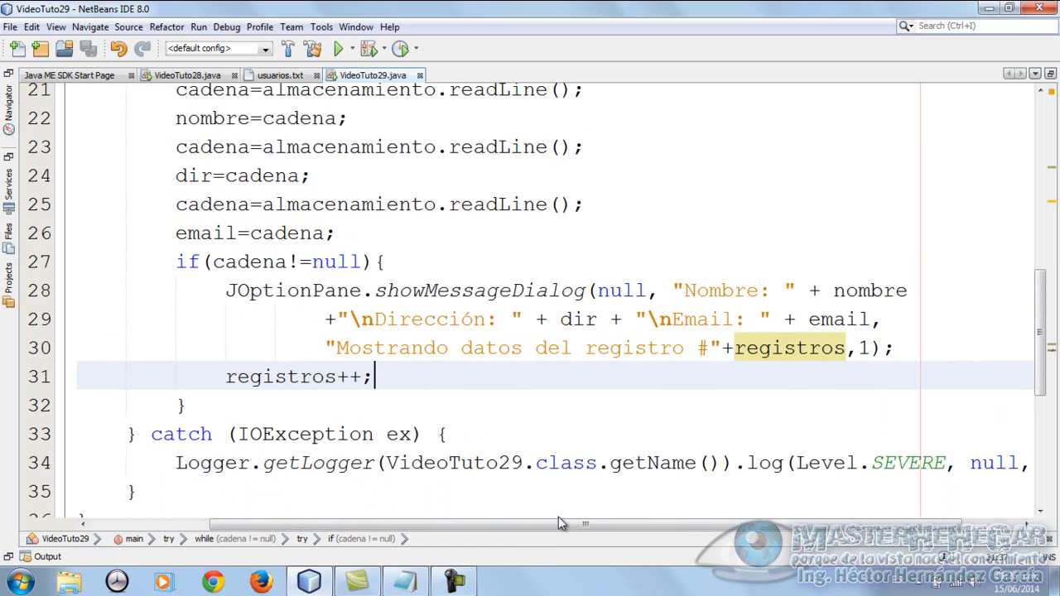
click(404, 580)
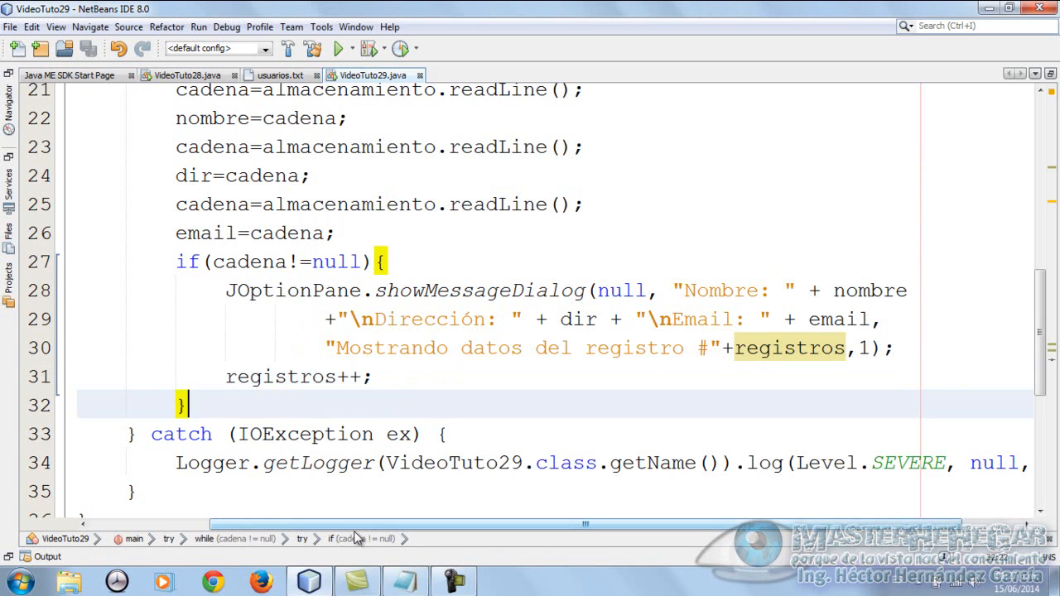
scroll(up, 3)
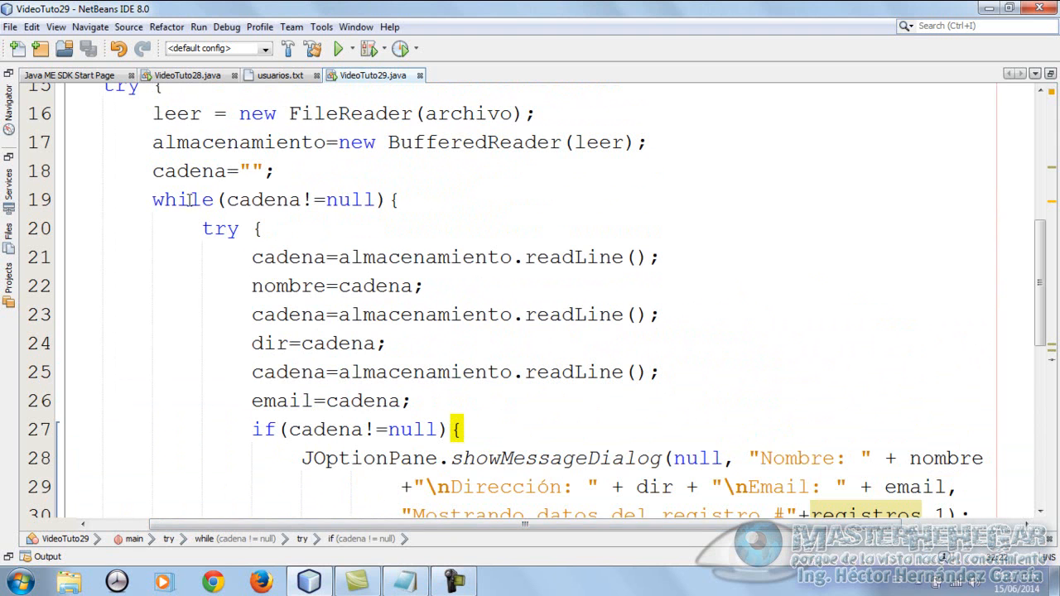
Step: After the while loop, close almacenamiento inside an IOException try-catch
scroll(down, 3)
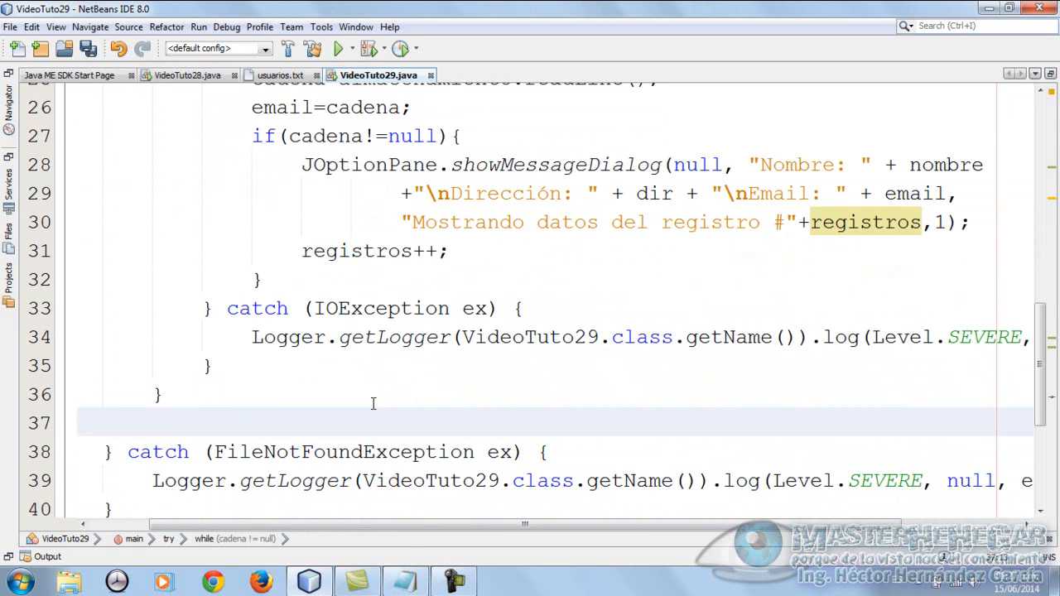
key(ctrl+s)
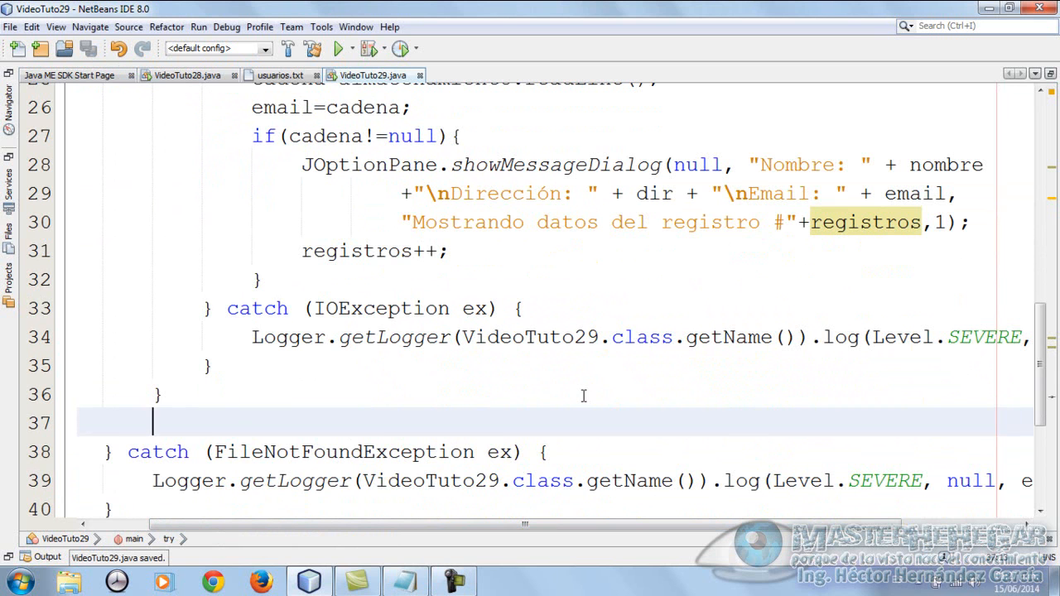
scroll(up, 3)
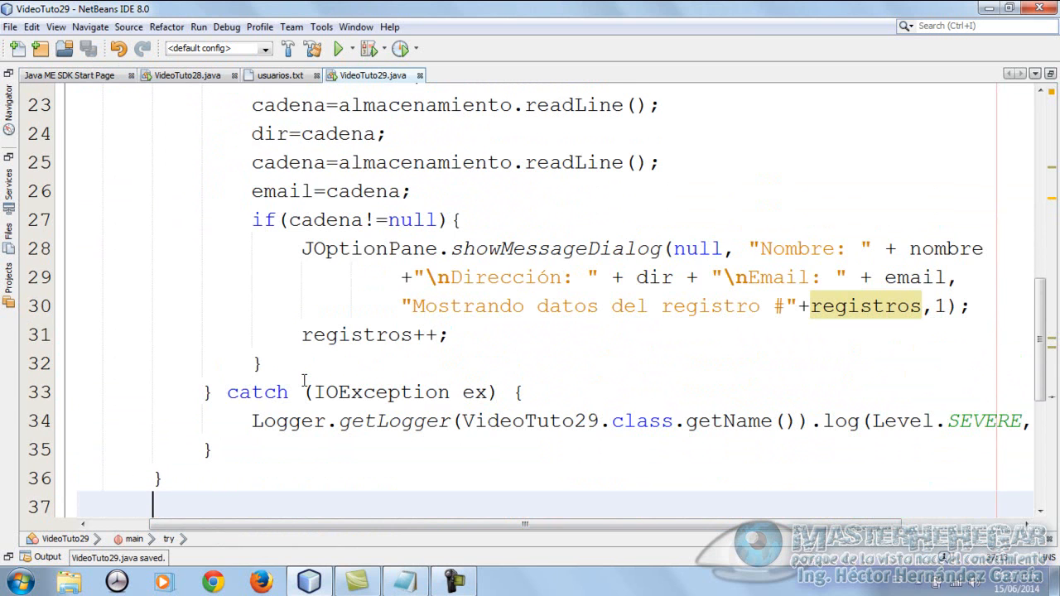
scroll(up, 3)
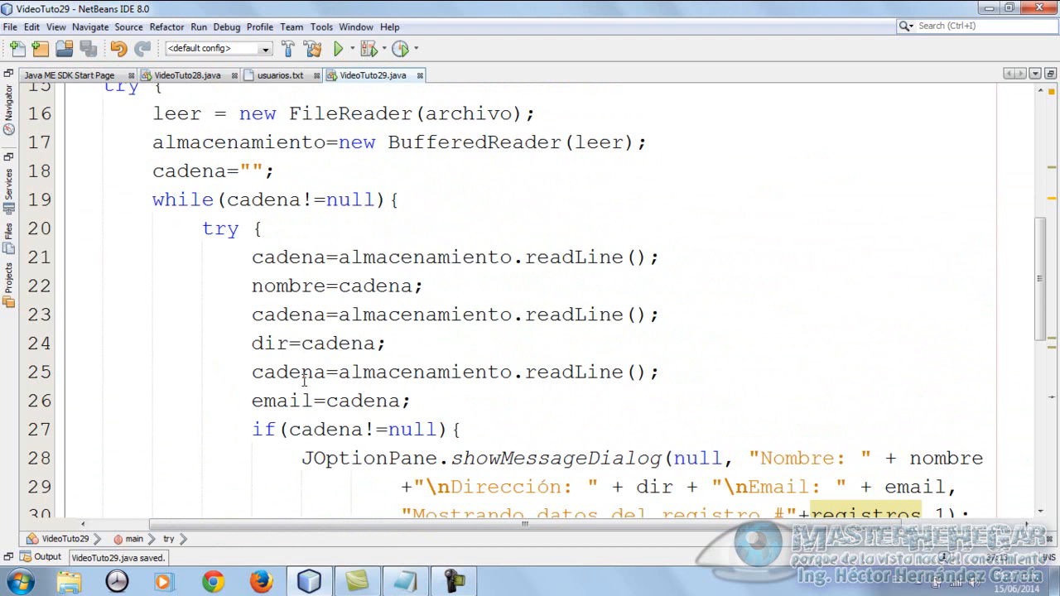
scroll(down, 3)
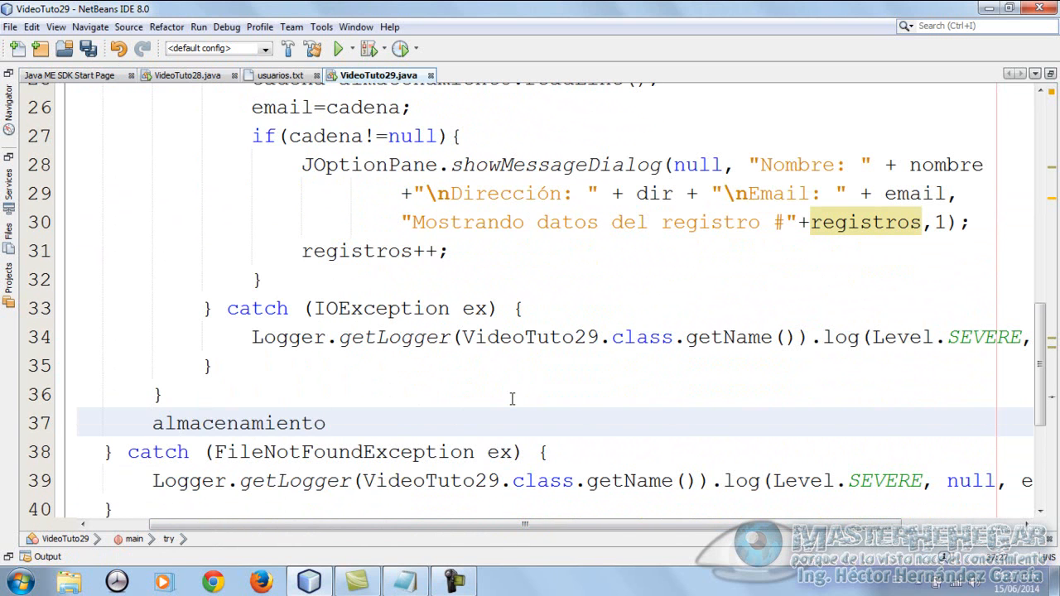
text(.close())
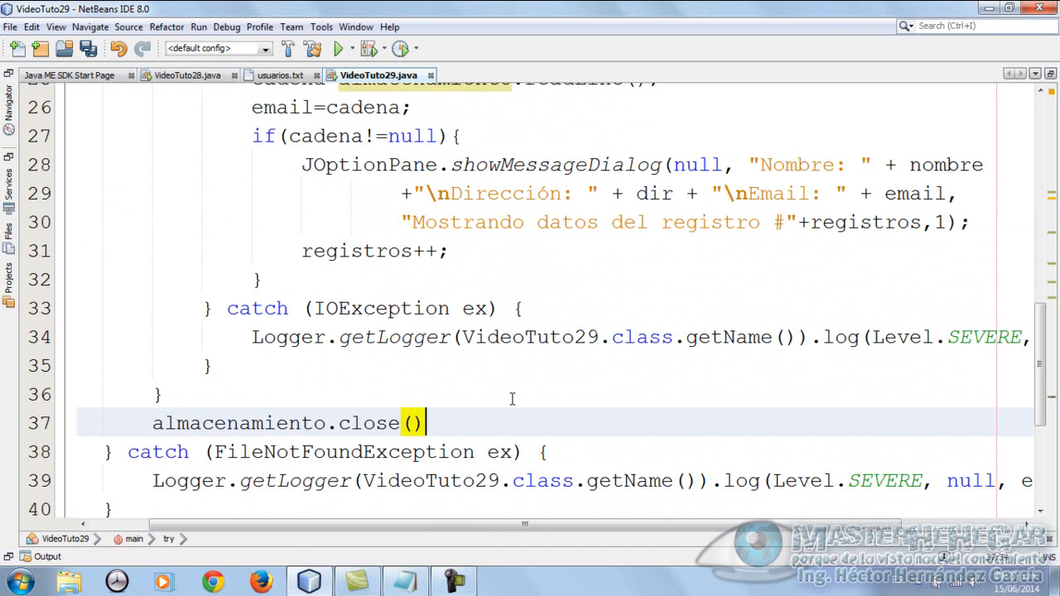
text(;)
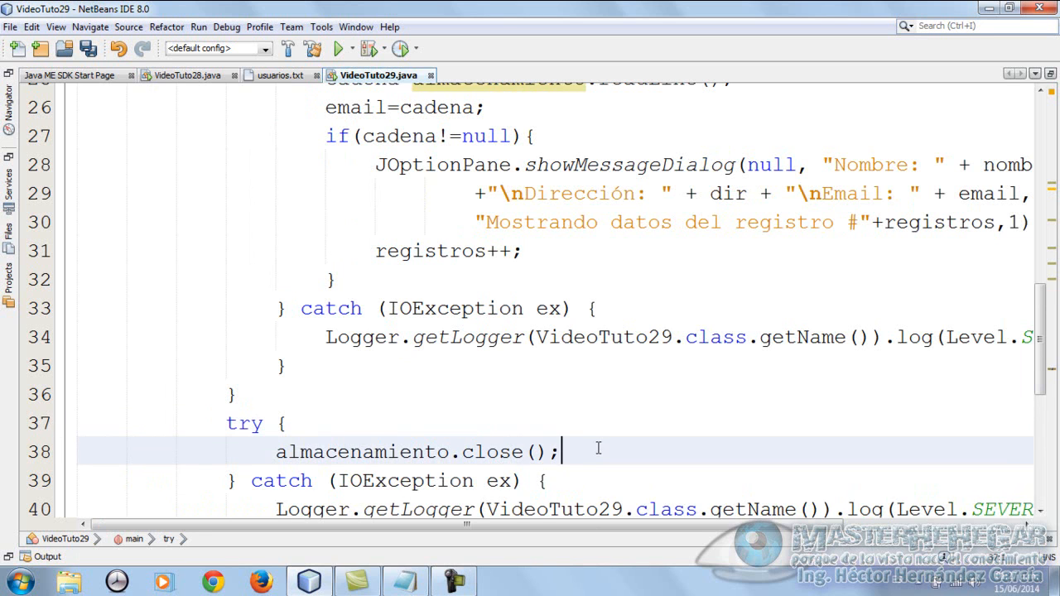
Step: Add leer.close(); in the same try block and save the file
text(leer)
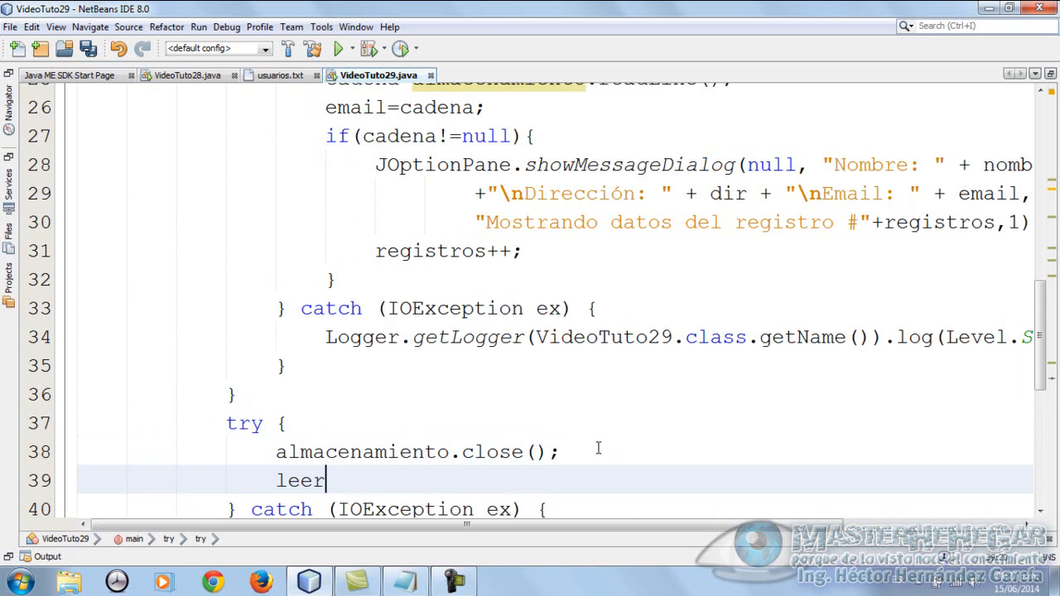
text(.close())
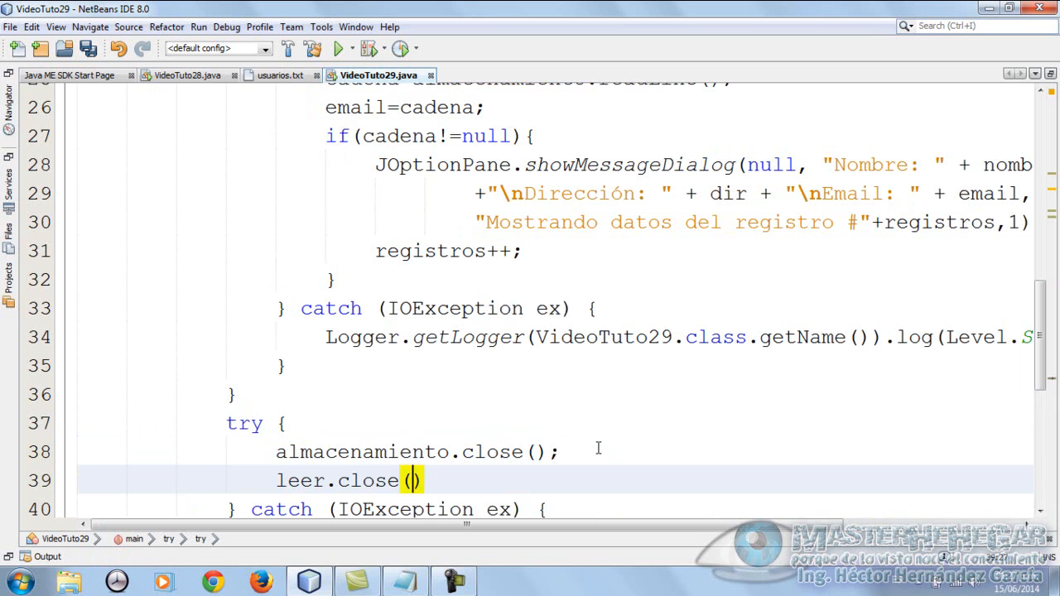
text(;)
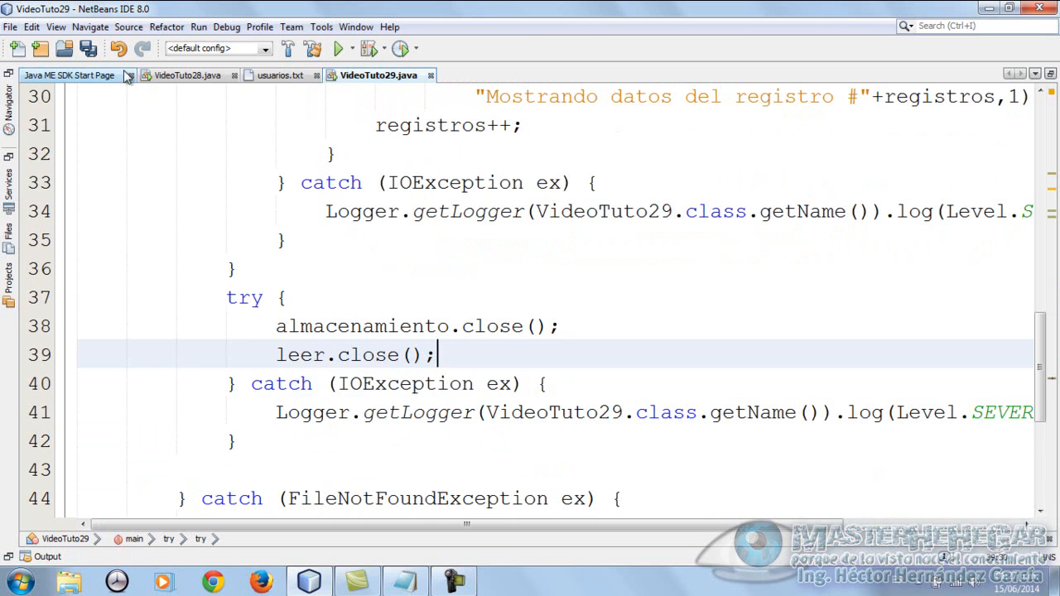
key(ctrl+s)
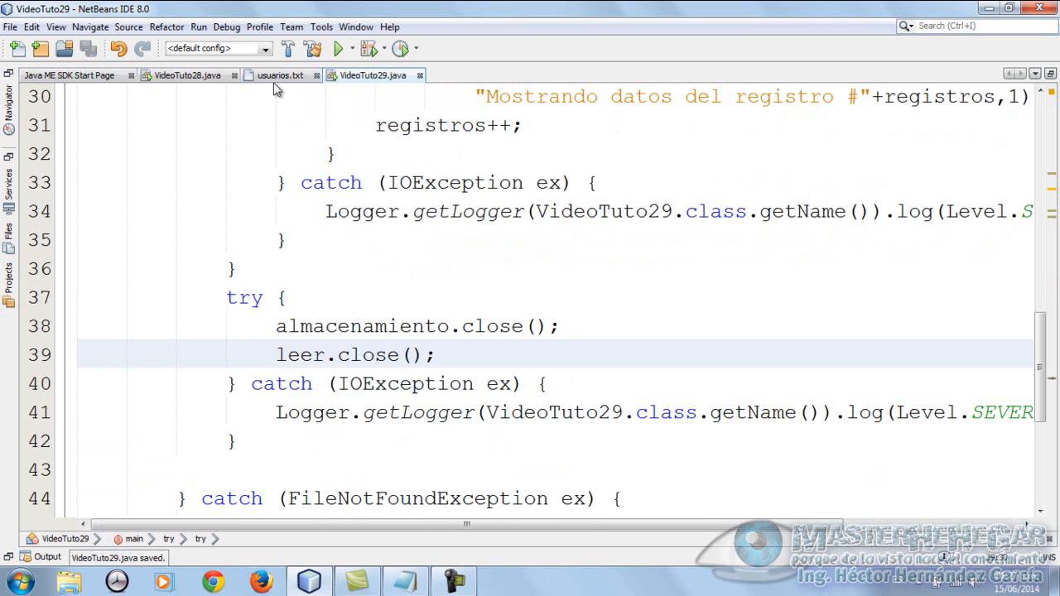
click(290, 77)
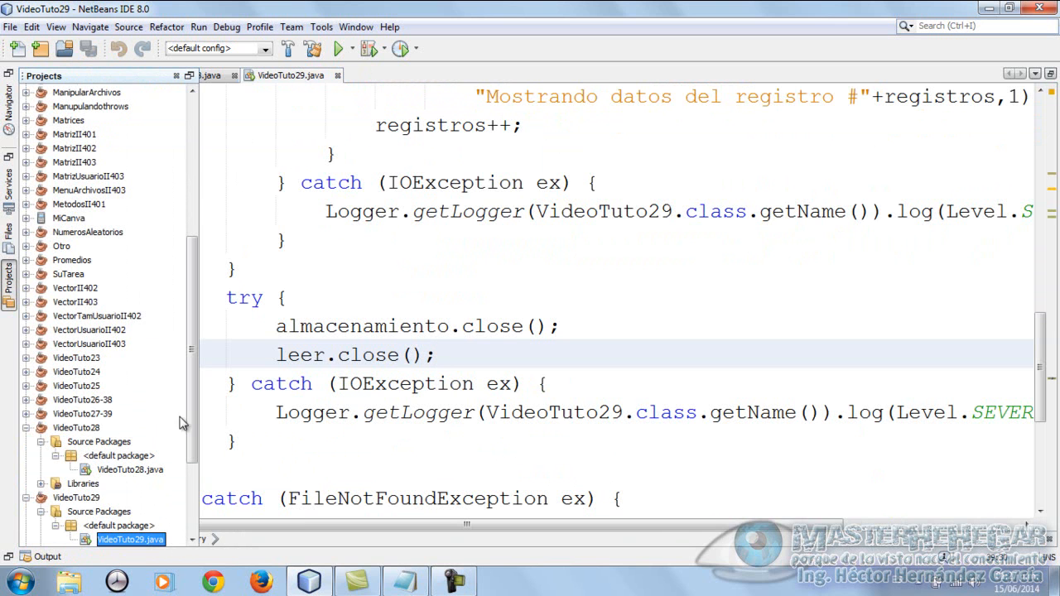
Step: Open VideoTuto29's usuarios.txt to check its records, then return to the source to run
scroll(down, 3)
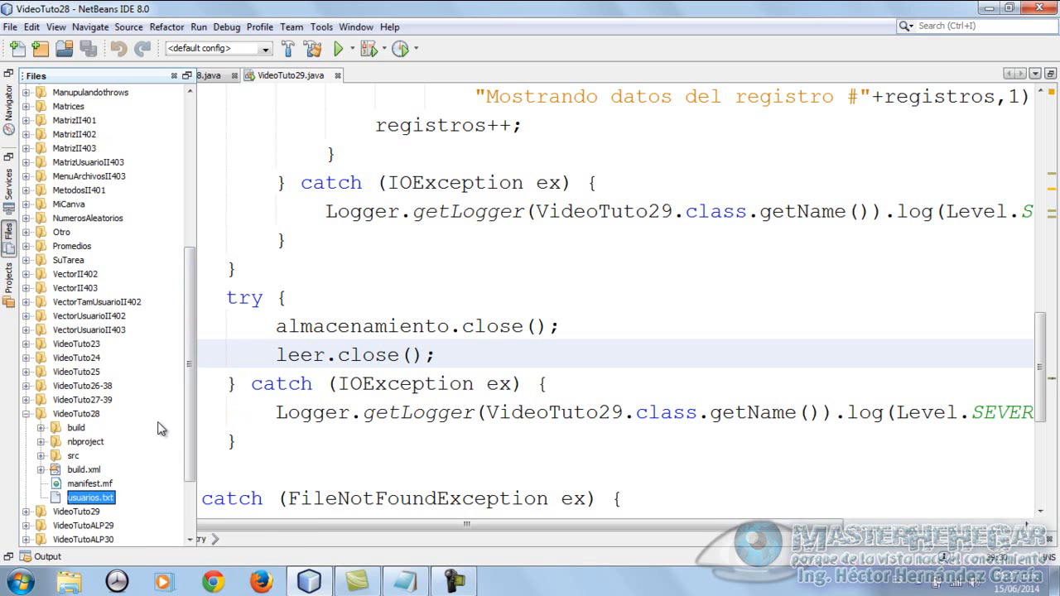
scroll(down, 3)
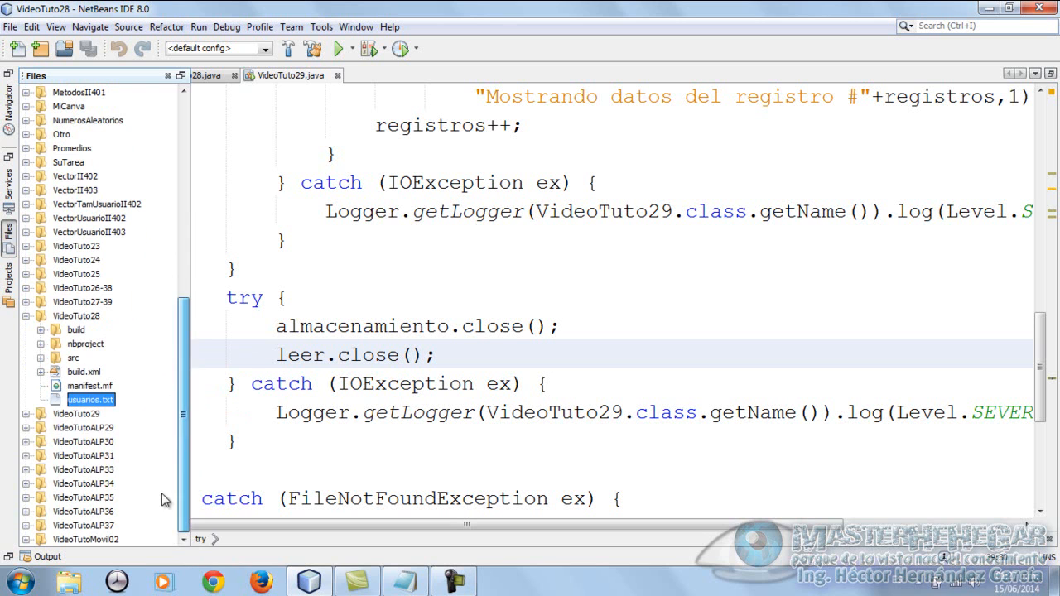
right_click(70, 414)
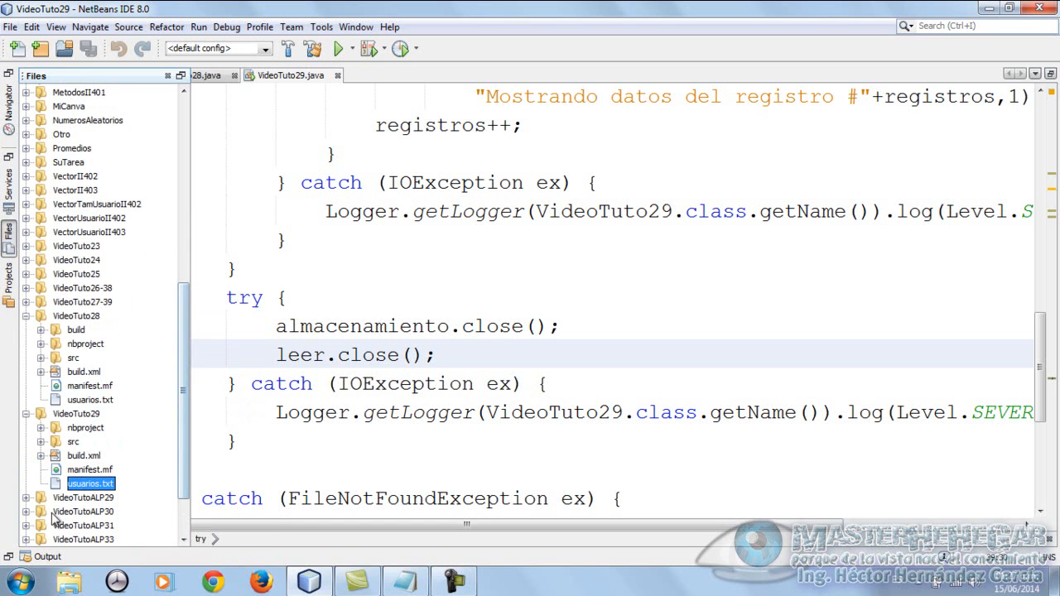
double_click(90, 484)
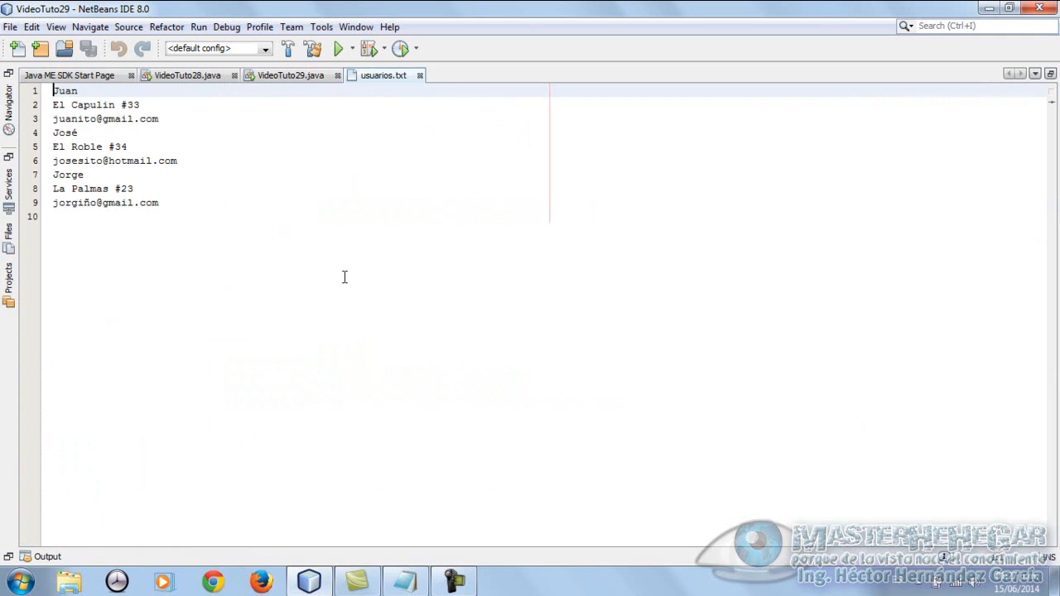
click(9, 232)
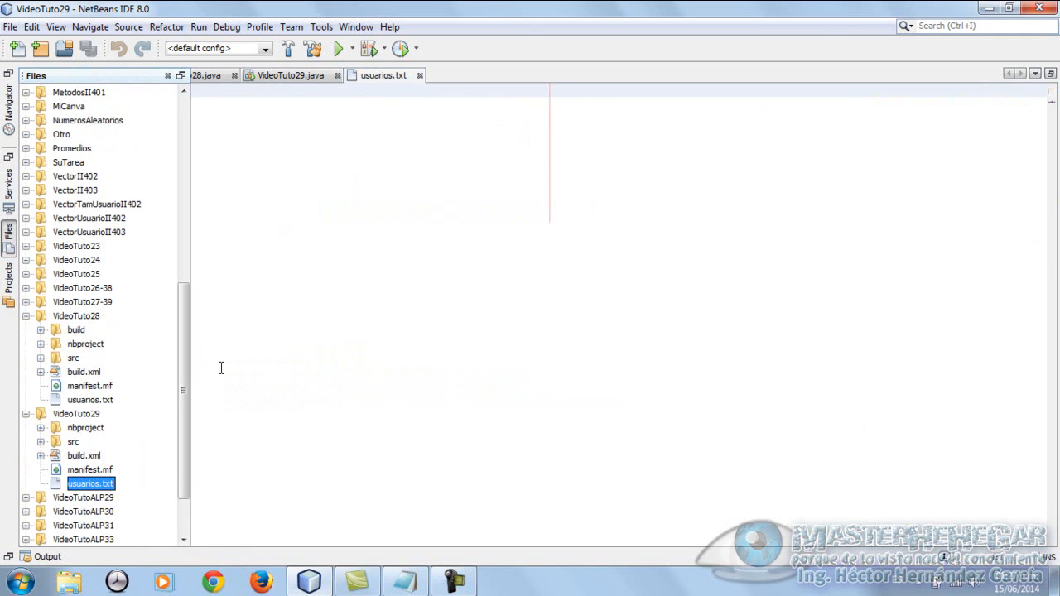
mouse_move(91, 484)
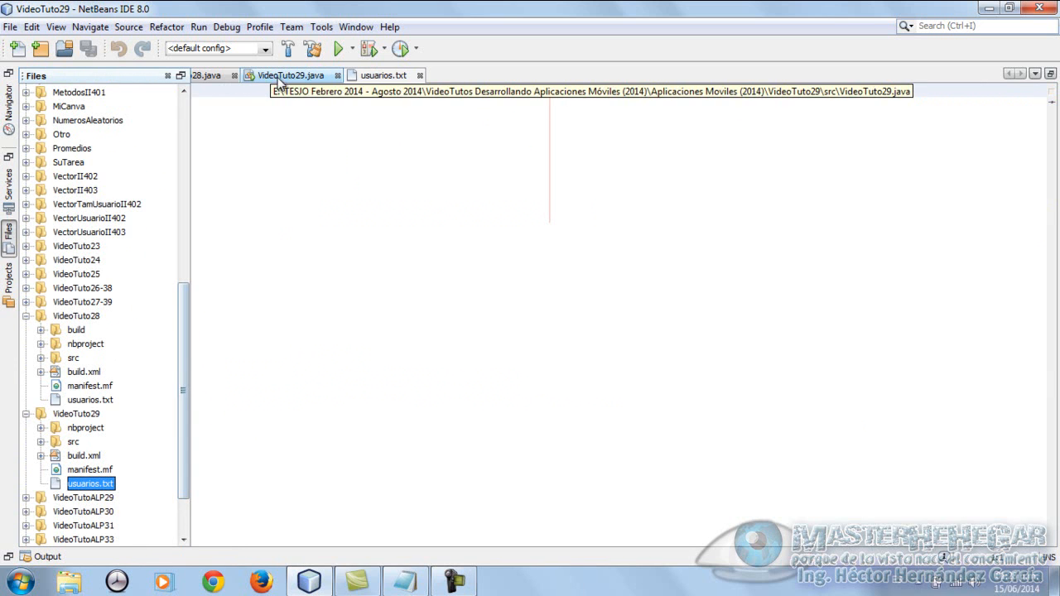
click(338, 48)
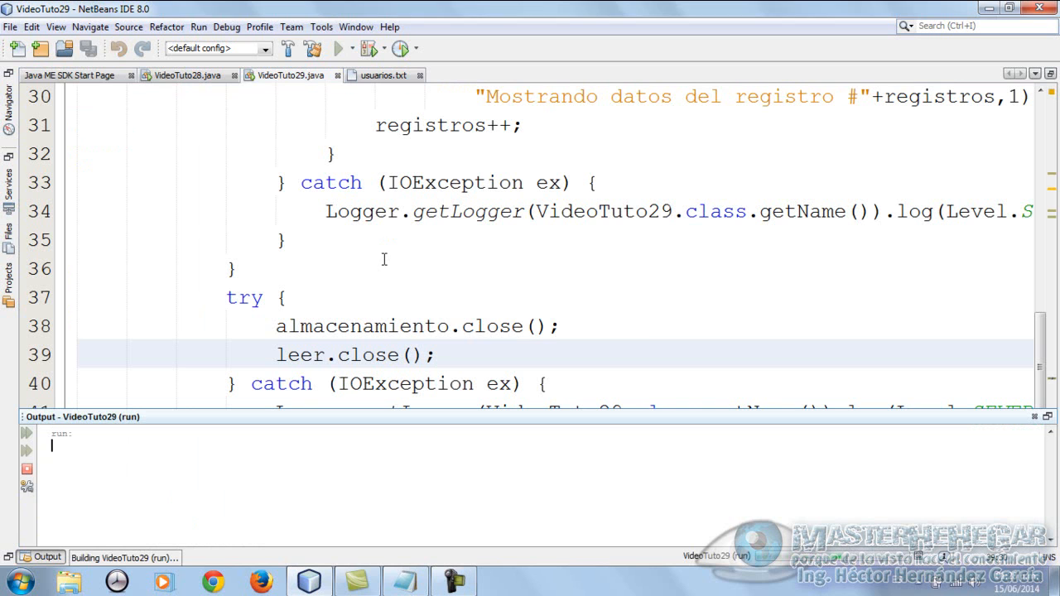
Step: Run VideoTuto29, dismiss the dialogs for records #1–#3, and switch to usuarios.txt
click(340, 48)
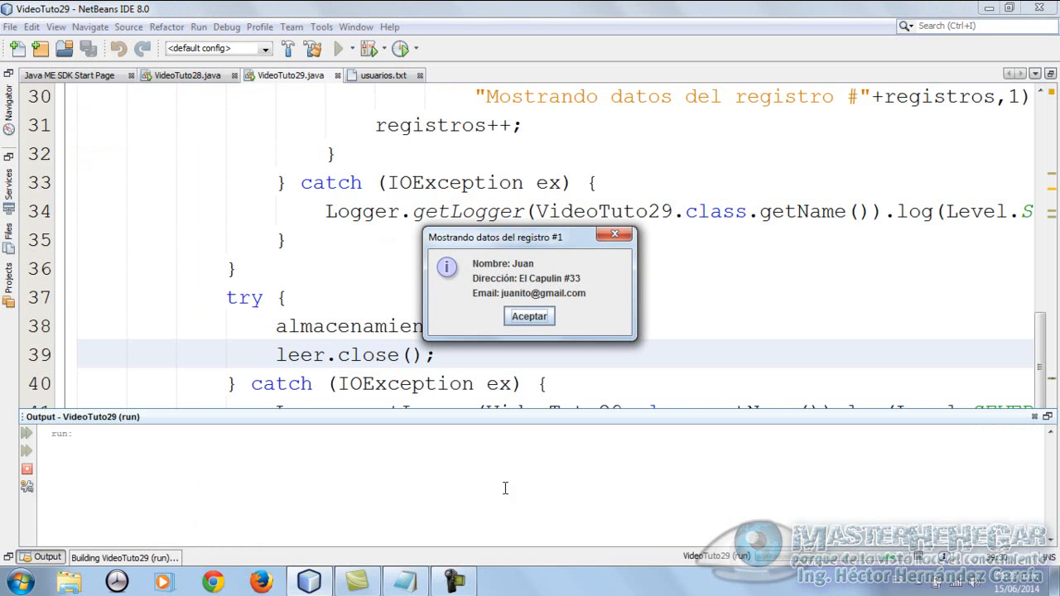
mouse_move(546, 295)
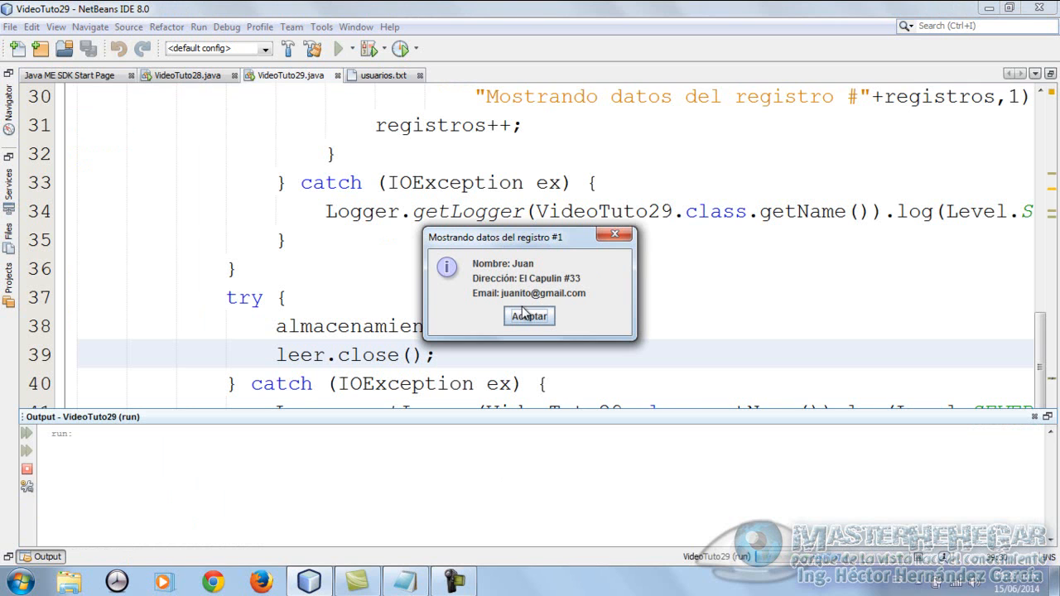
mouse_move(537, 322)
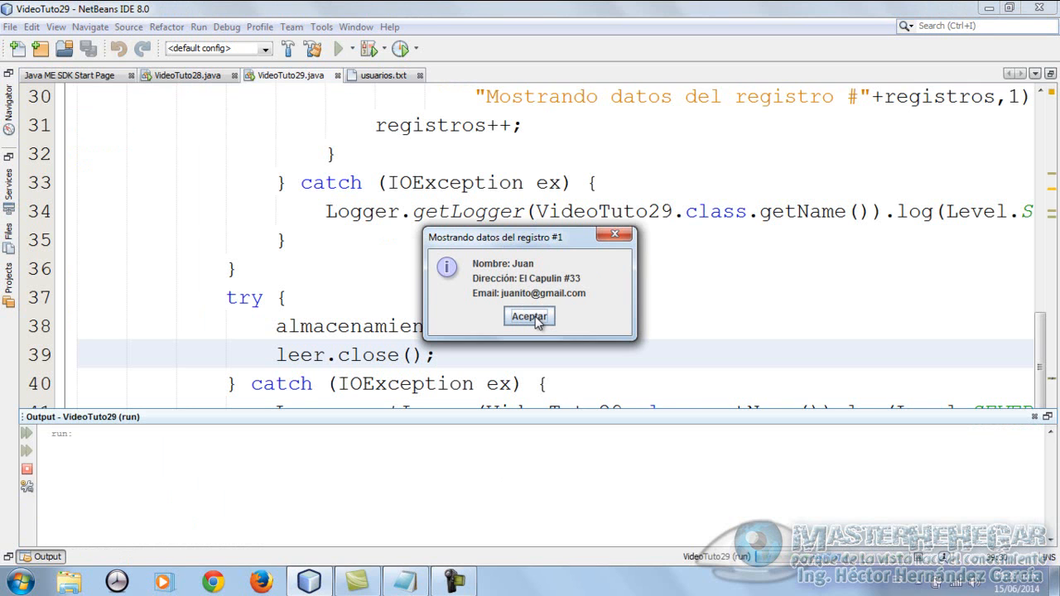
click(531, 317)
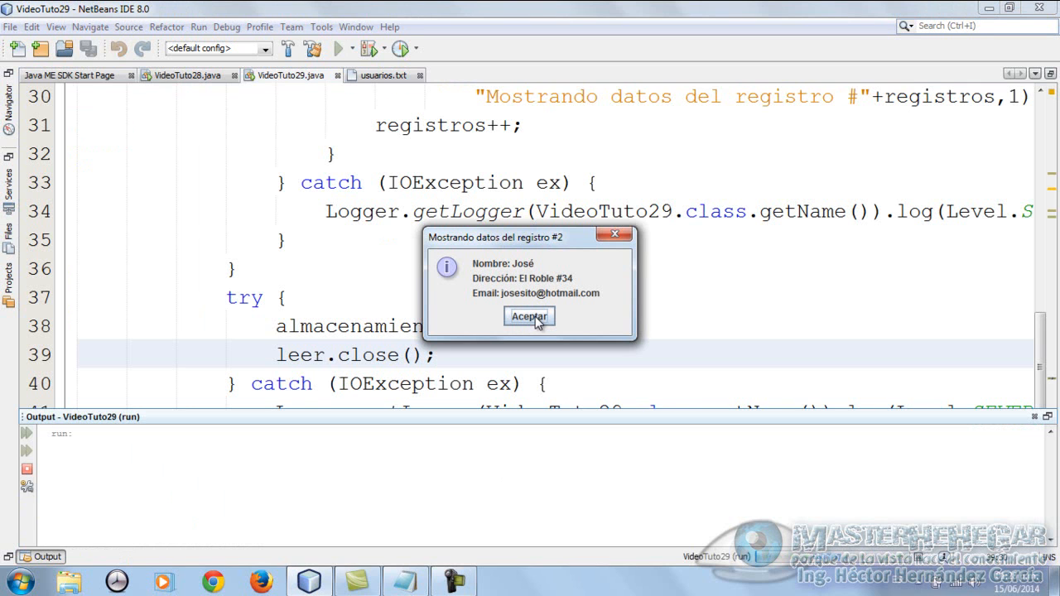
mouse_move(528, 278)
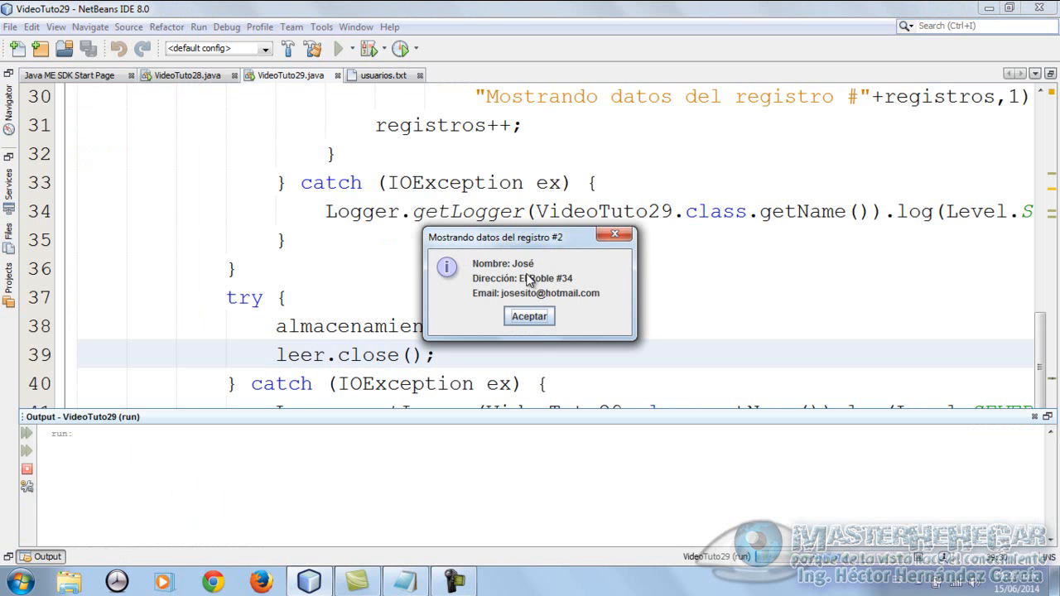
mouse_move(536, 338)
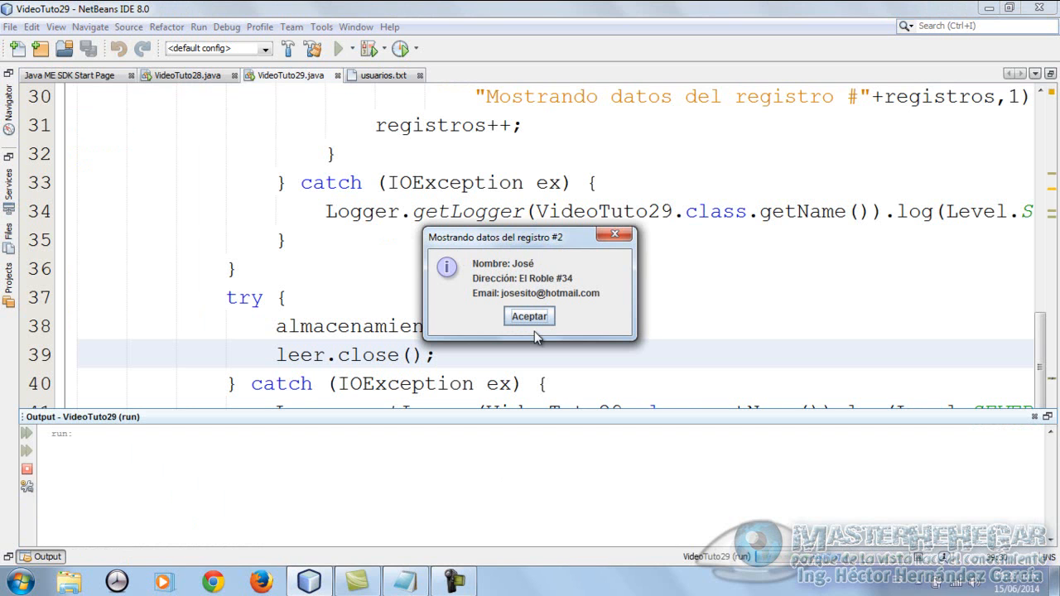
click(528, 314)
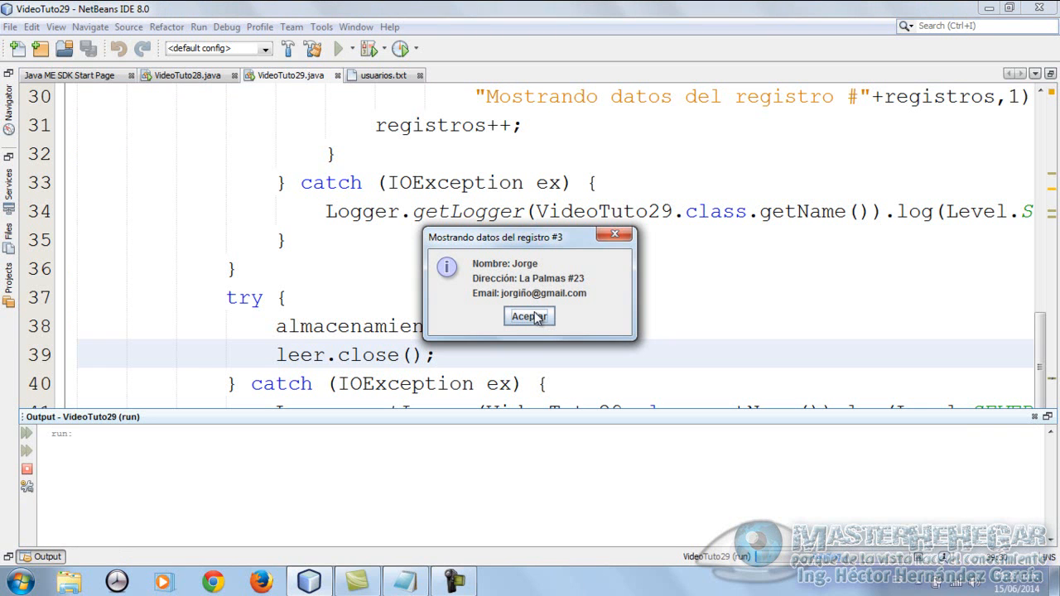
click(529, 315)
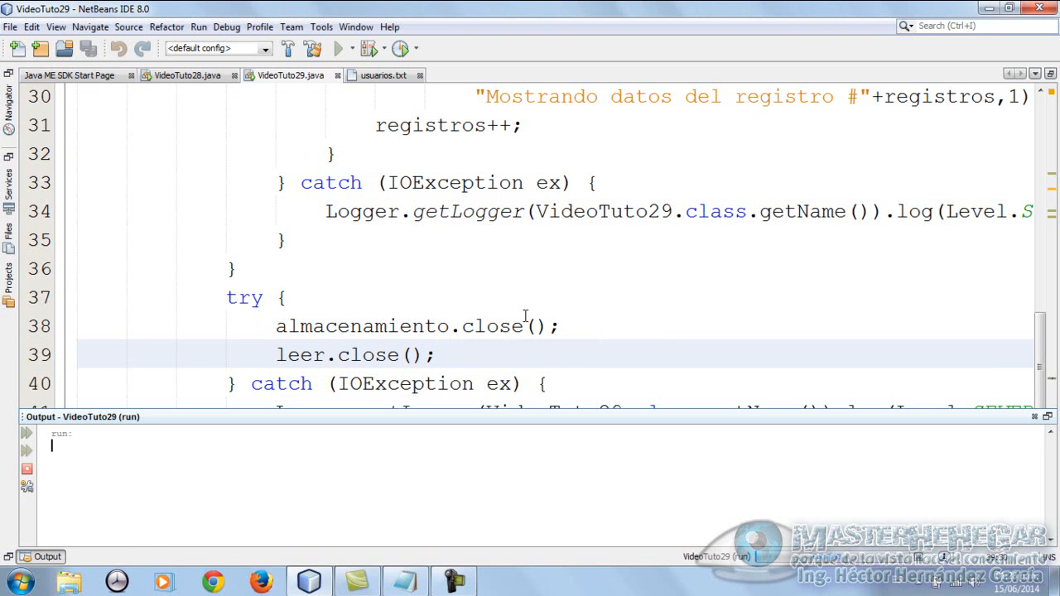
click(382, 75)
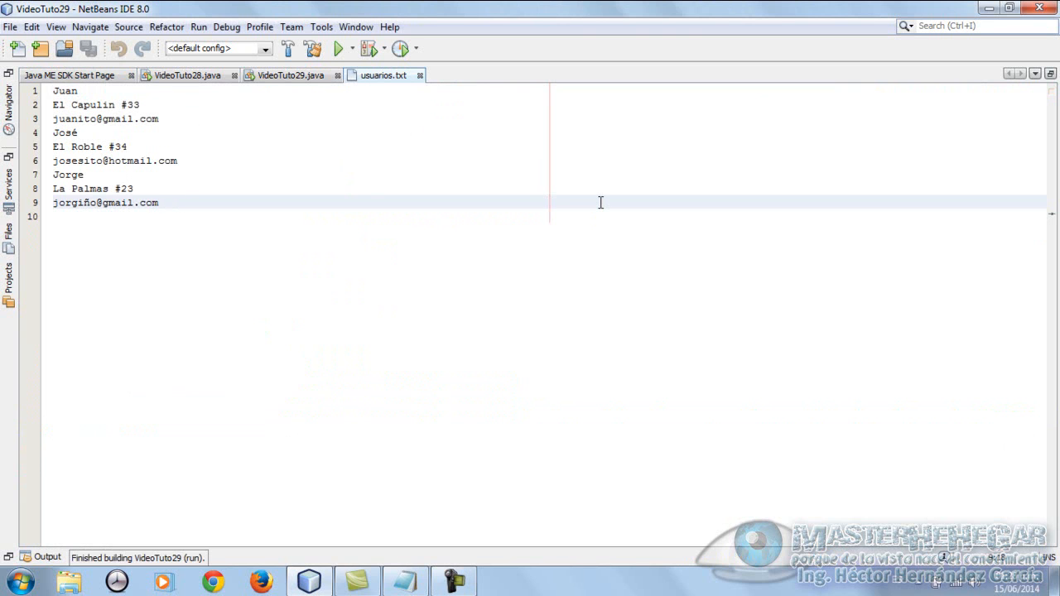
mouse_move(378, 113)
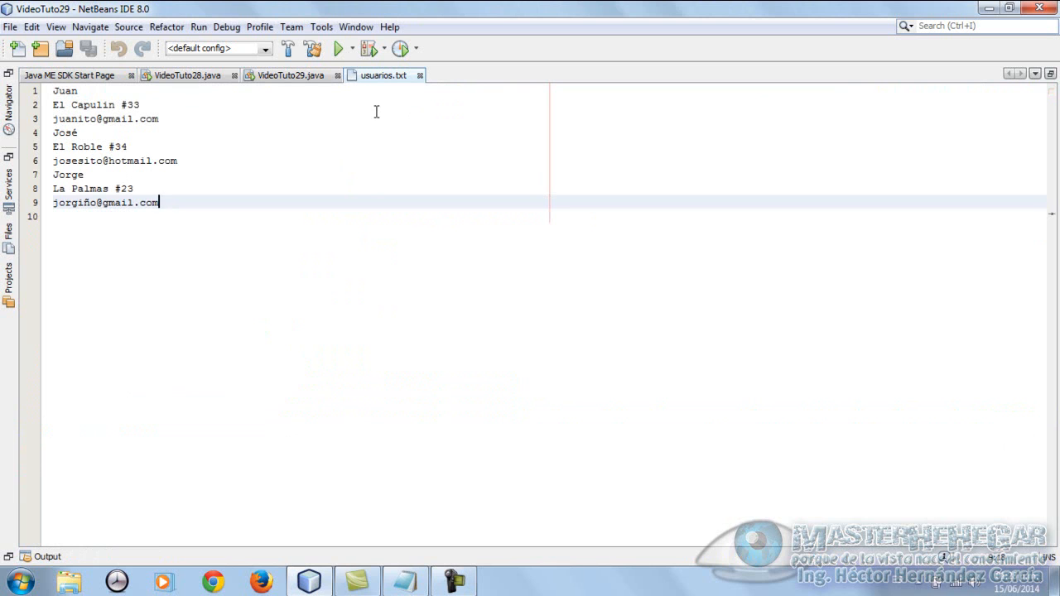
key(Return)
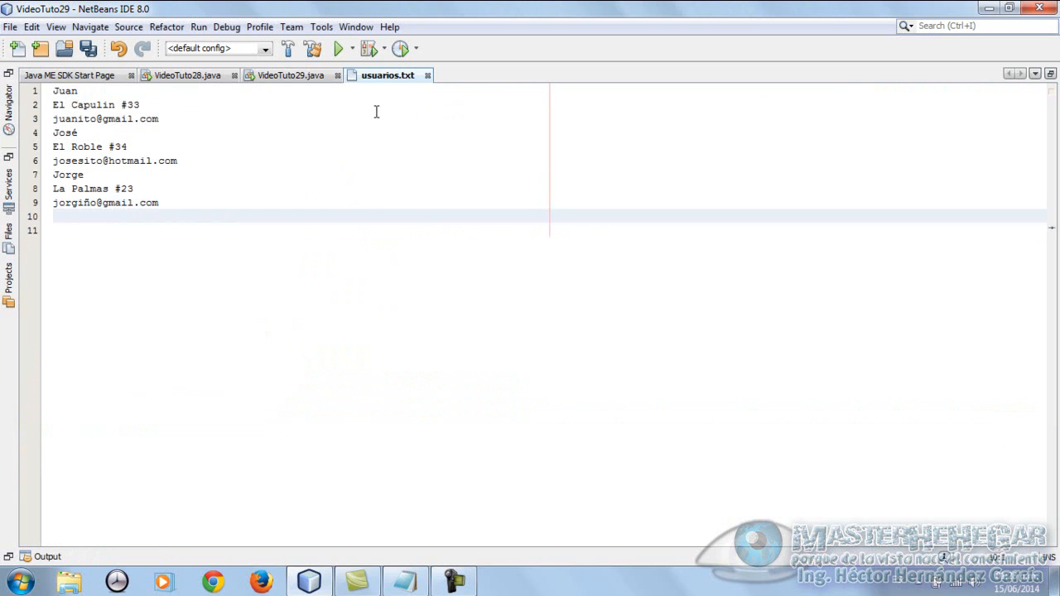
text(J)
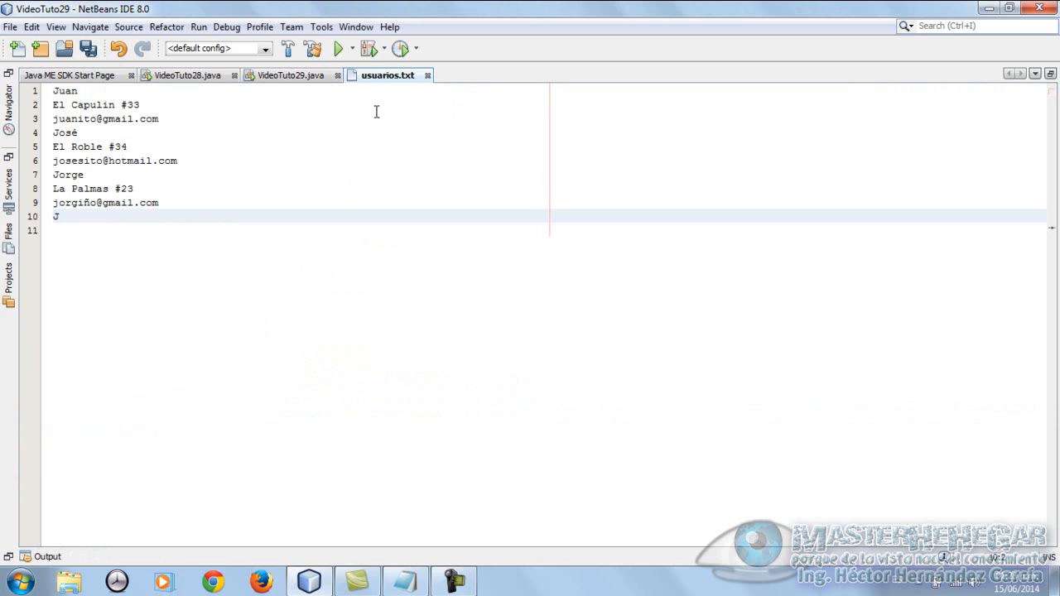
text(onas)
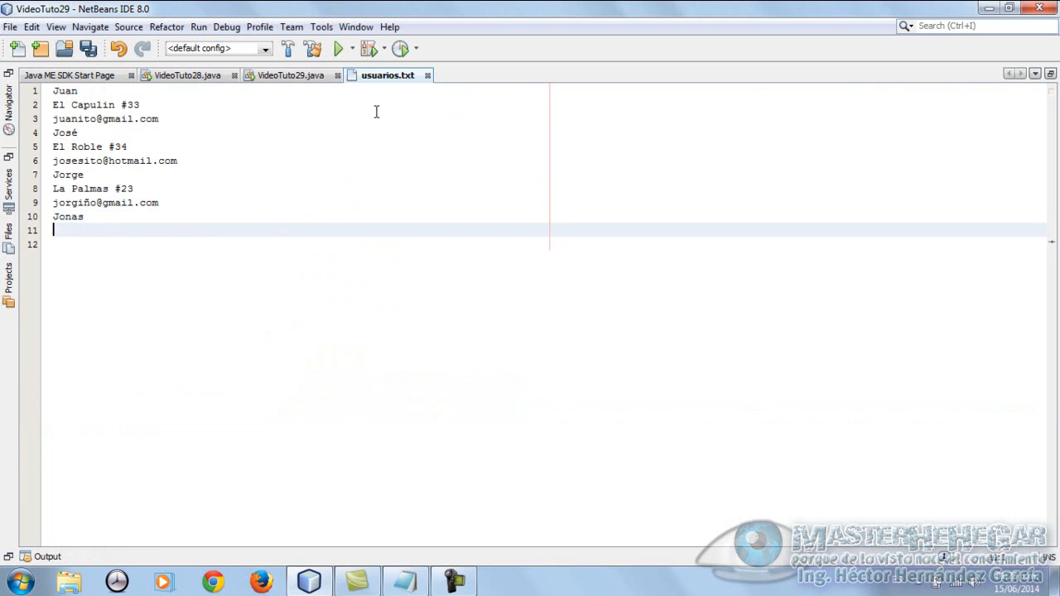
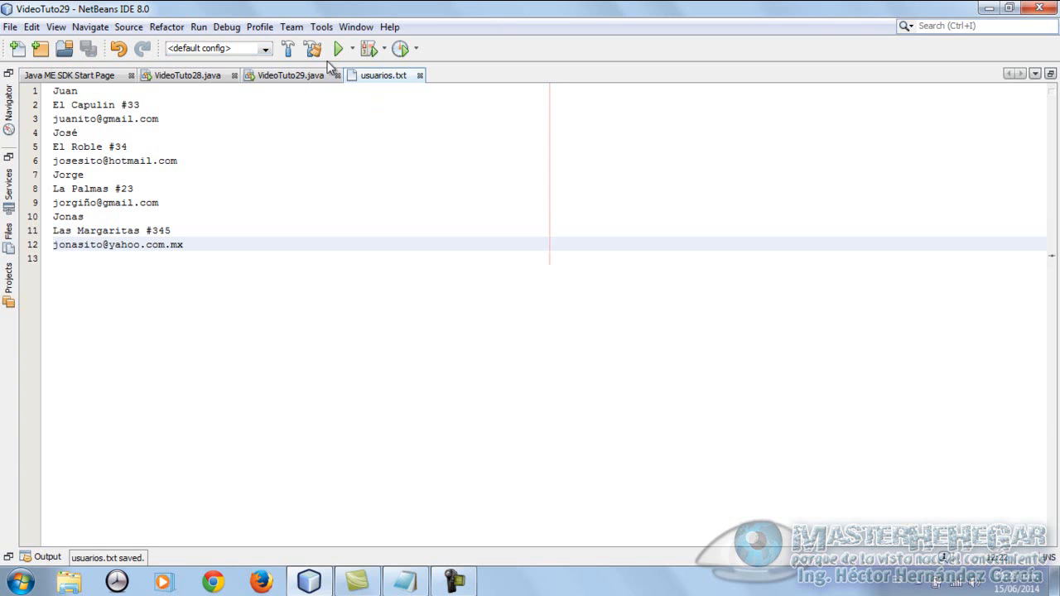
Step: Rerun VideoTuto29 and dismiss each record dialog through #4, Jonas
click(338, 48)
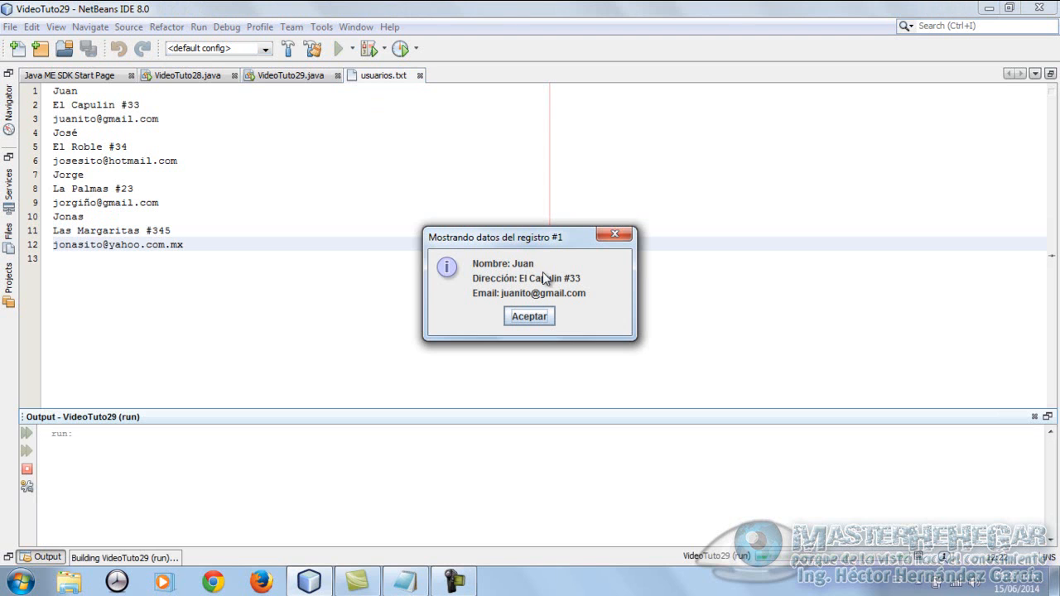
mouse_move(517, 273)
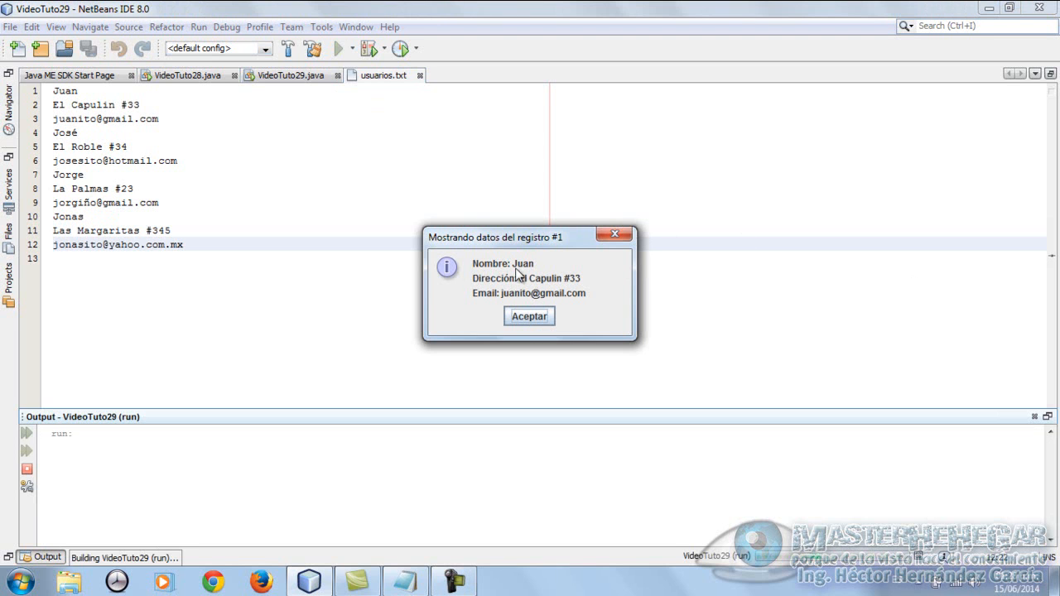
click(530, 317)
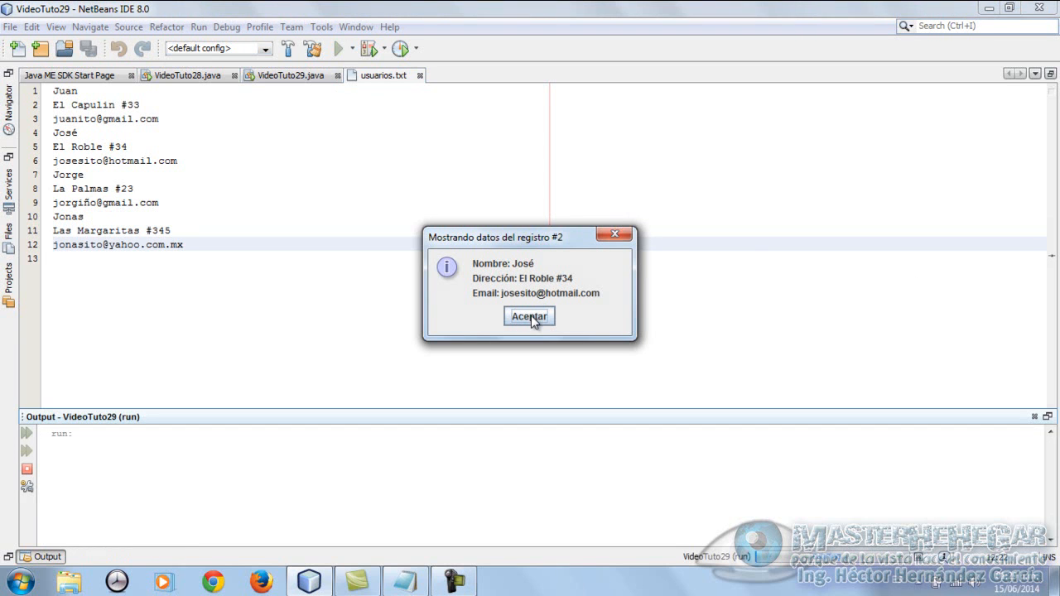
click(530, 317)
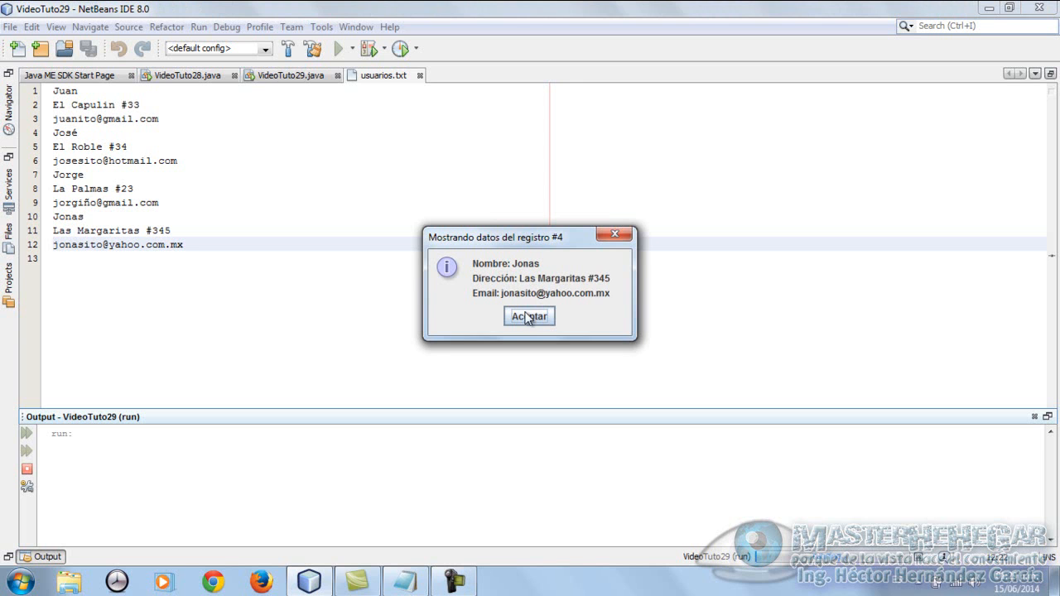
click(528, 315)
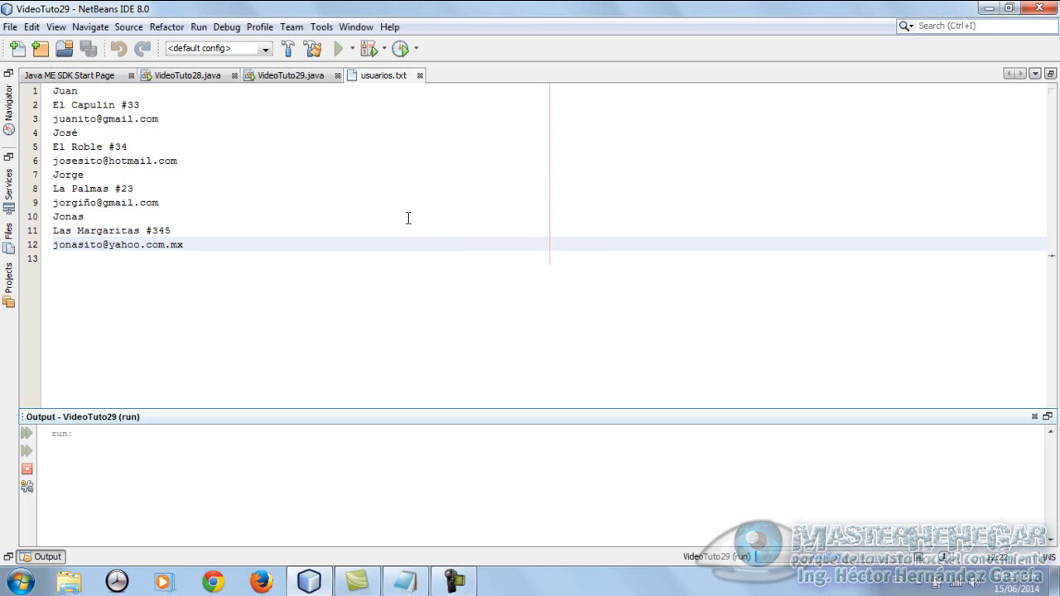